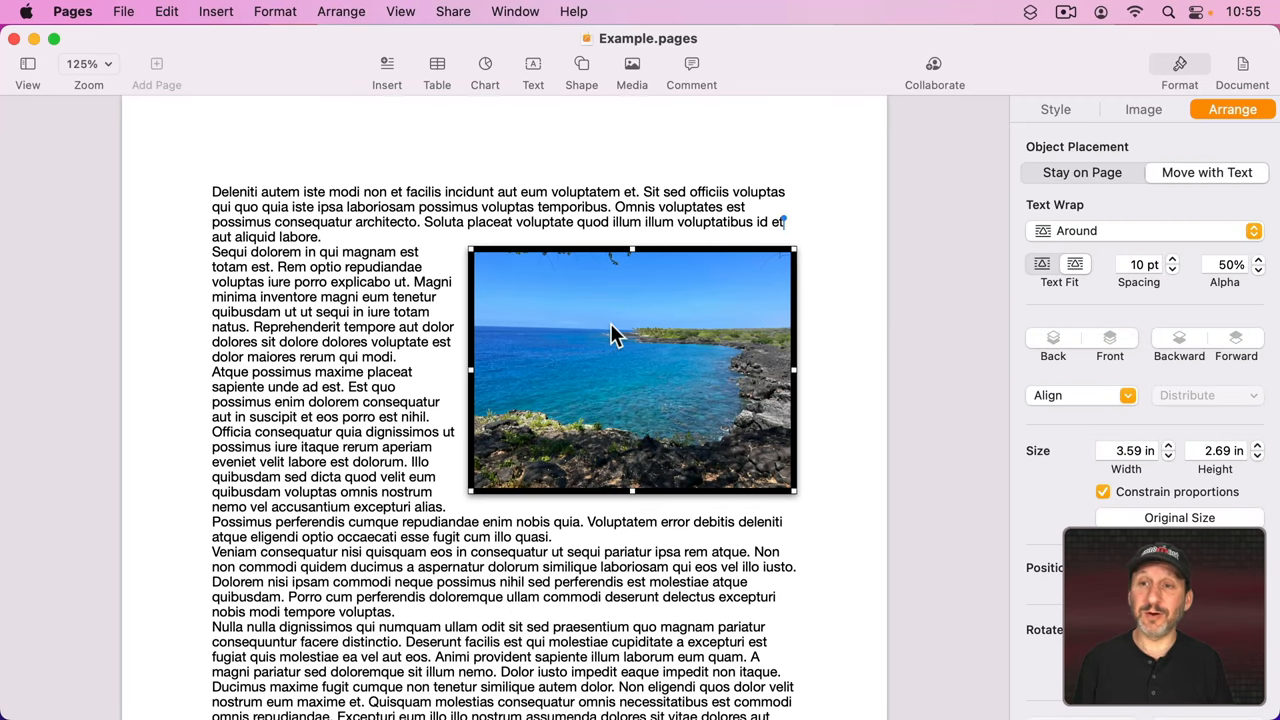
Review the lagoon photo's Style and Arrange settings and scroll down the document
click(1055, 109)
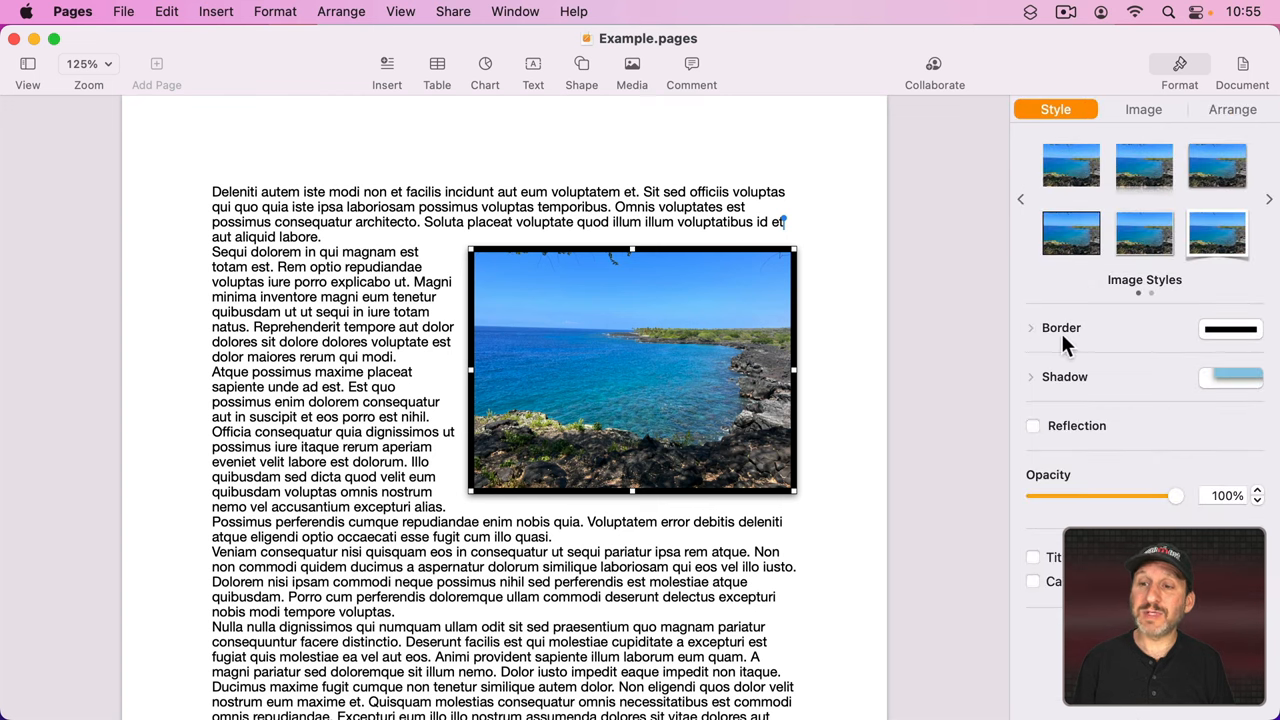
mouse_move(1015, 378)
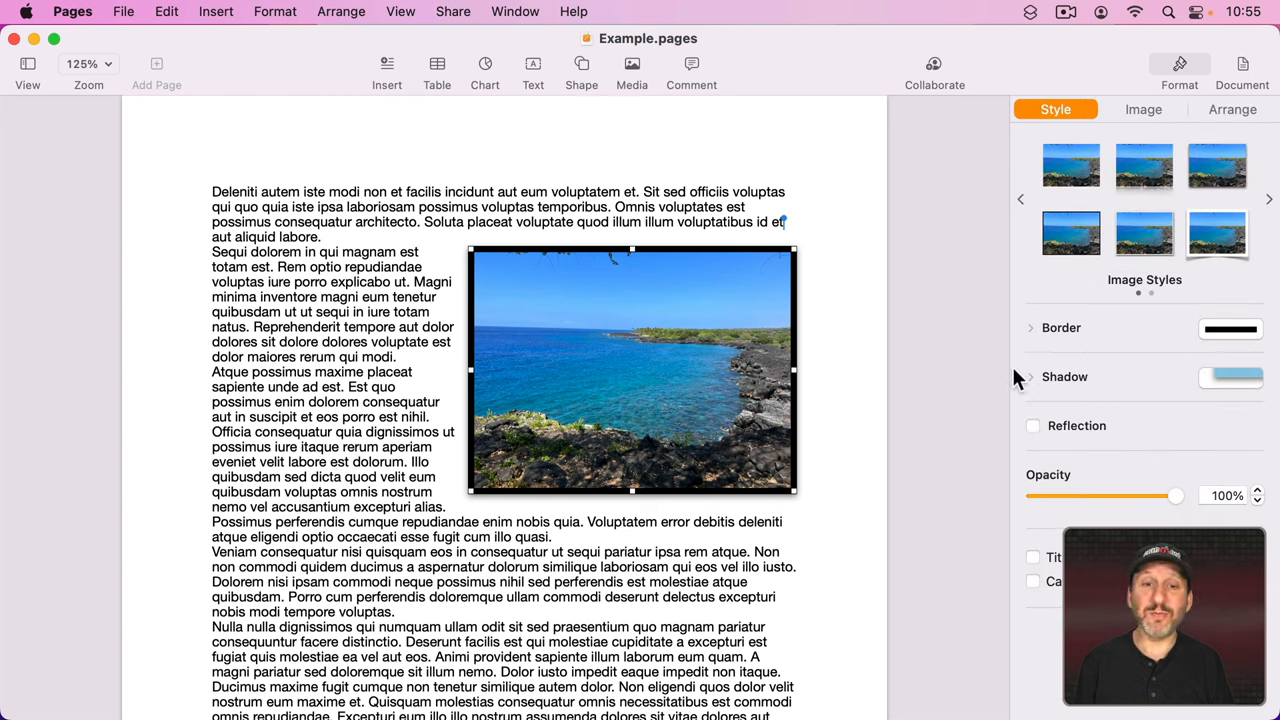
click(1232, 109)
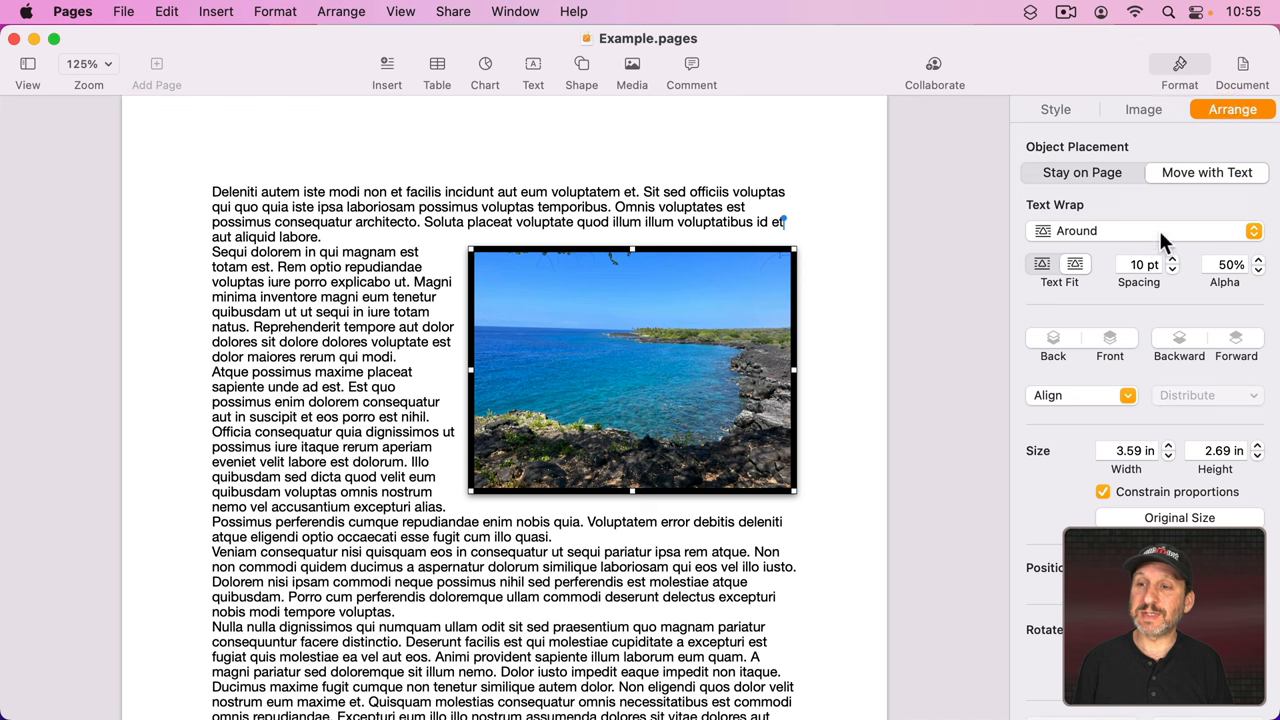
mouse_move(1170, 461)
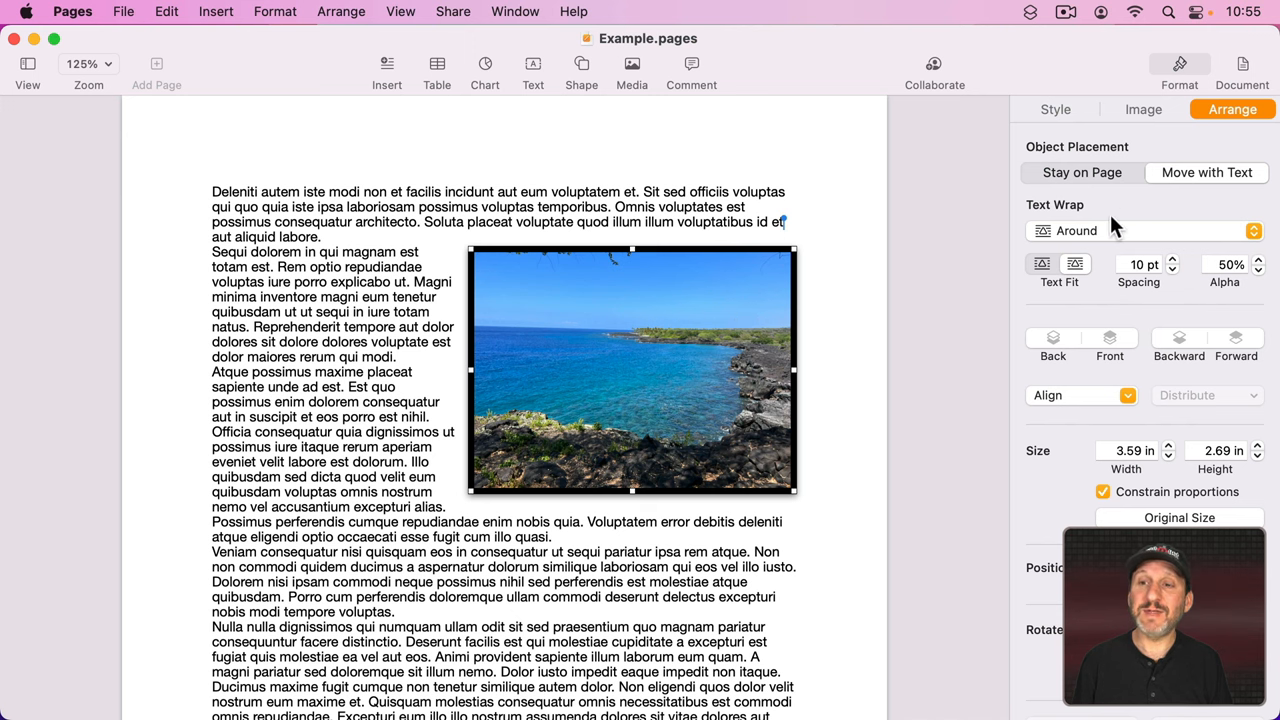
scroll(down, 3)
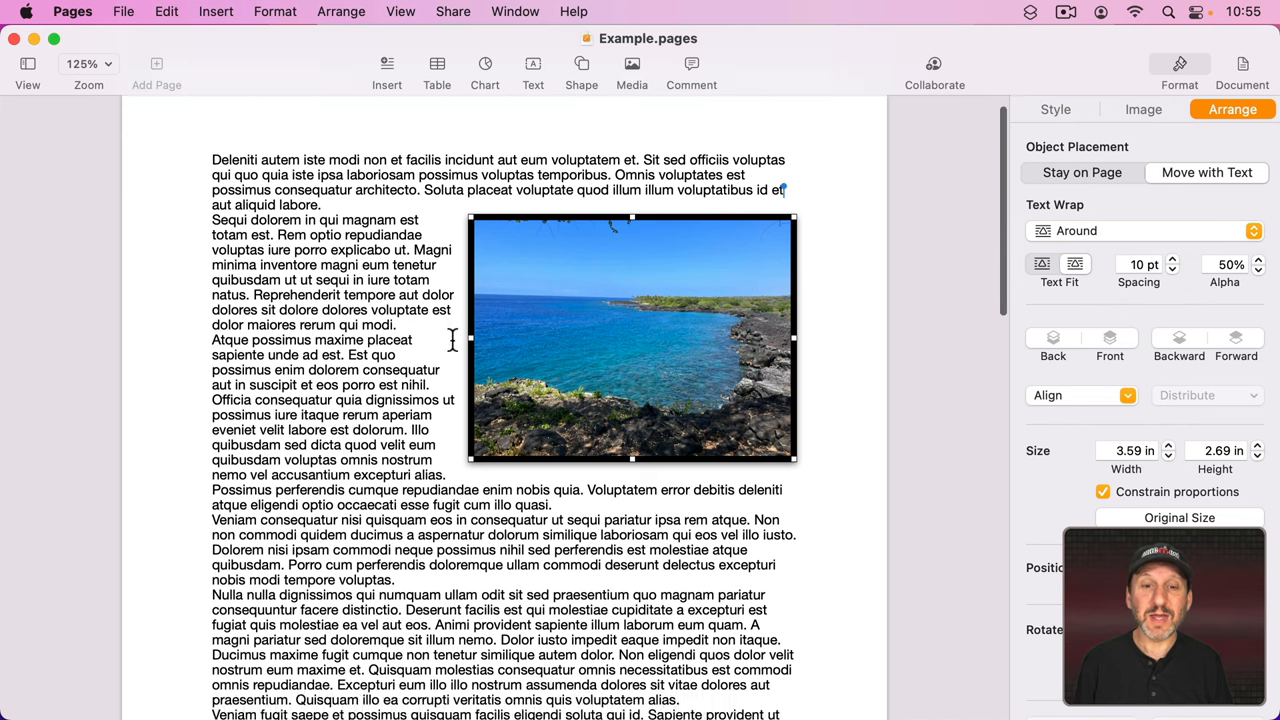
scroll(down, 3)
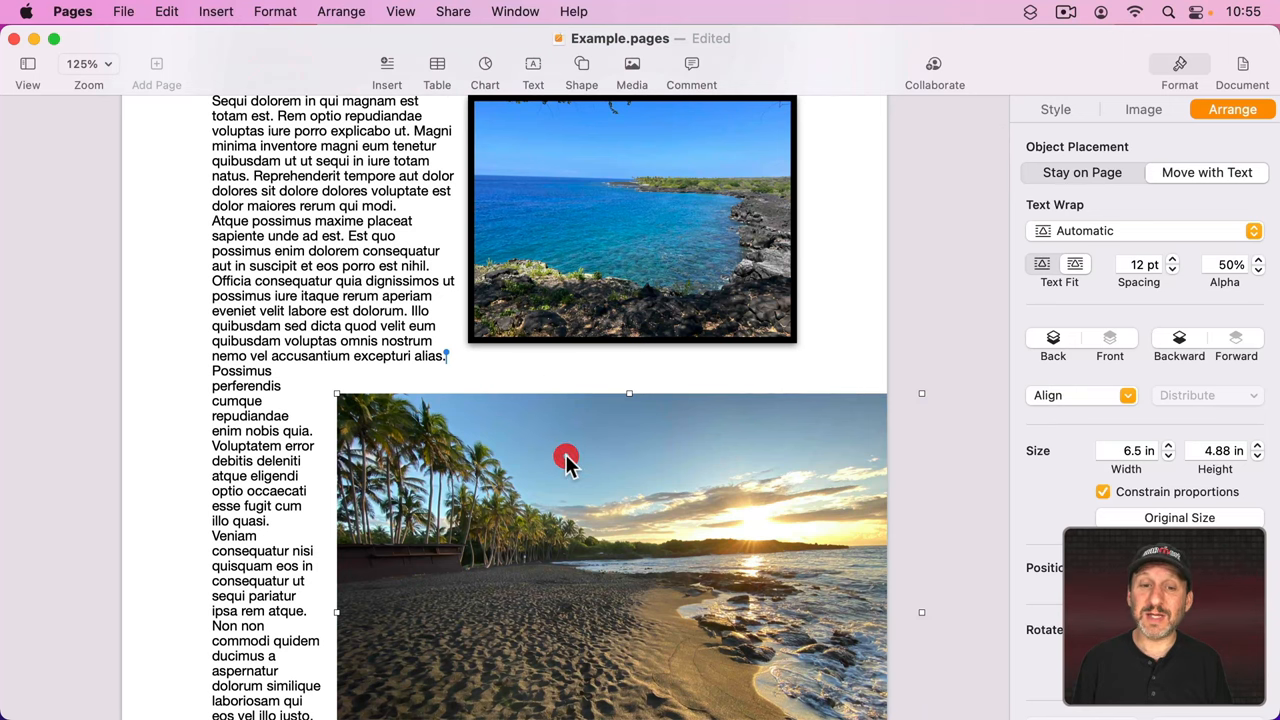
Save the lagoon photo's black border as an image style and apply it to the beach photo
click(631, 220)
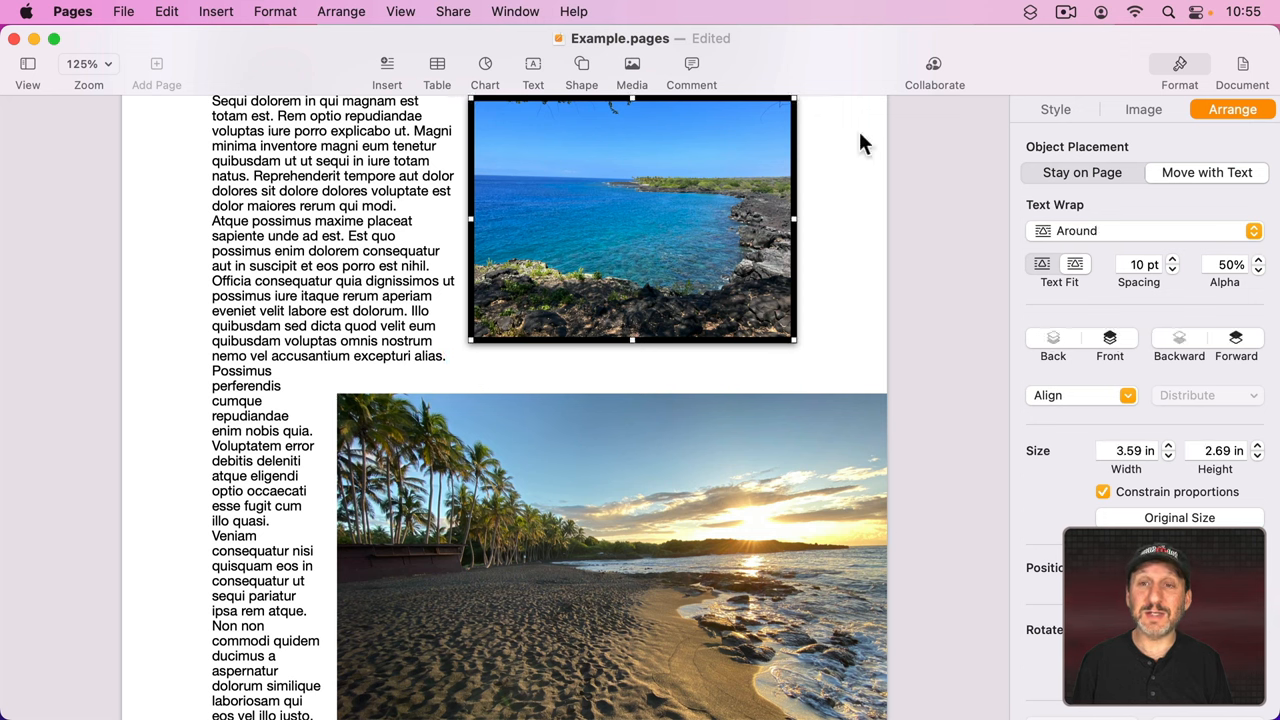
click(1055, 109)
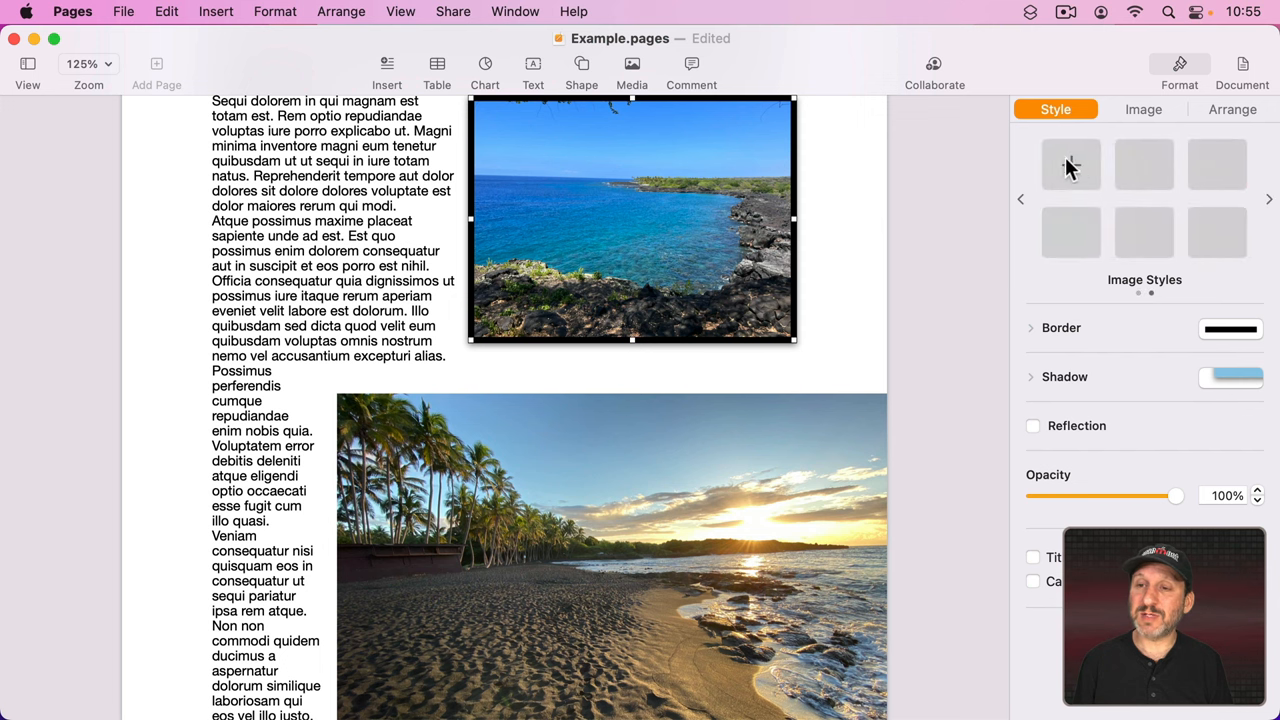
click(1071, 165)
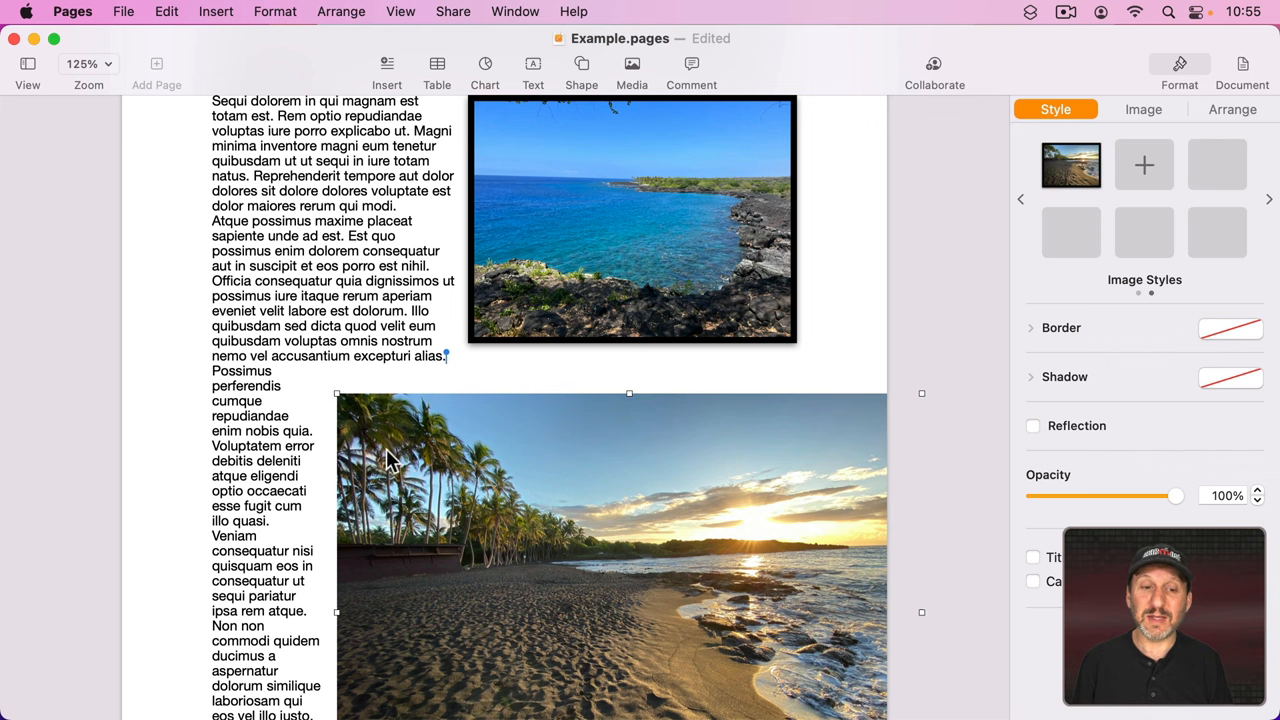
click(1071, 164)
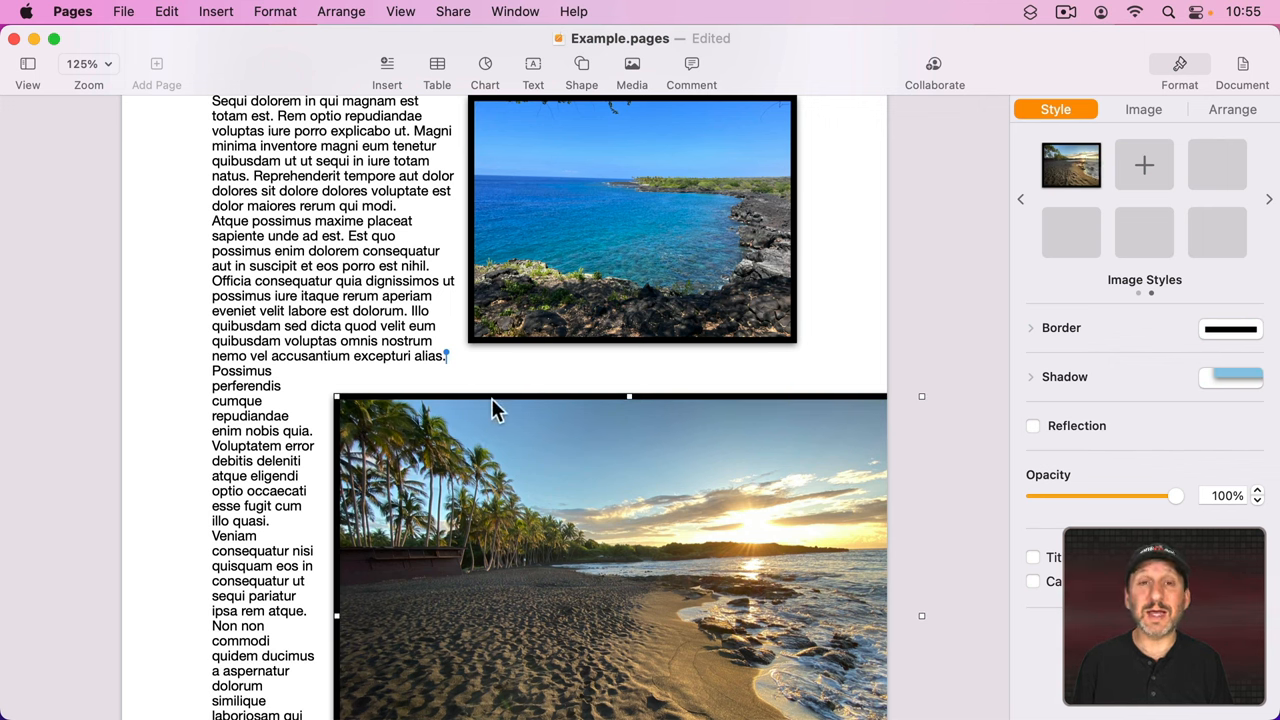
Shrink the beach sunset photo to fit the text and set its text wrap to Around
click(1231, 109)
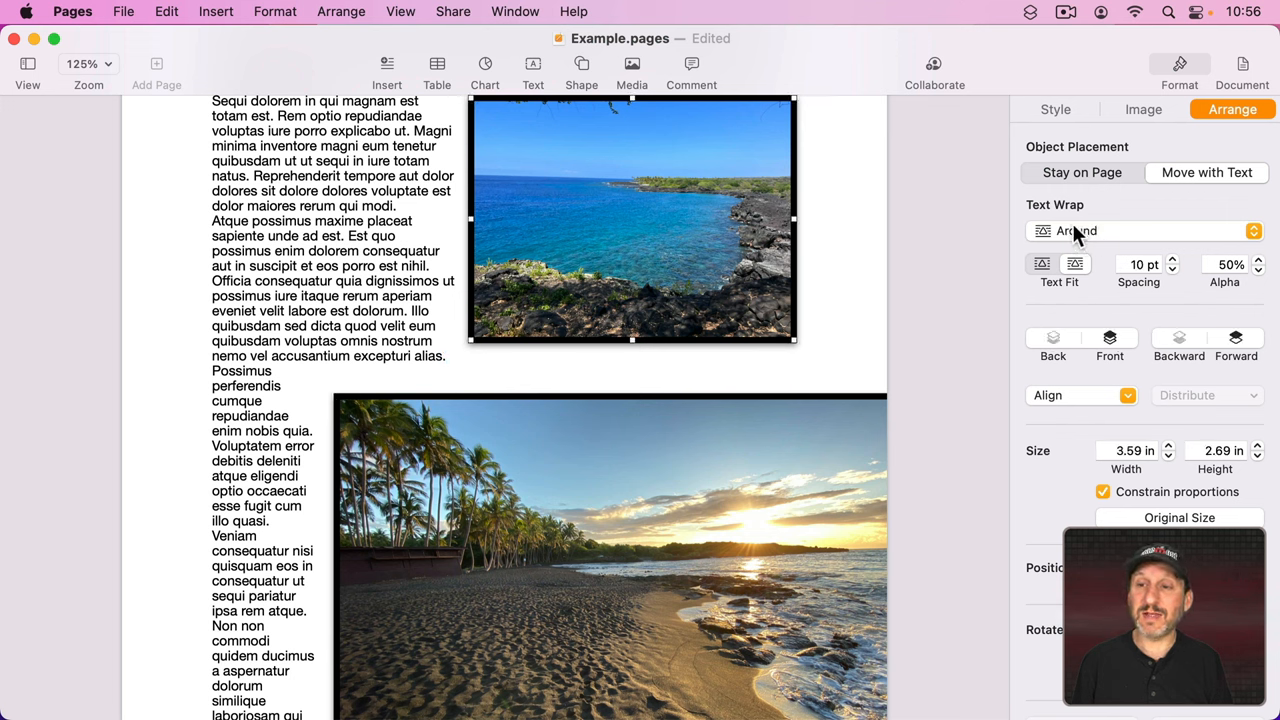
mouse_move(712, 500)
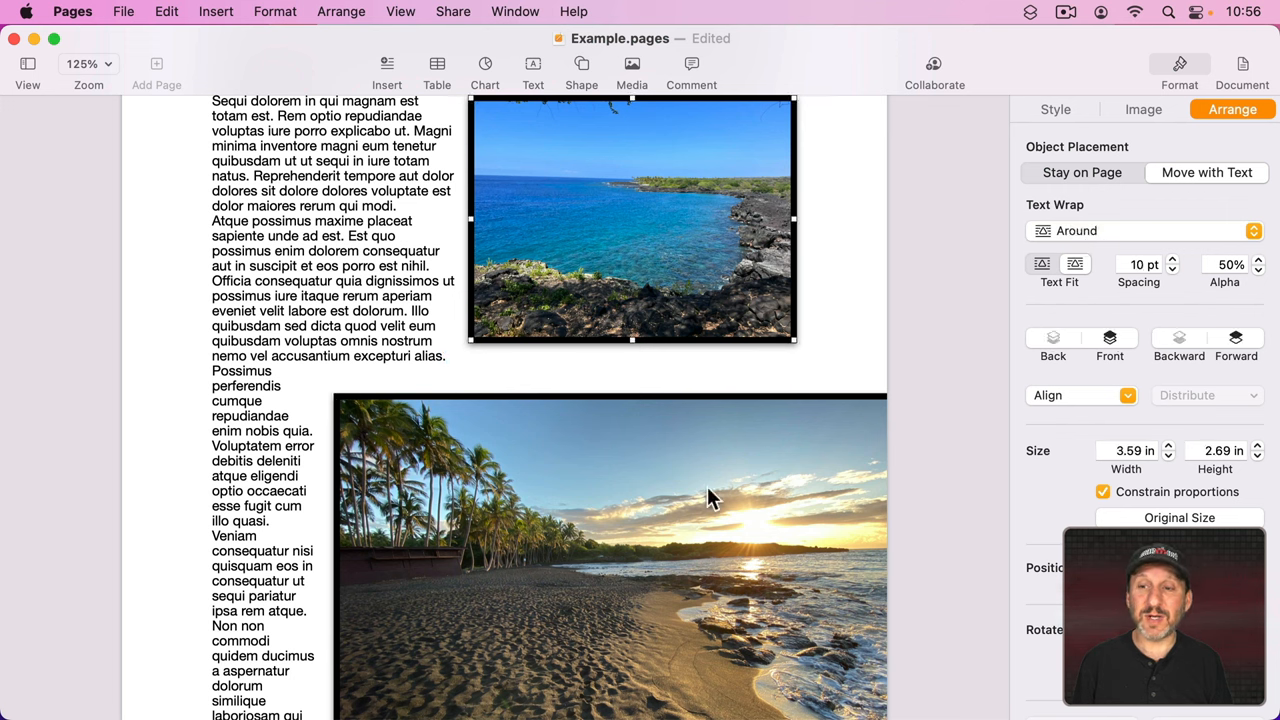
click(1140, 230)
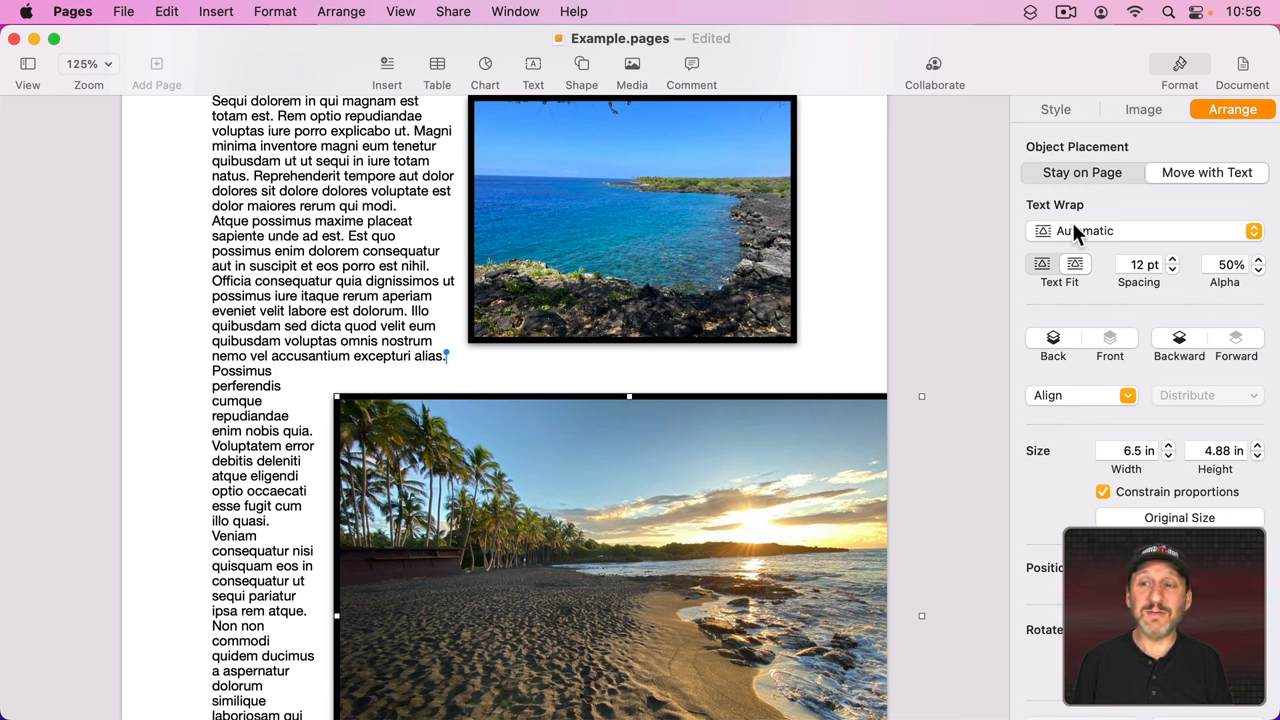
mouse_move(610, 512)
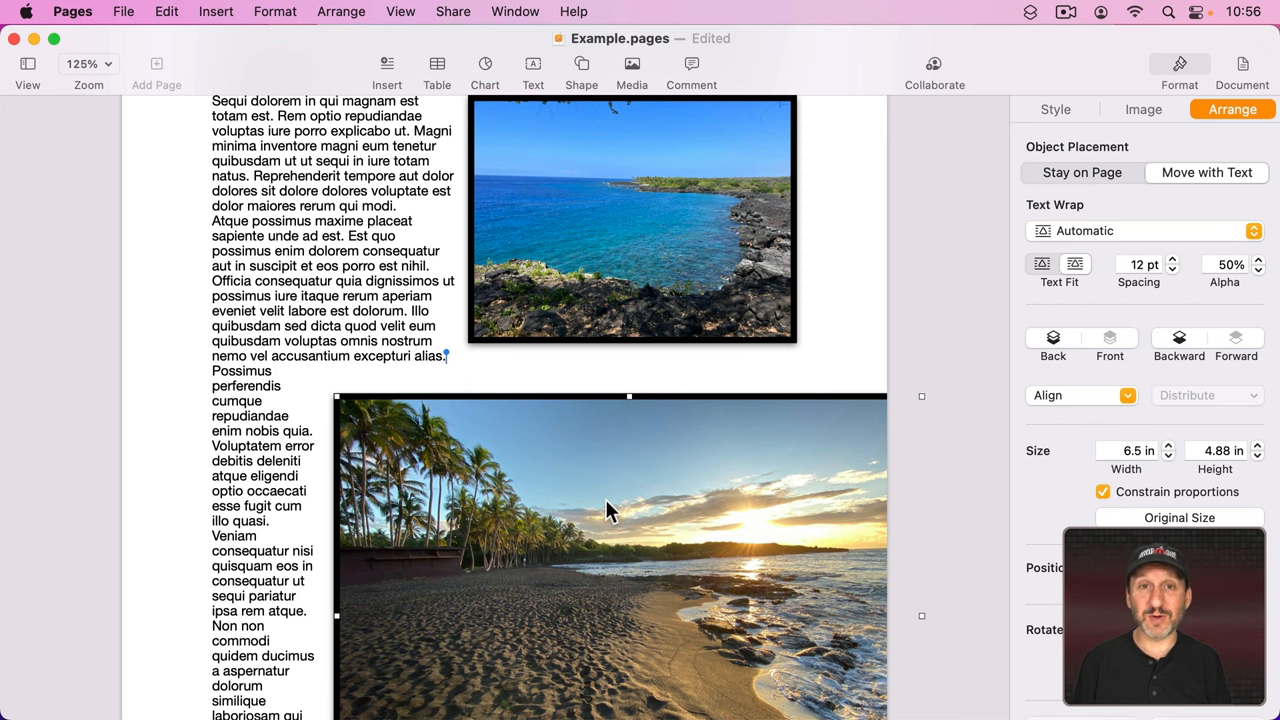
mouse_move(560, 535)
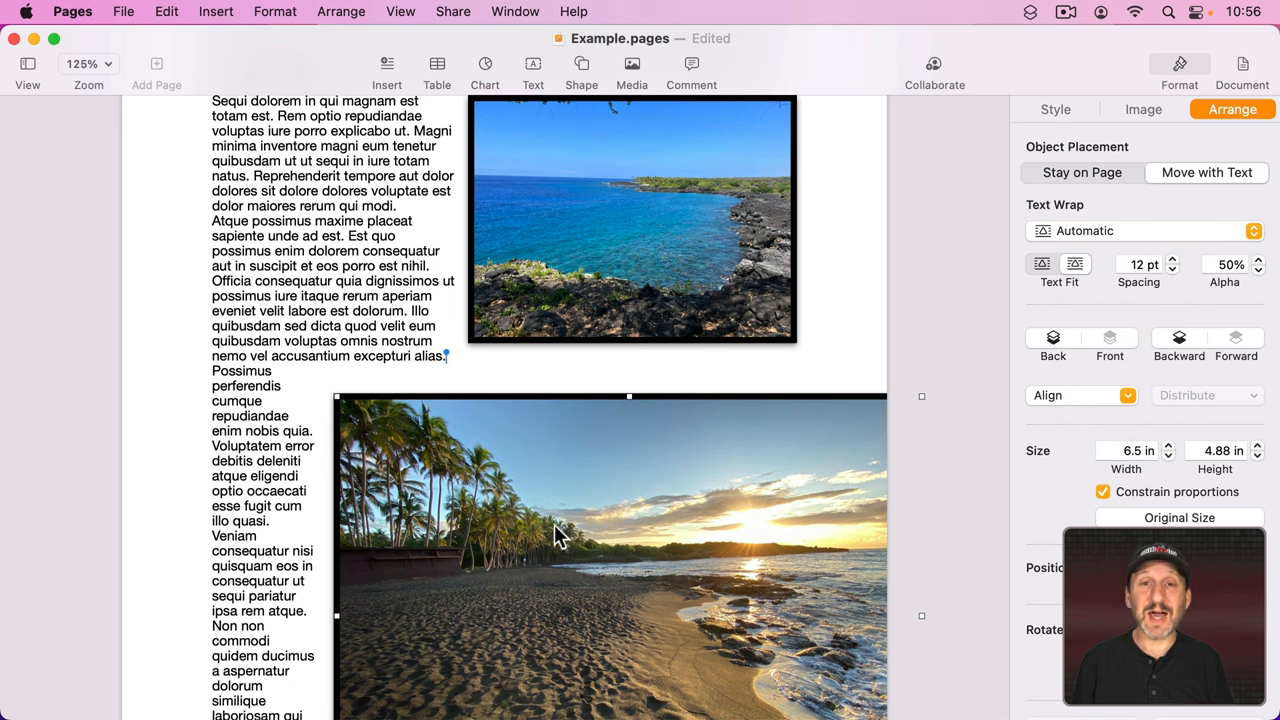
drag(560, 535, 530, 495)
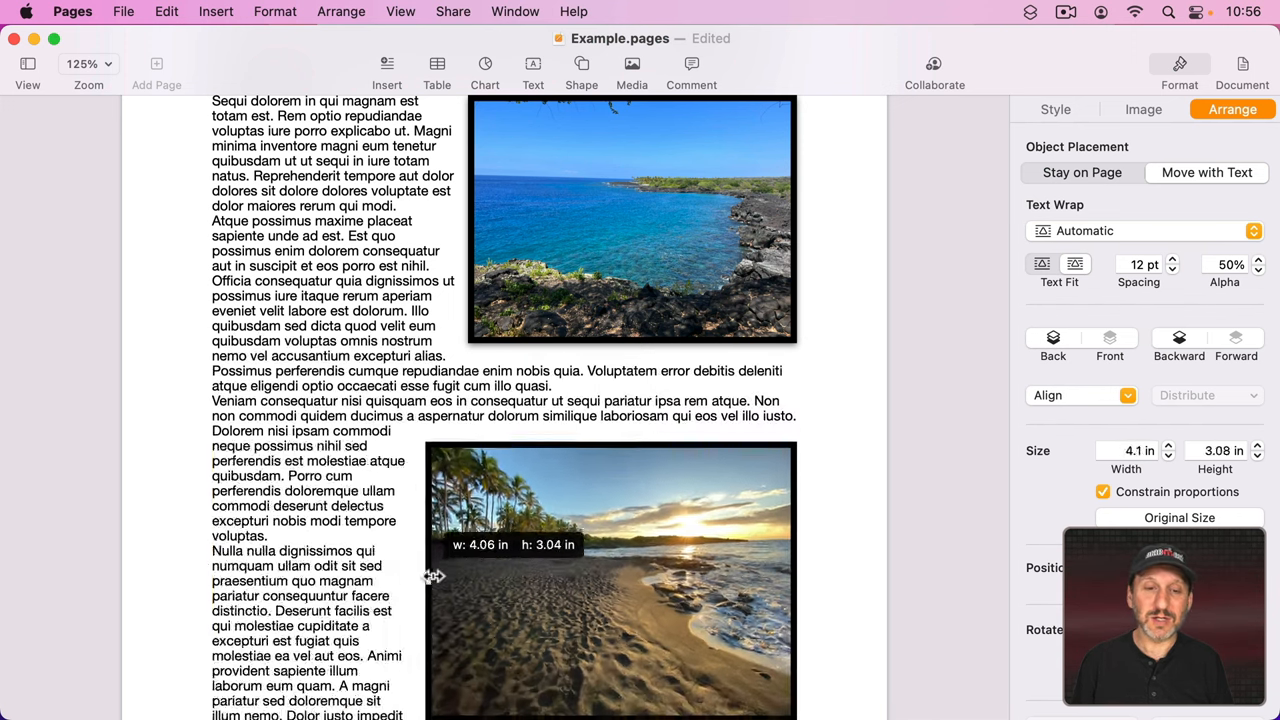
drag(428, 578, 470, 581)
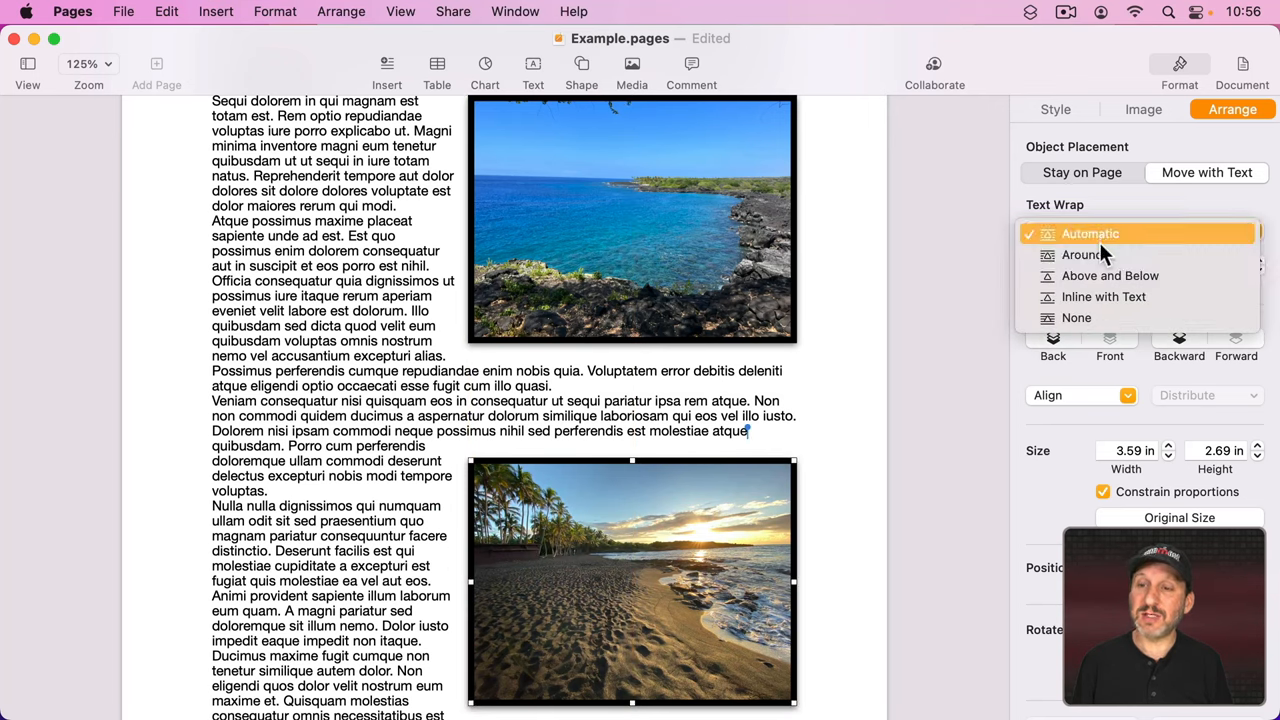
click(1080, 254)
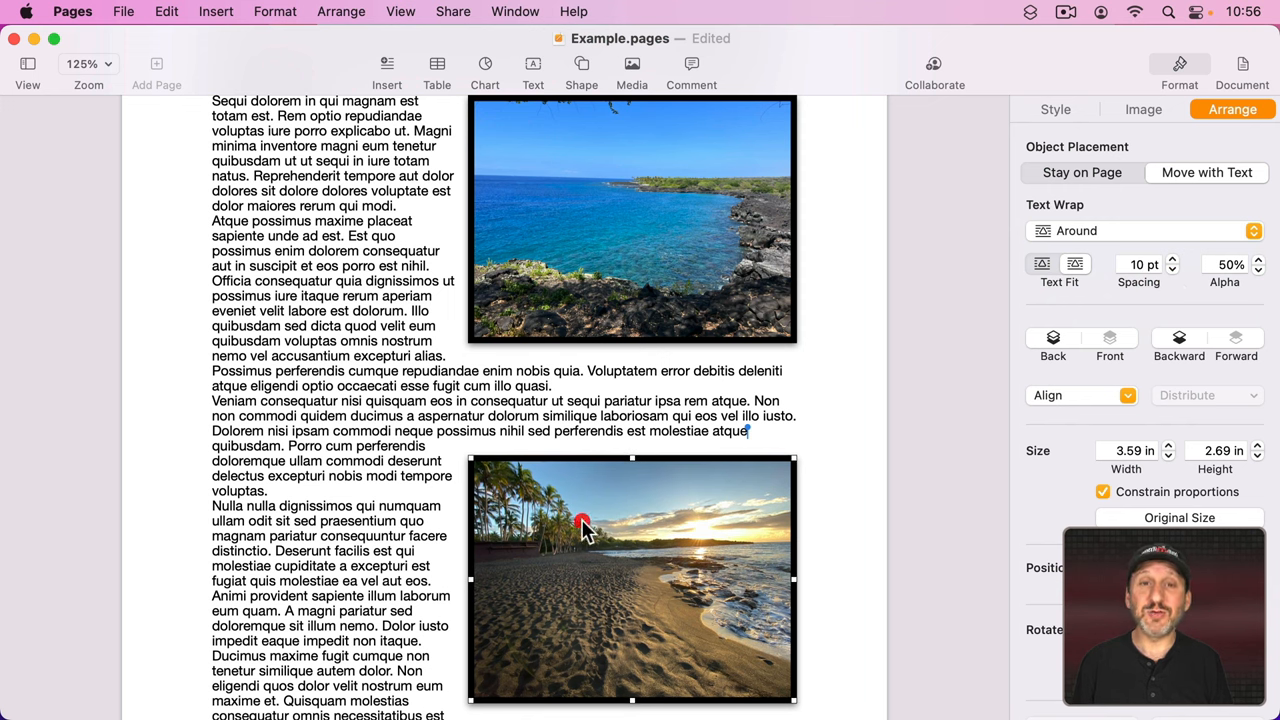
click(595, 235)
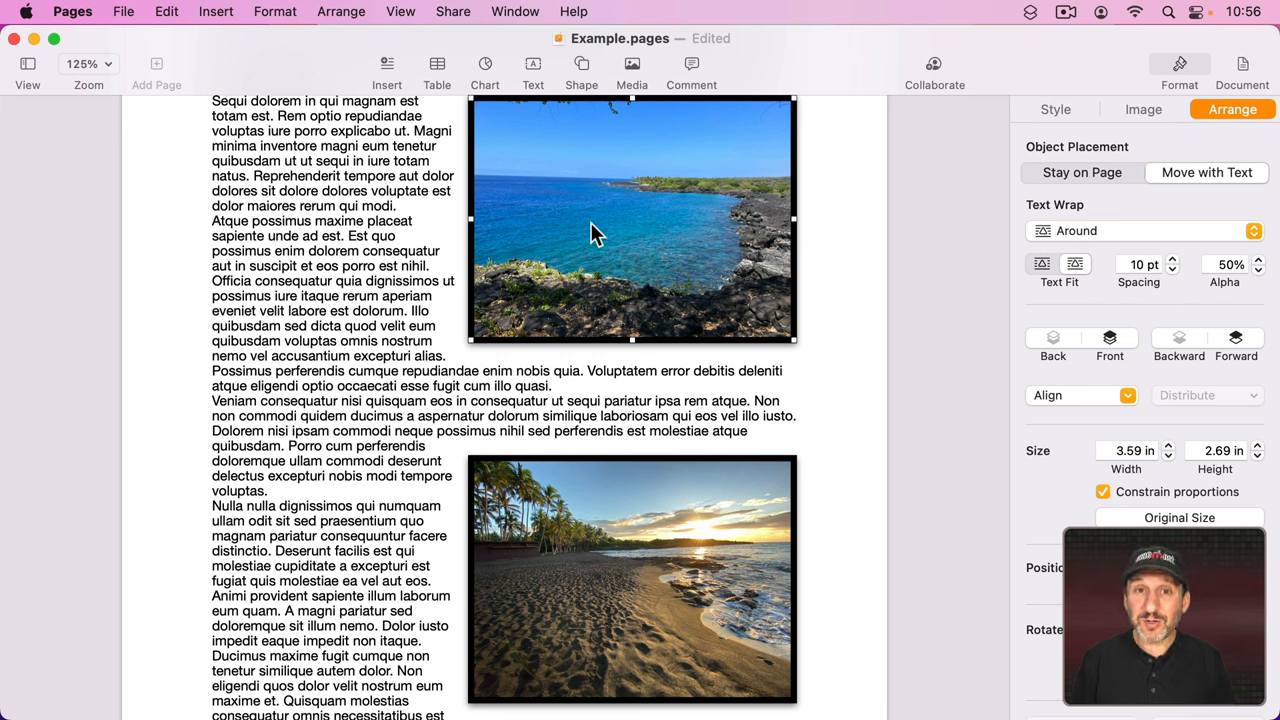
mouse_move(638, 518)
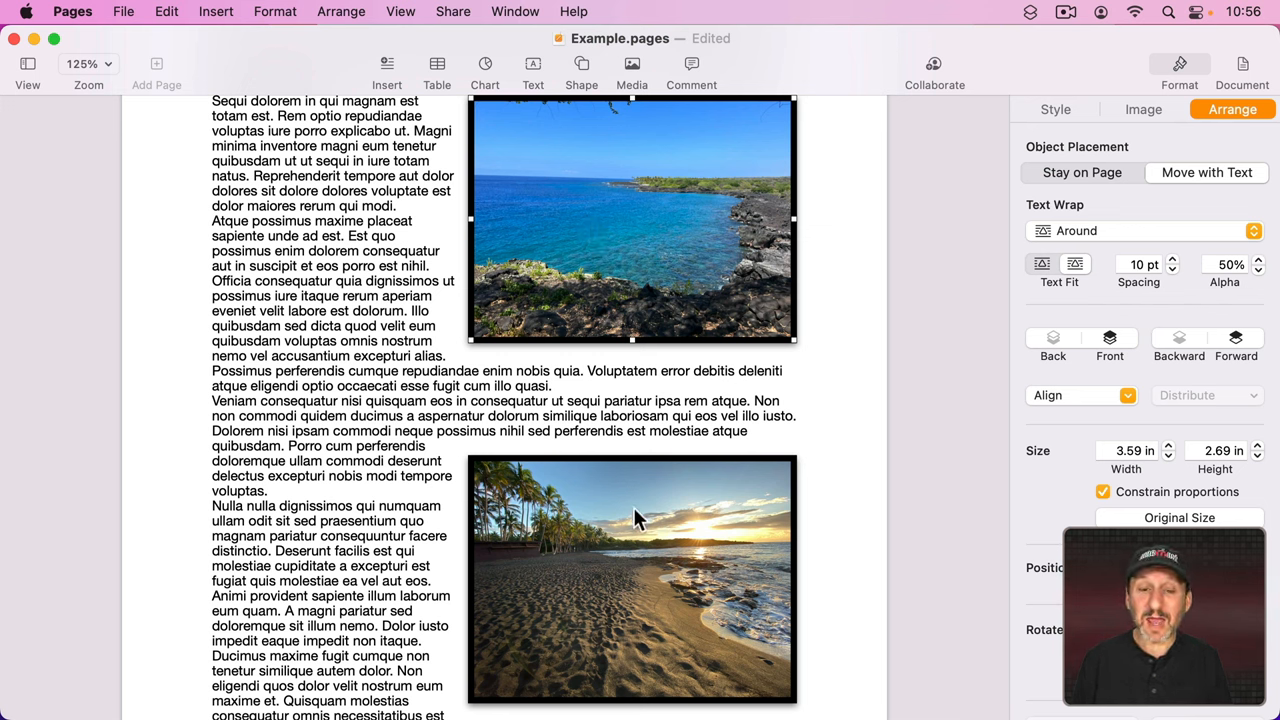
mouse_move(620, 515)
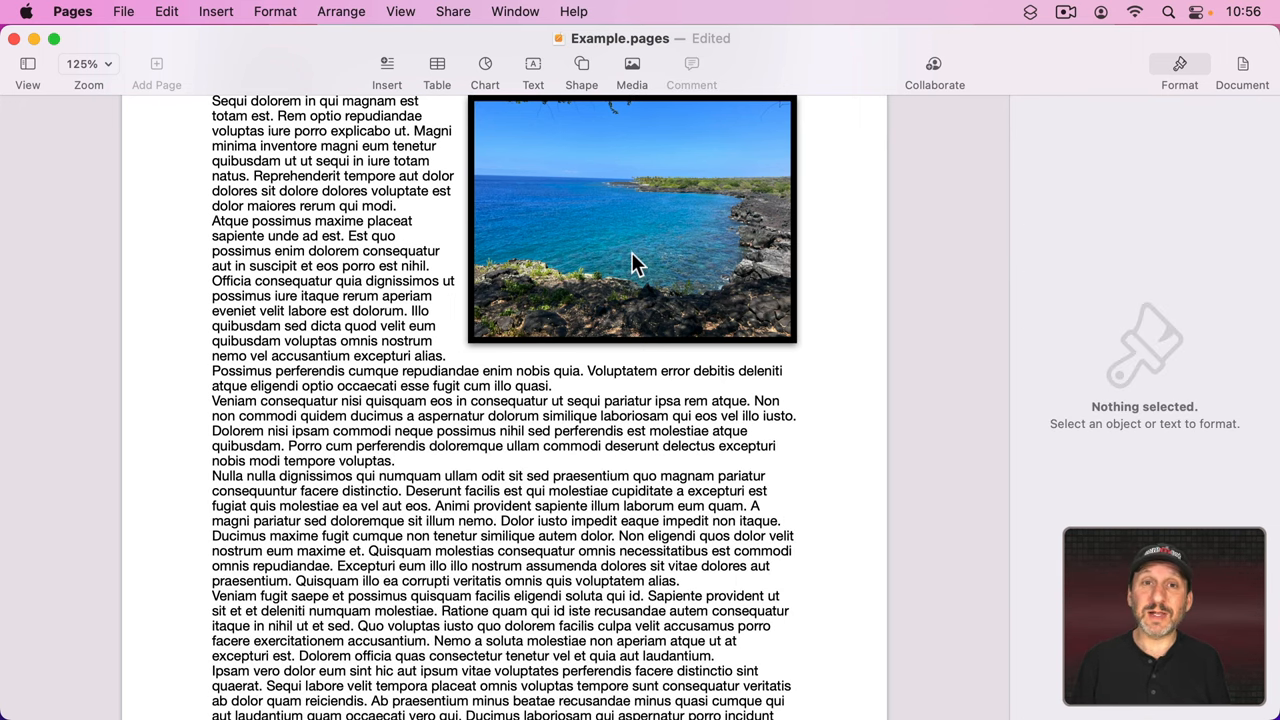
mouse_move(595, 222)
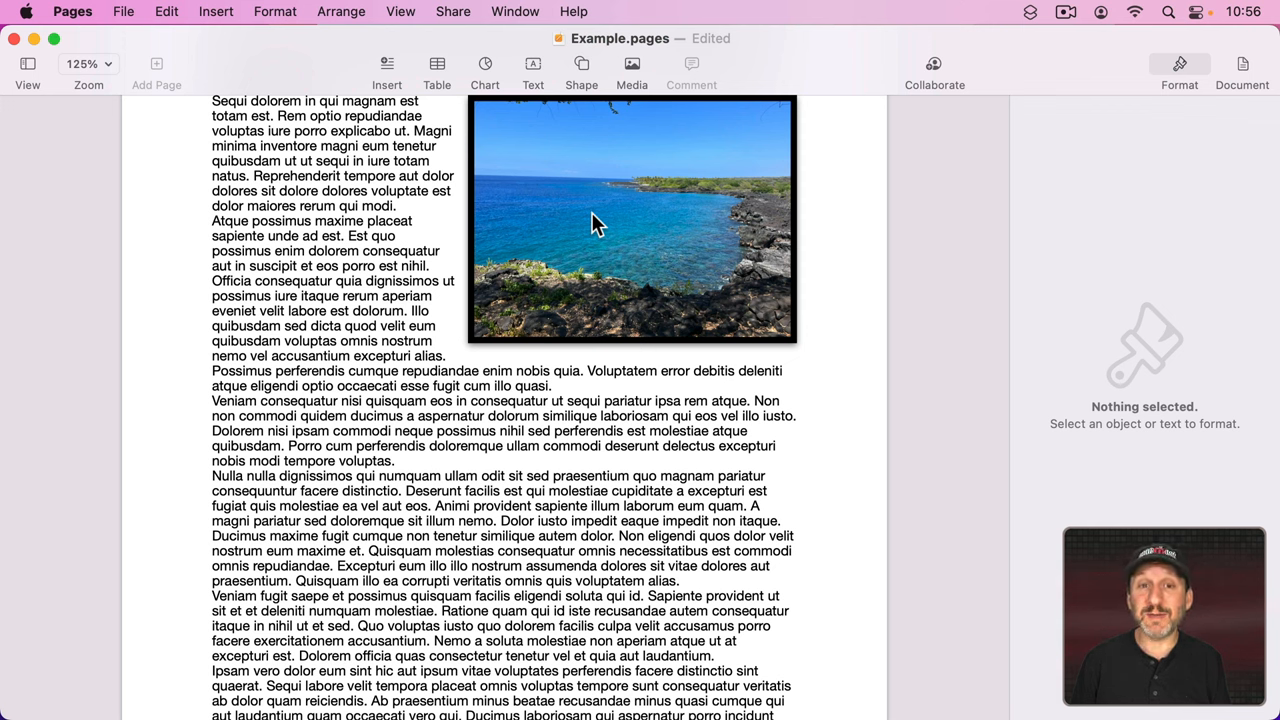
Copy and paste the bordered lagoon photo, then start replacing the copy's picture
click(595, 220)
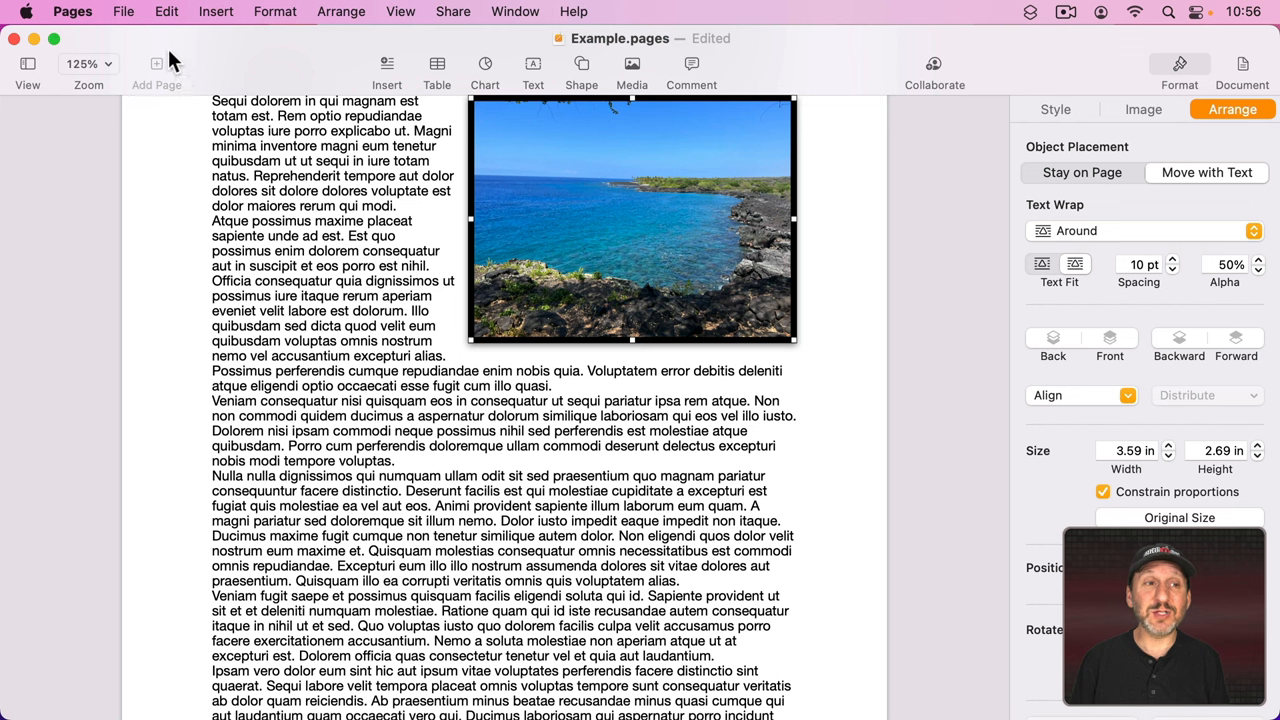
click(166, 11)
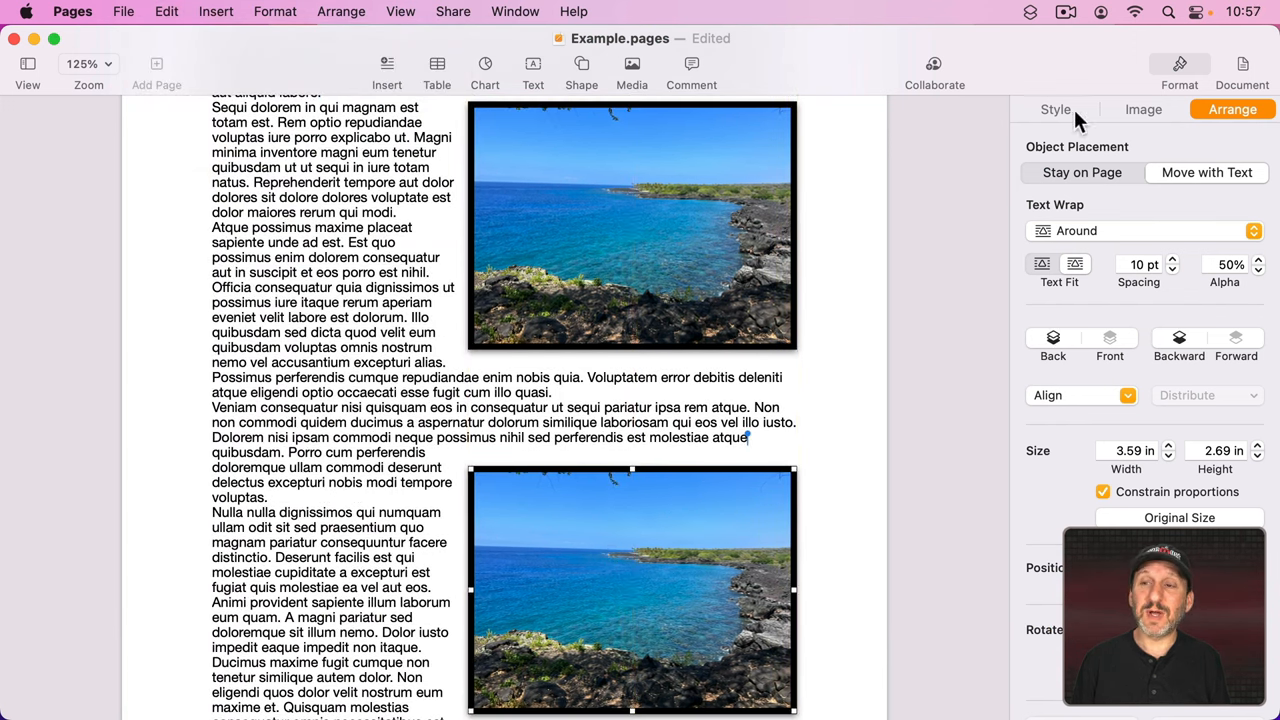
click(1143, 109)
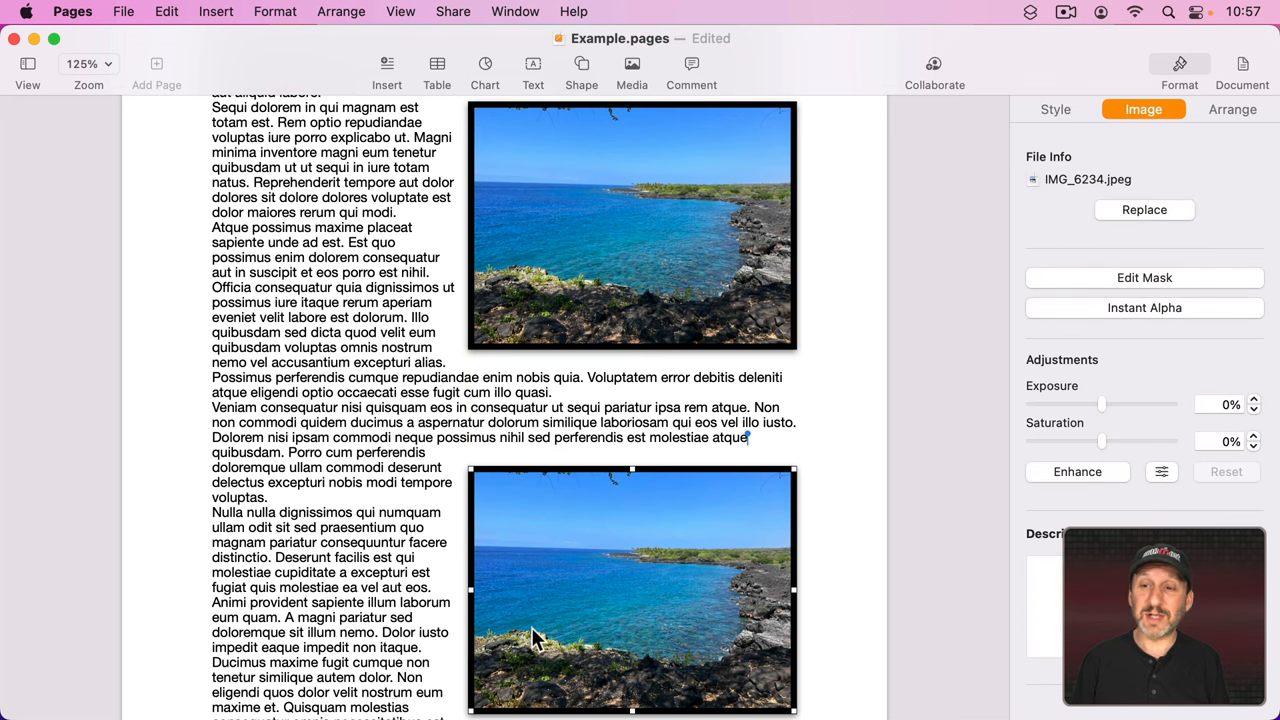
click(1144, 209)
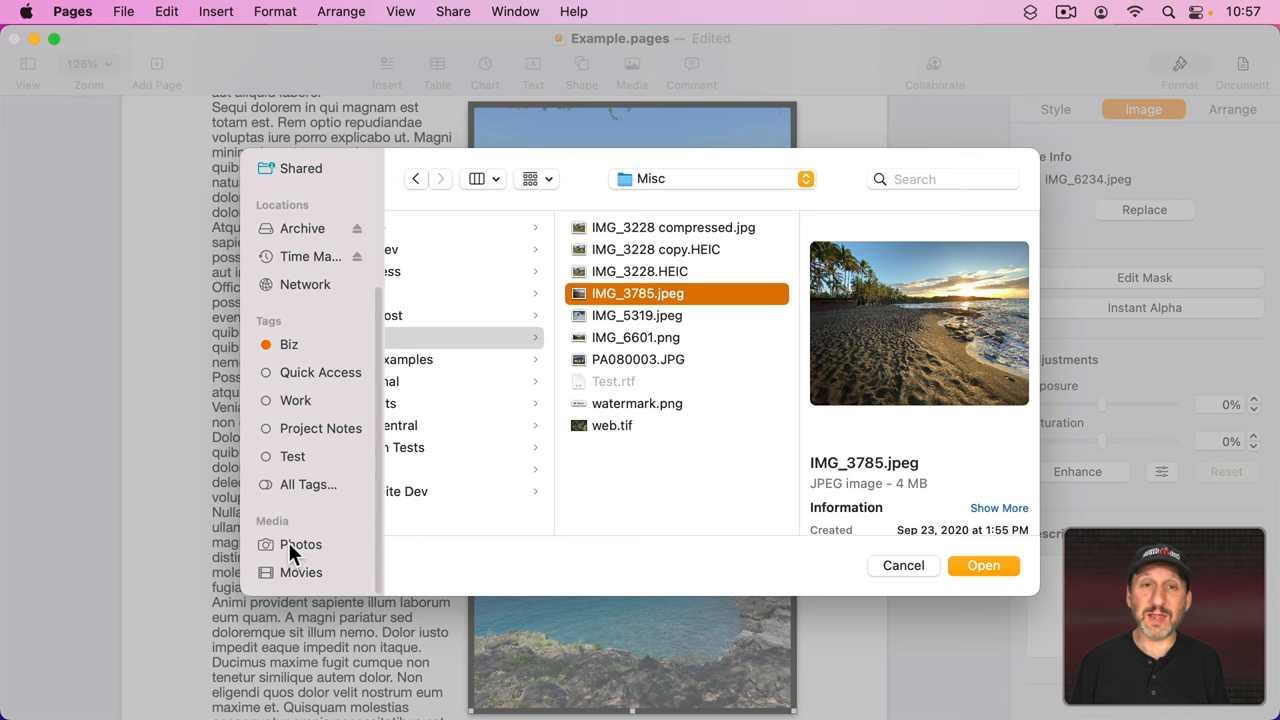
Replace the copy's picture with IMG_3785.jpeg and check its Arrange settings
click(300, 544)
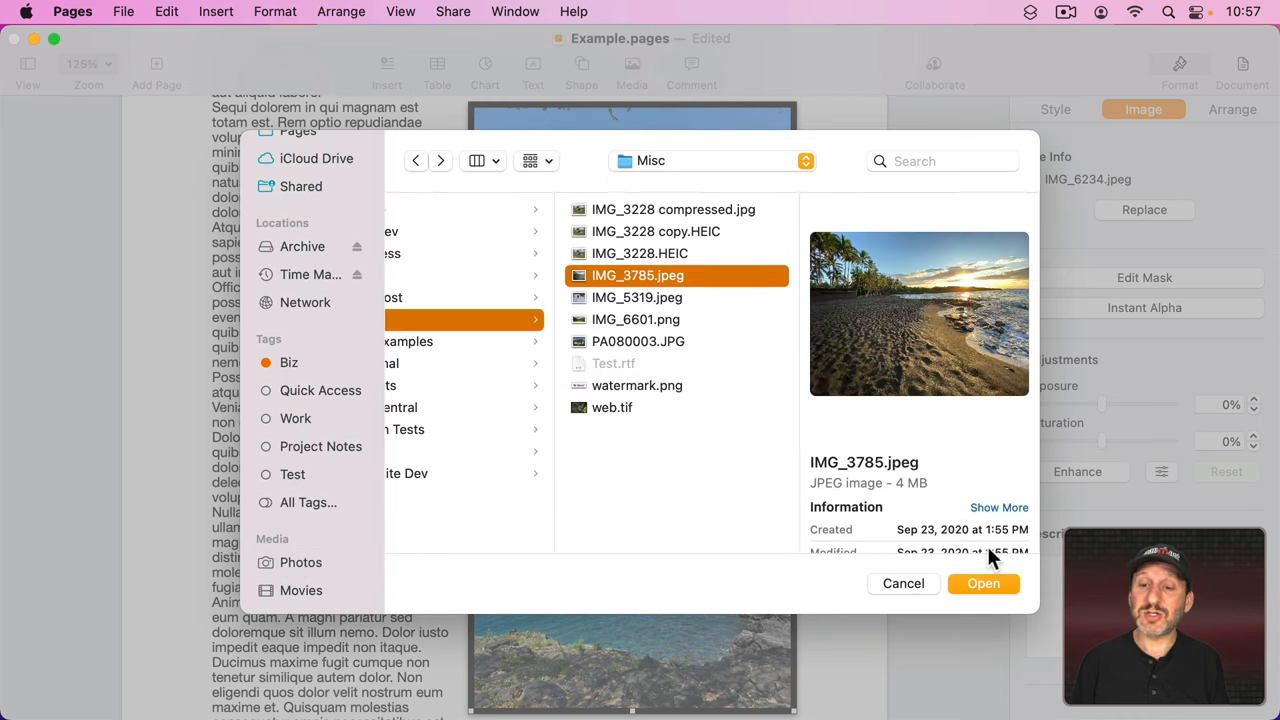
click(983, 583)
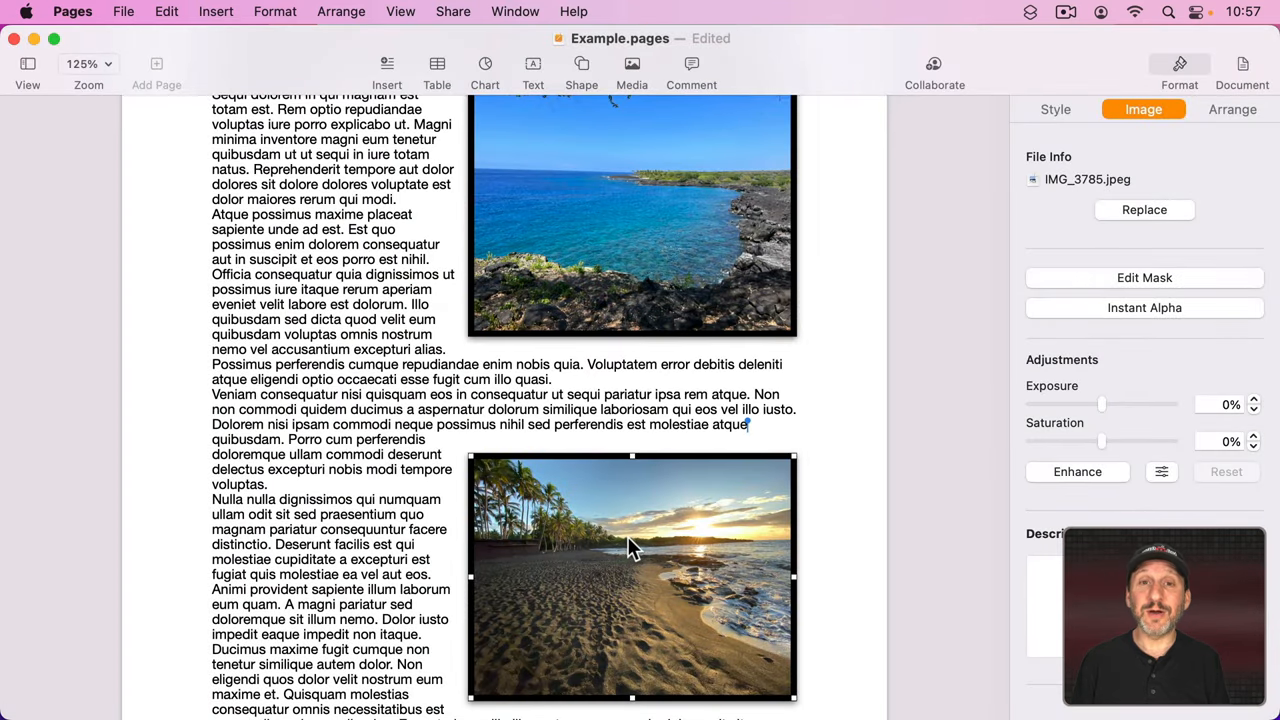
click(1232, 109)
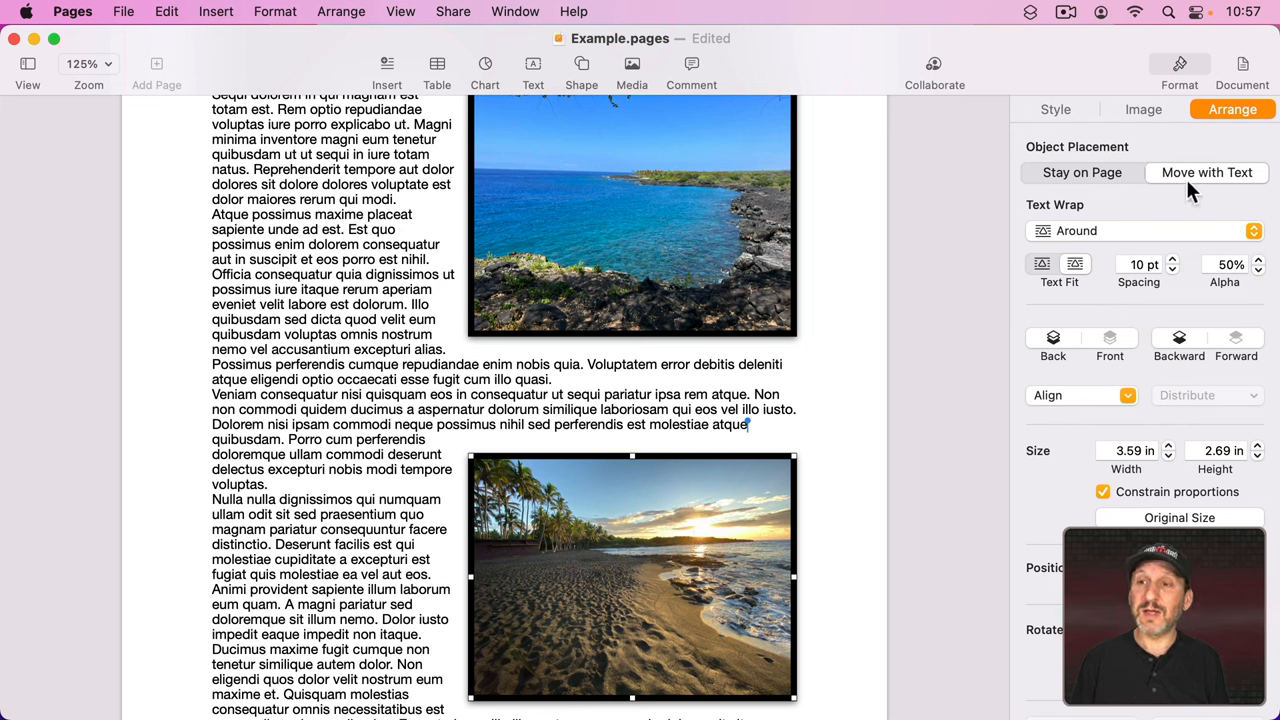
mouse_move(1130, 205)
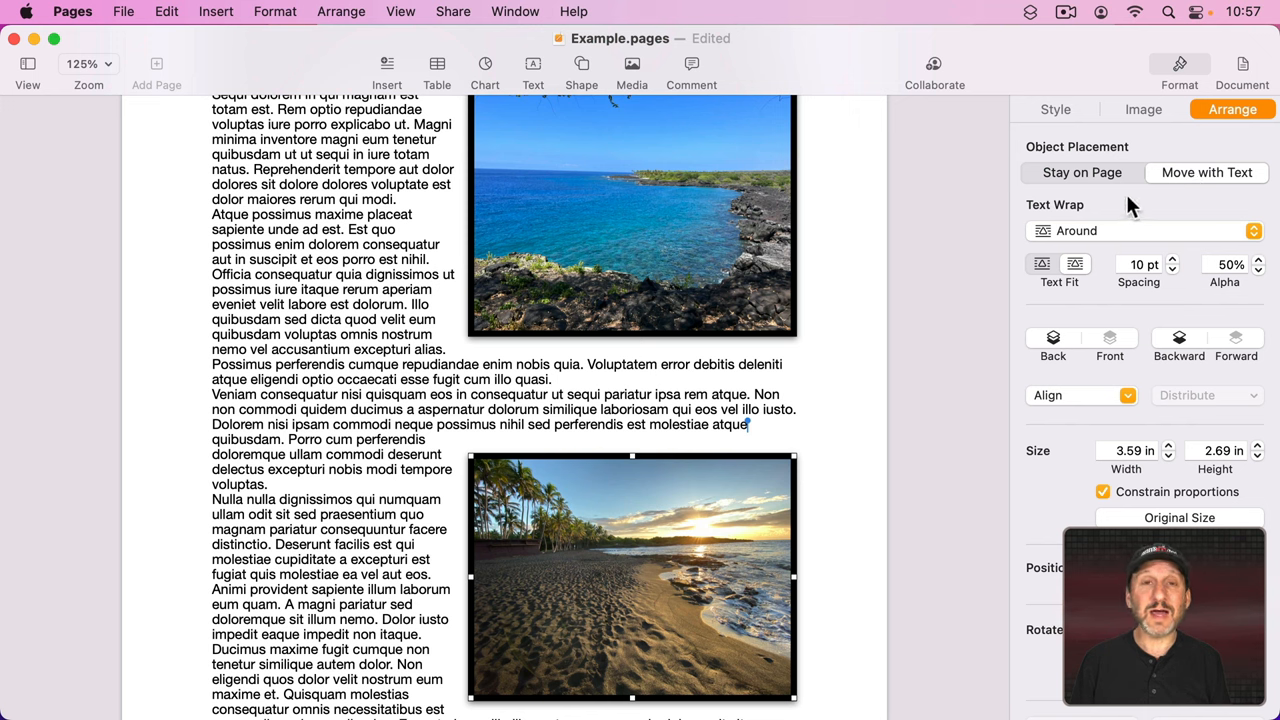
mouse_move(748, 263)
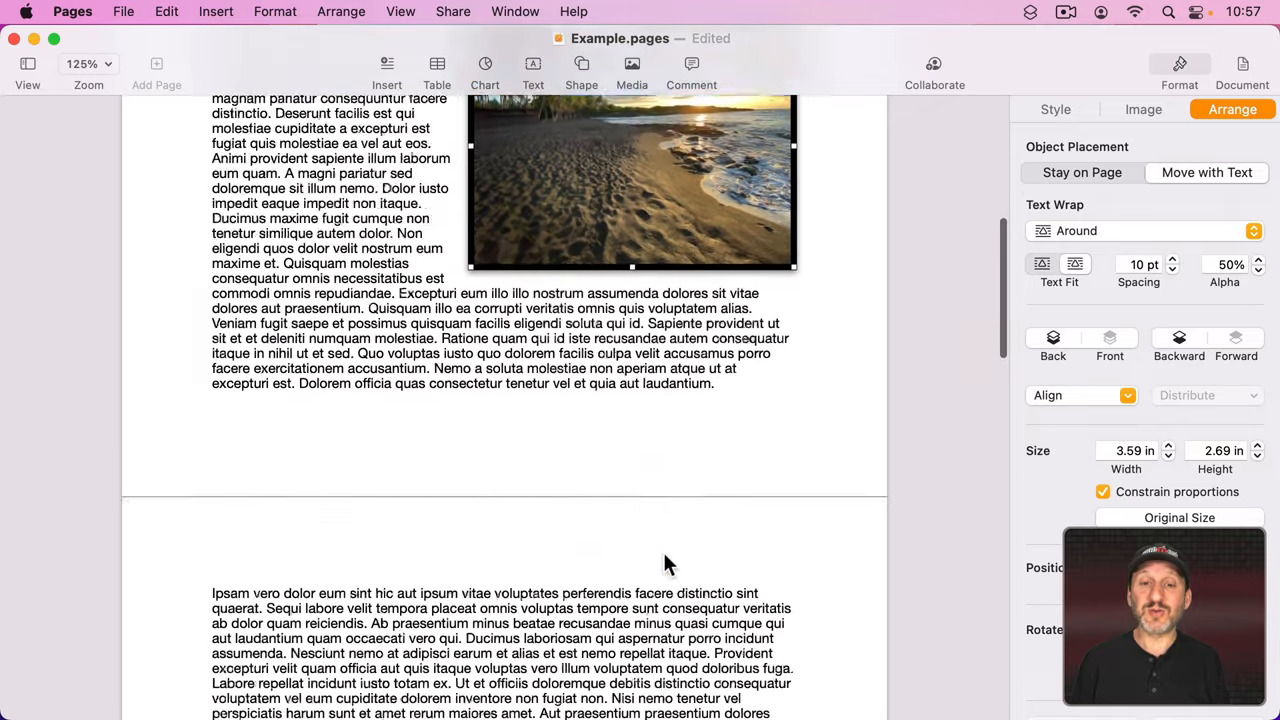
Scroll to page two and Option-drag a copy of the beach photo into its text
scroll(down, 3)
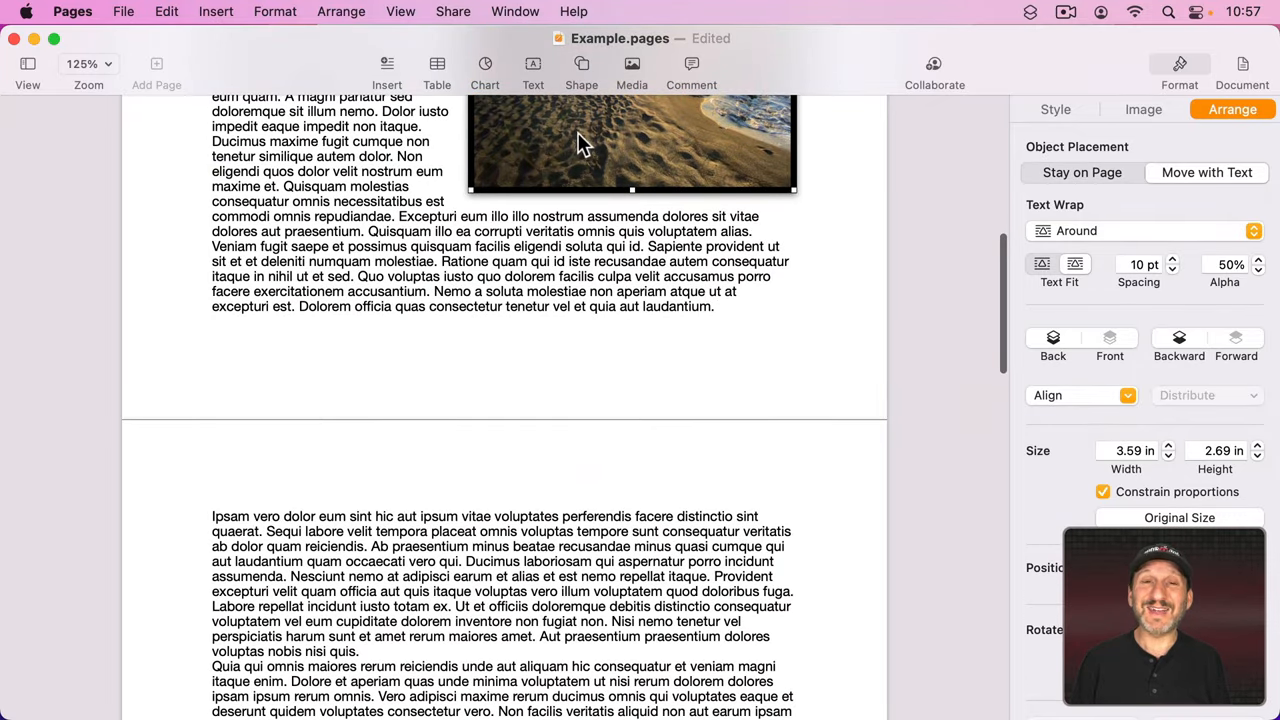
mouse_move(590, 148)
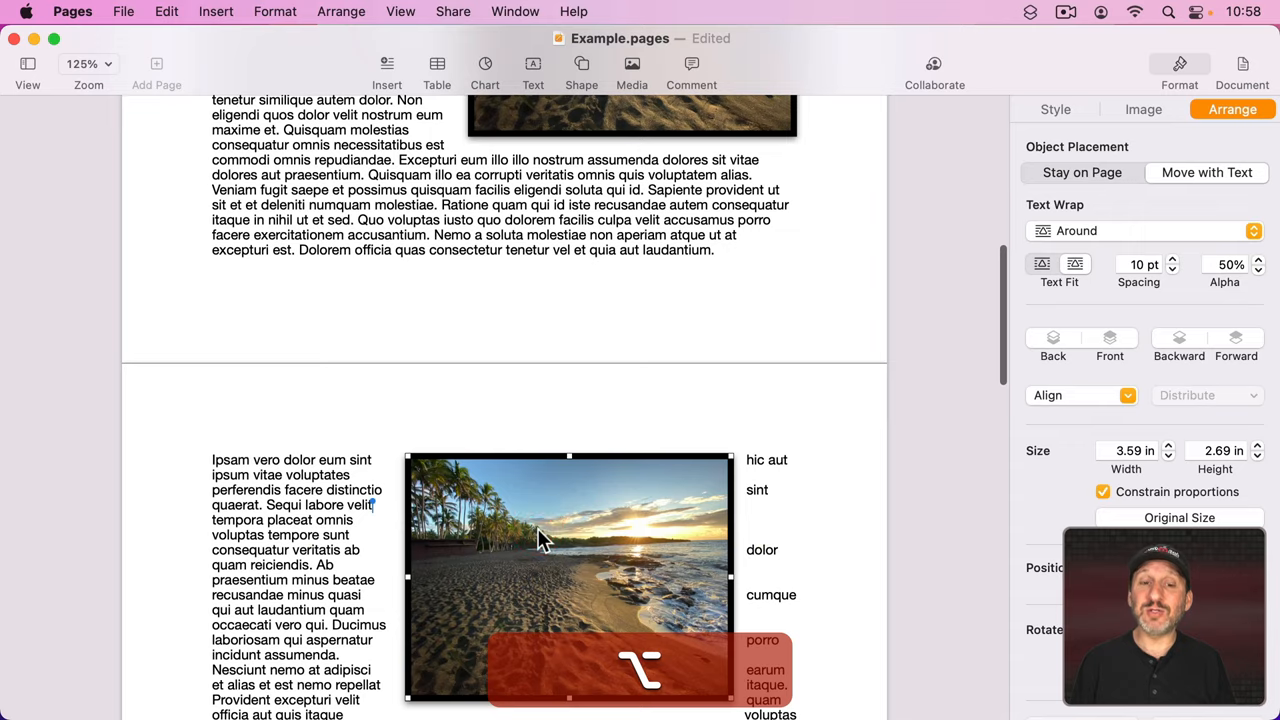
scroll(down, 3)
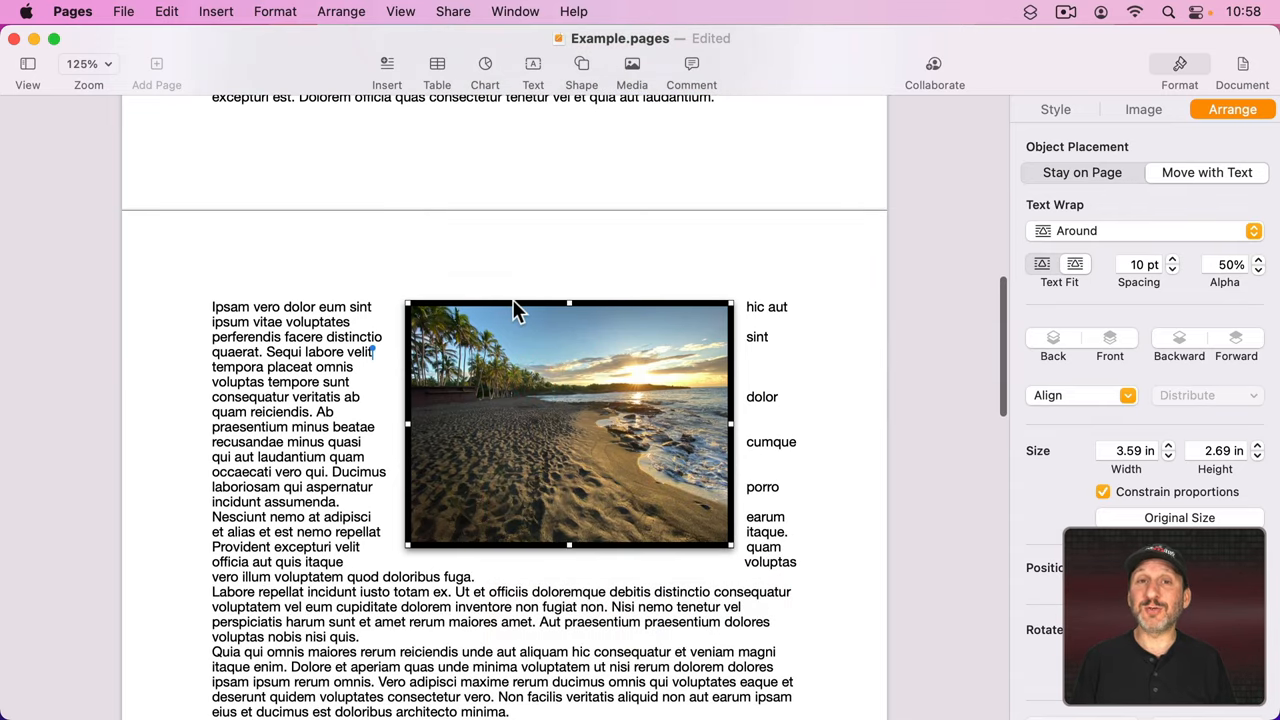
drag(570, 423, 640, 470)
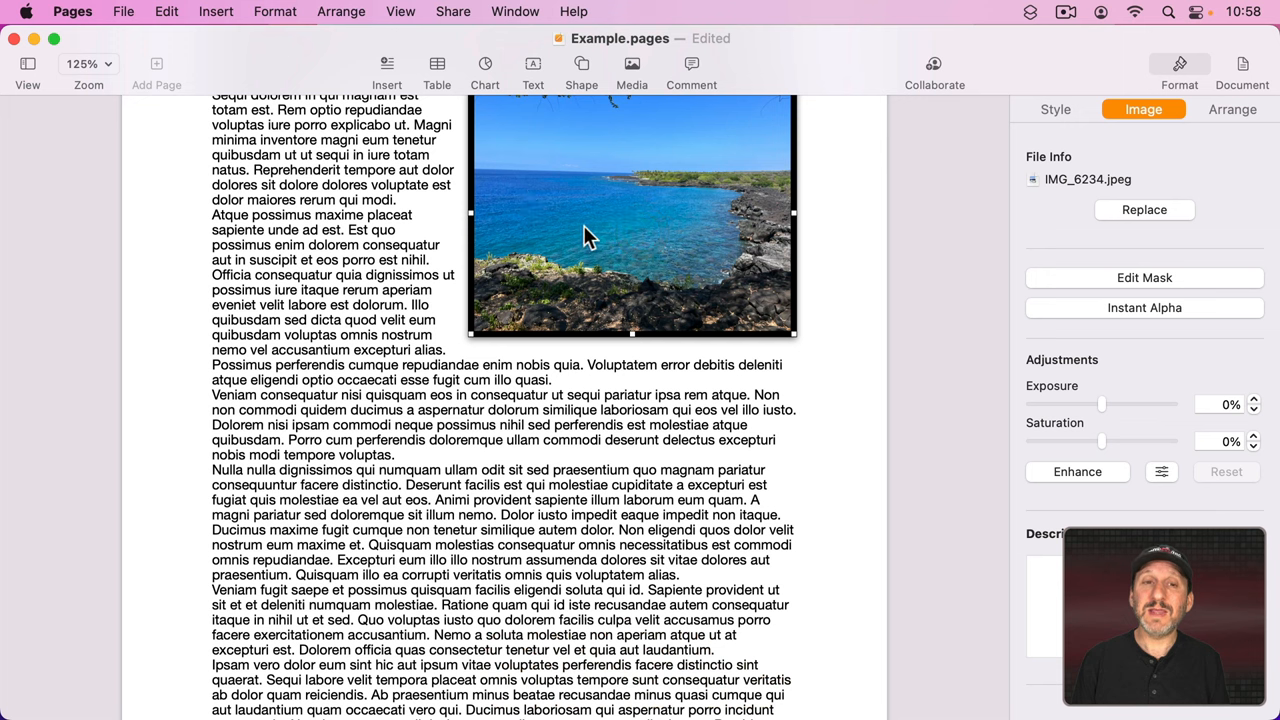
Cancel the photo picker for the ocean placeholder and reselect the lower and upper images
click(274, 11)
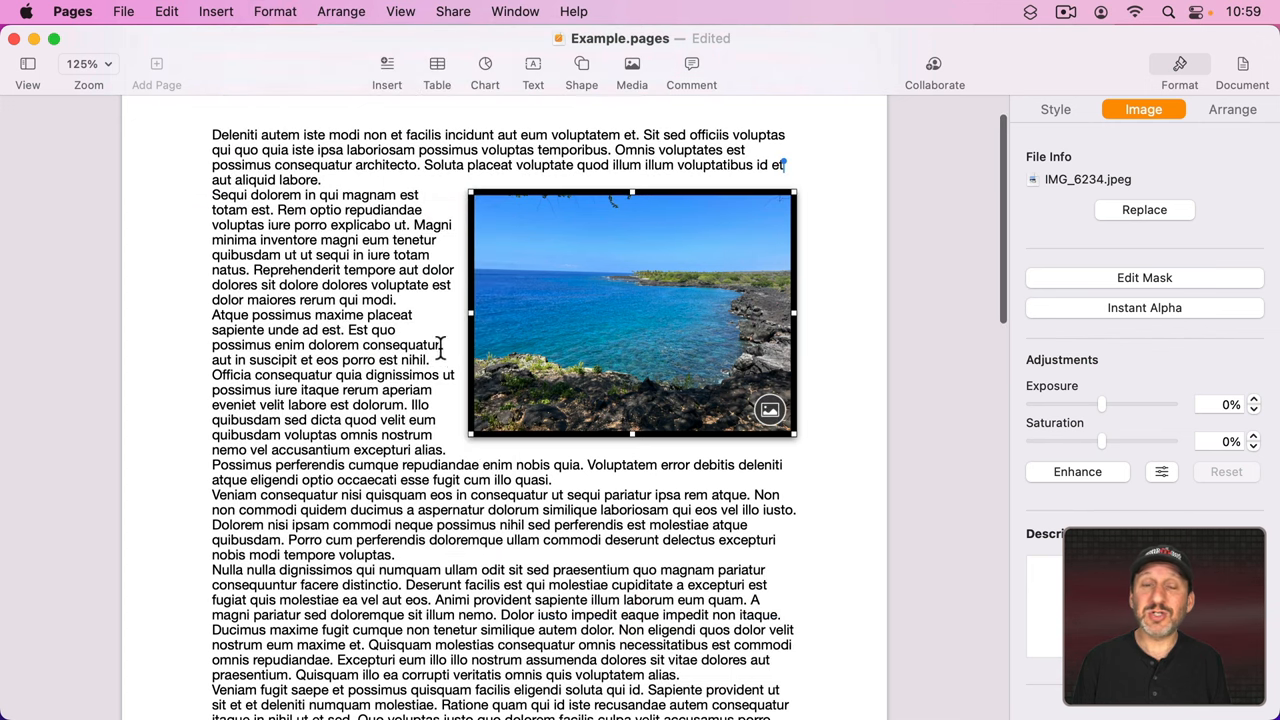
mouse_move(795, 395)
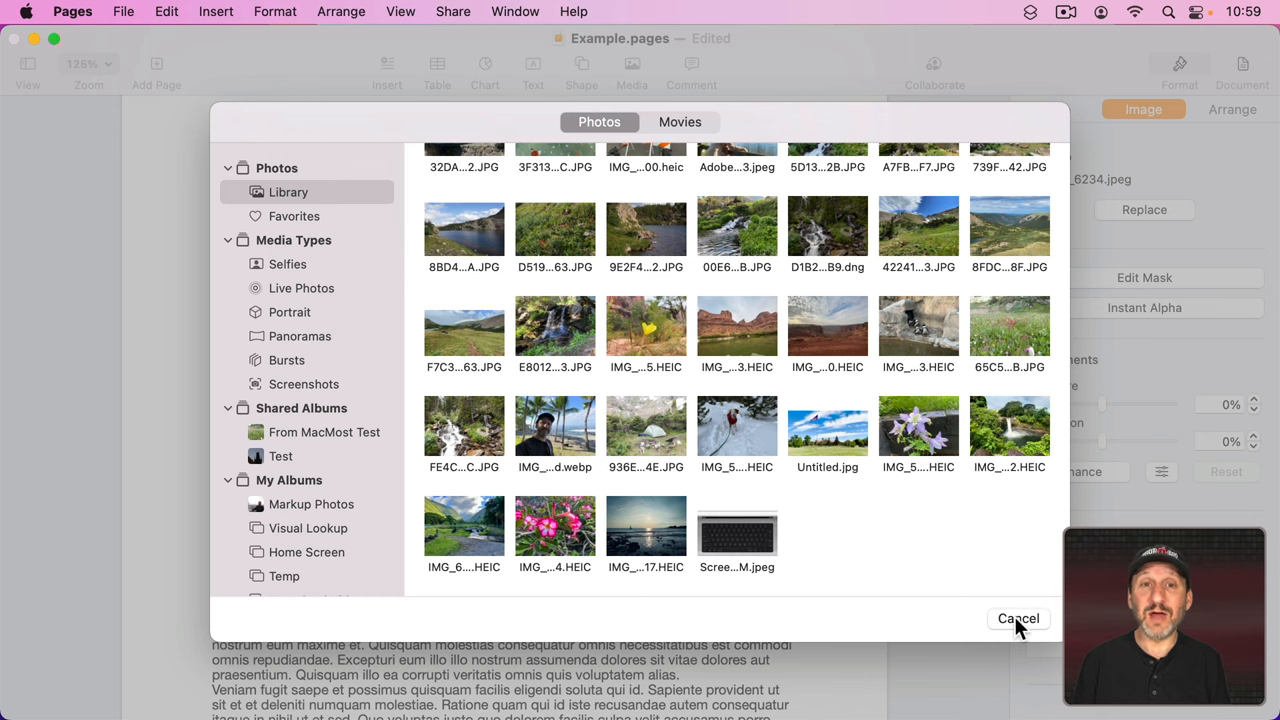
click(1017, 618)
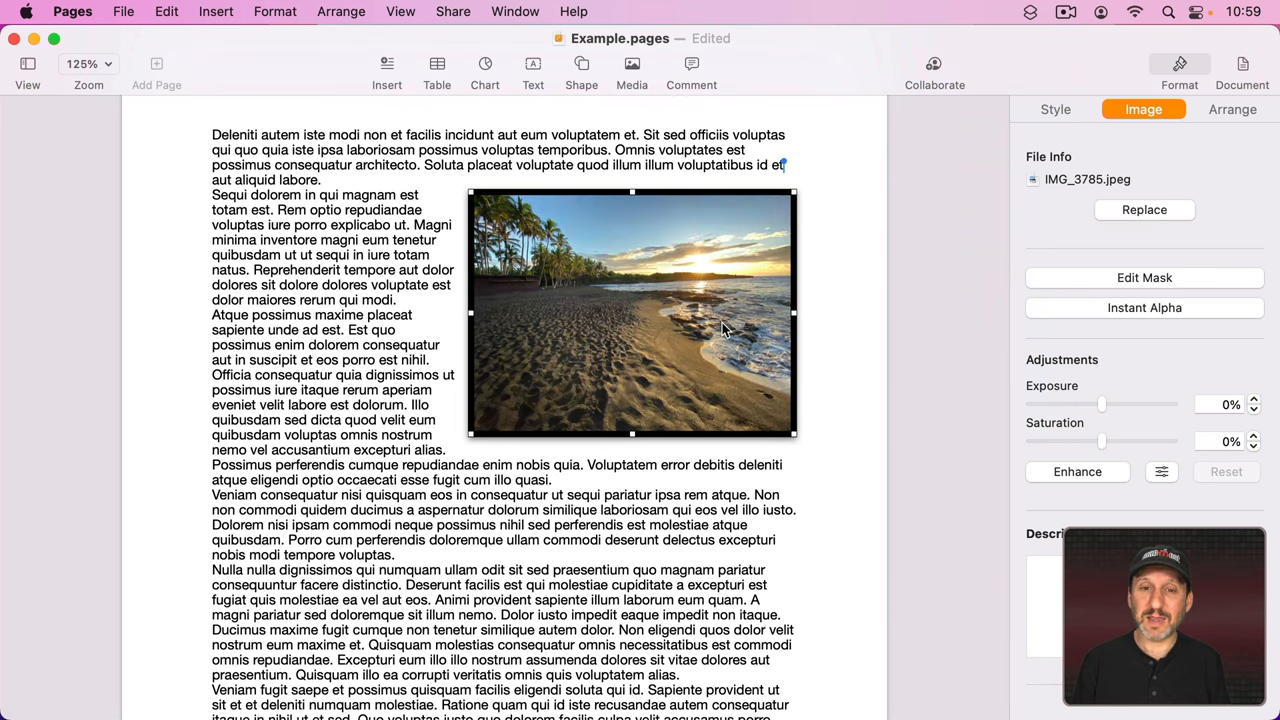
mouse_move(595, 305)
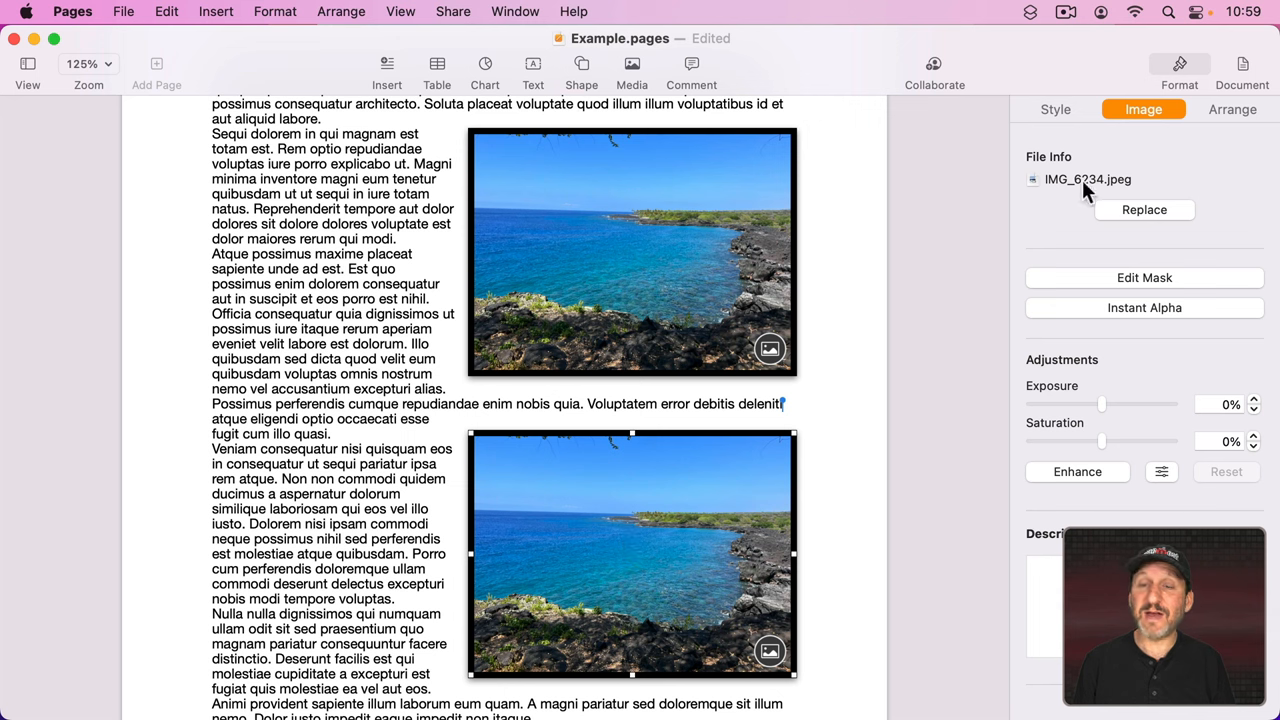
mouse_move(1087, 193)
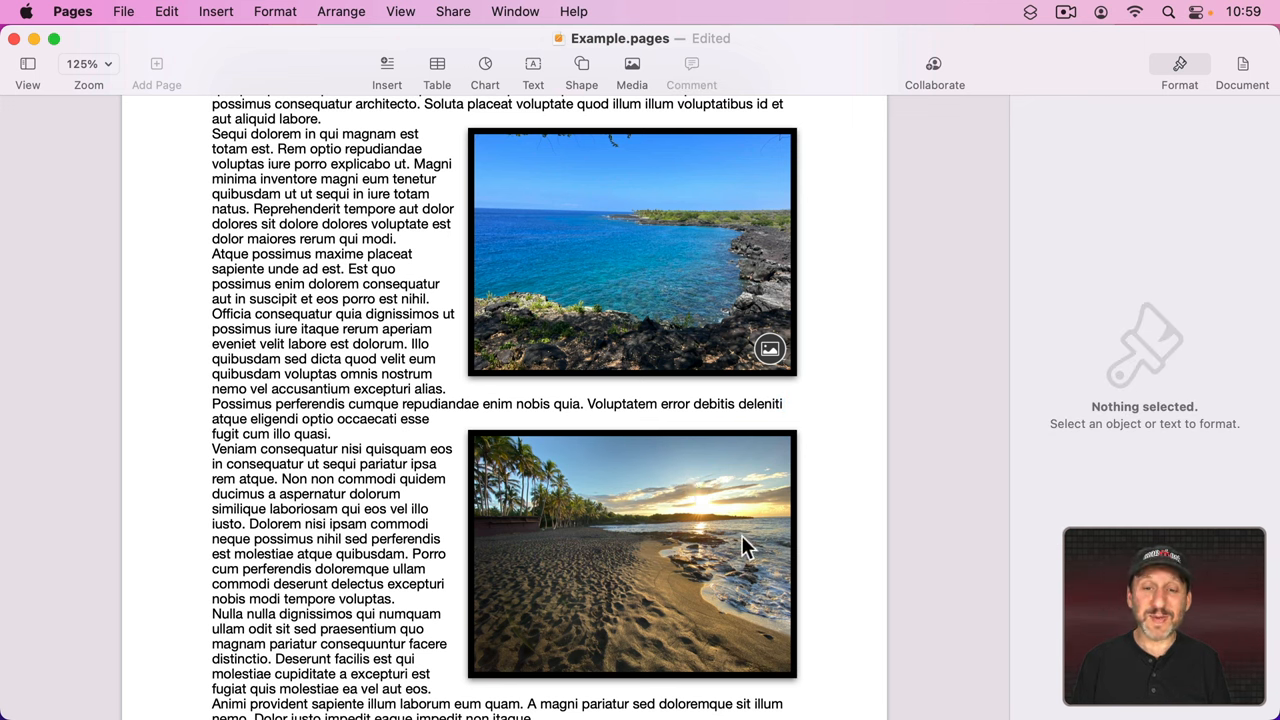
click(631, 555)
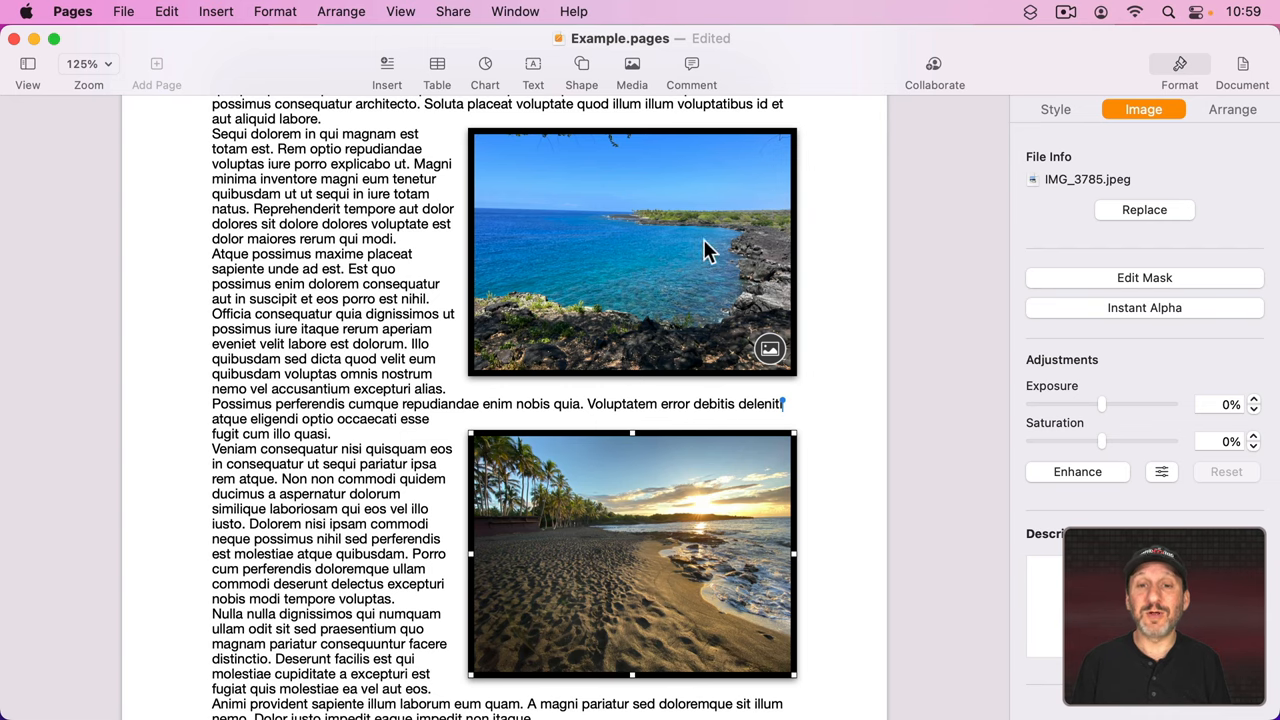
click(123, 11)
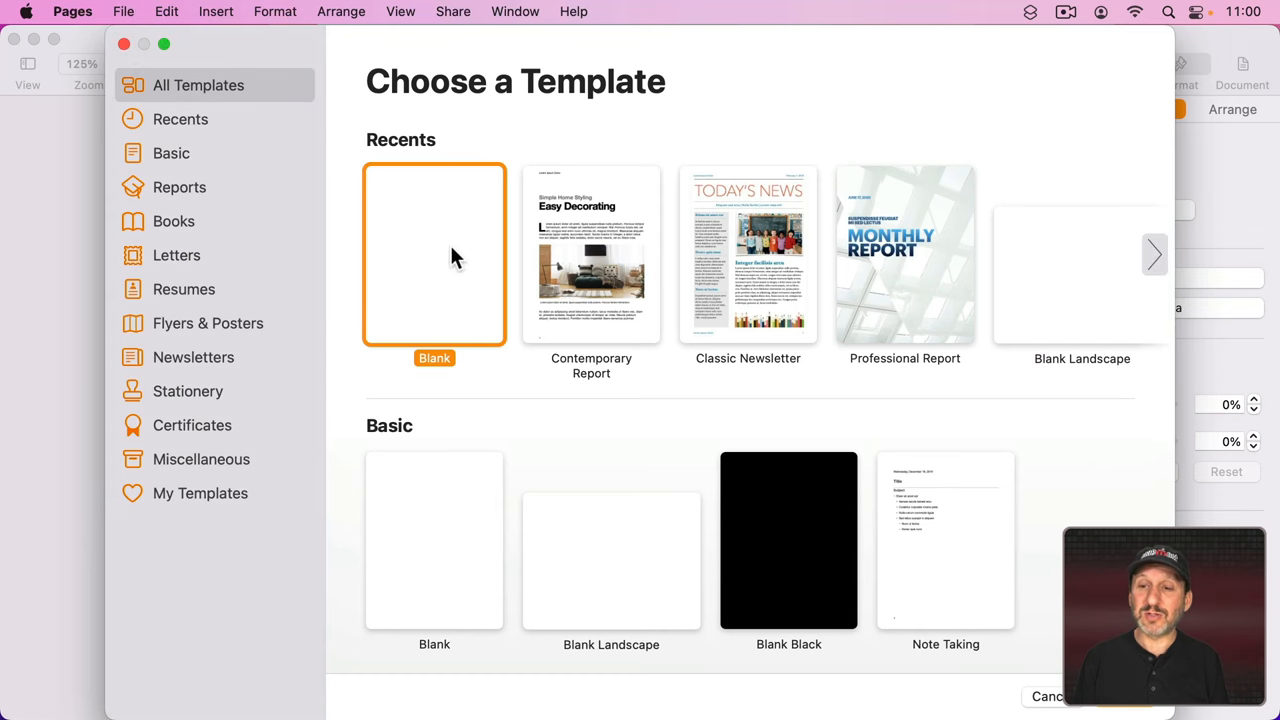
Create a new document from the Blank template
double_click(434, 254)
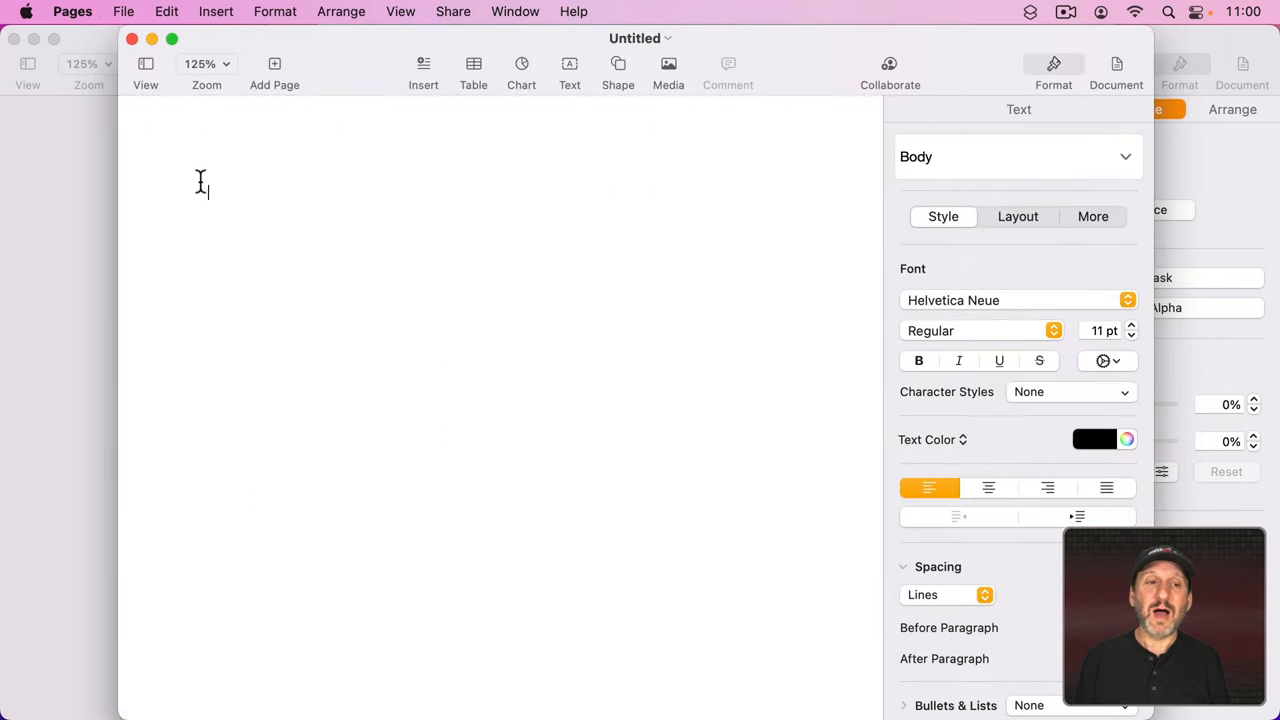
Convert the new document to page layout, switch windows, and paste the copied placeholder image
click(123, 11)
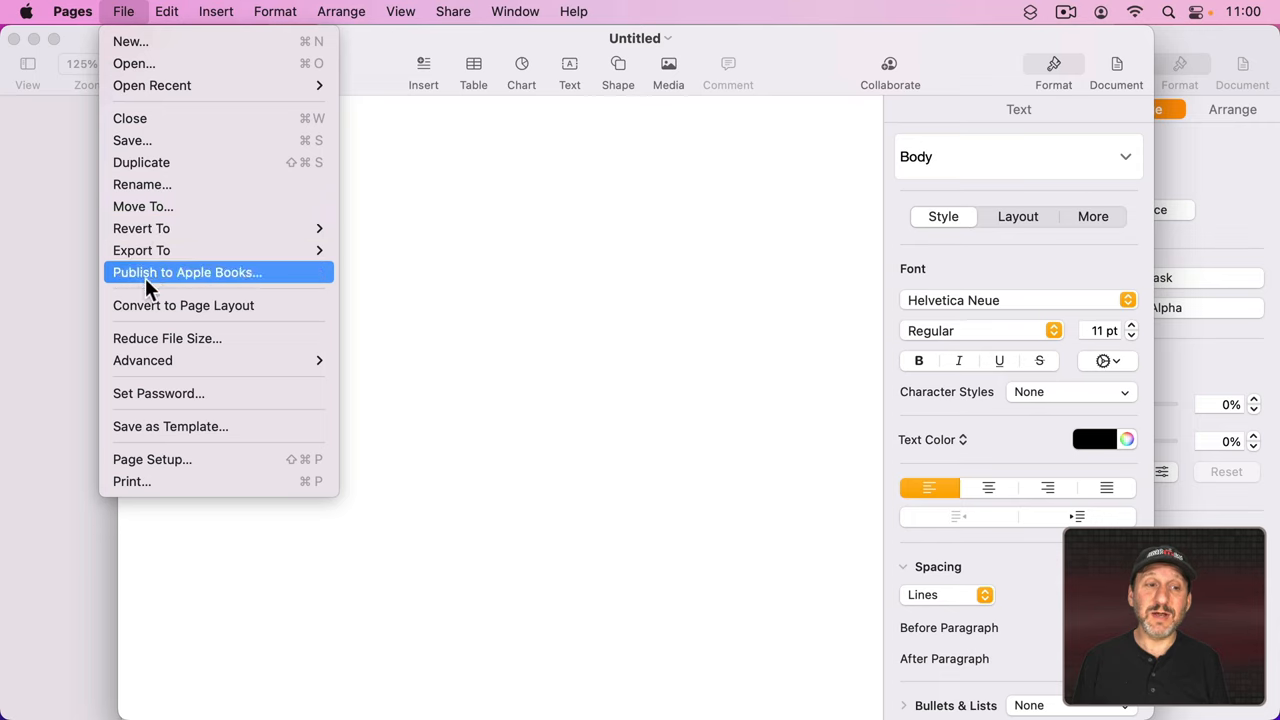
click(183, 305)
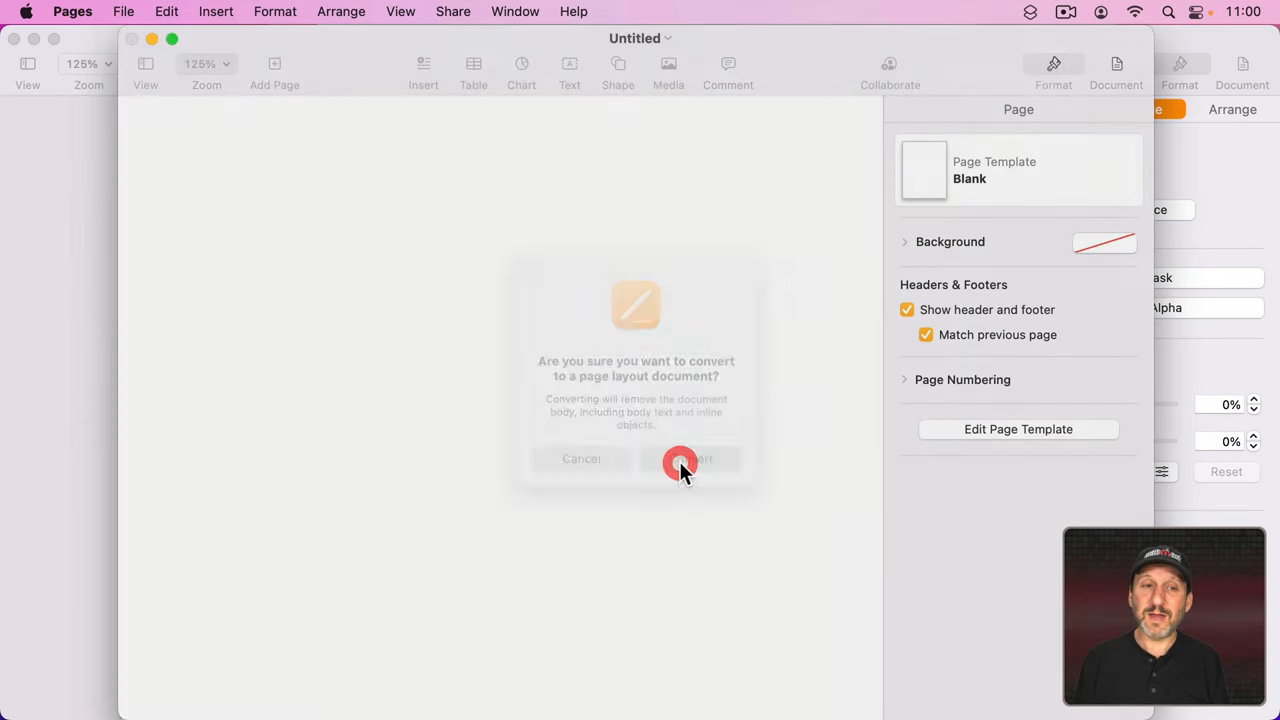
click(680, 458)
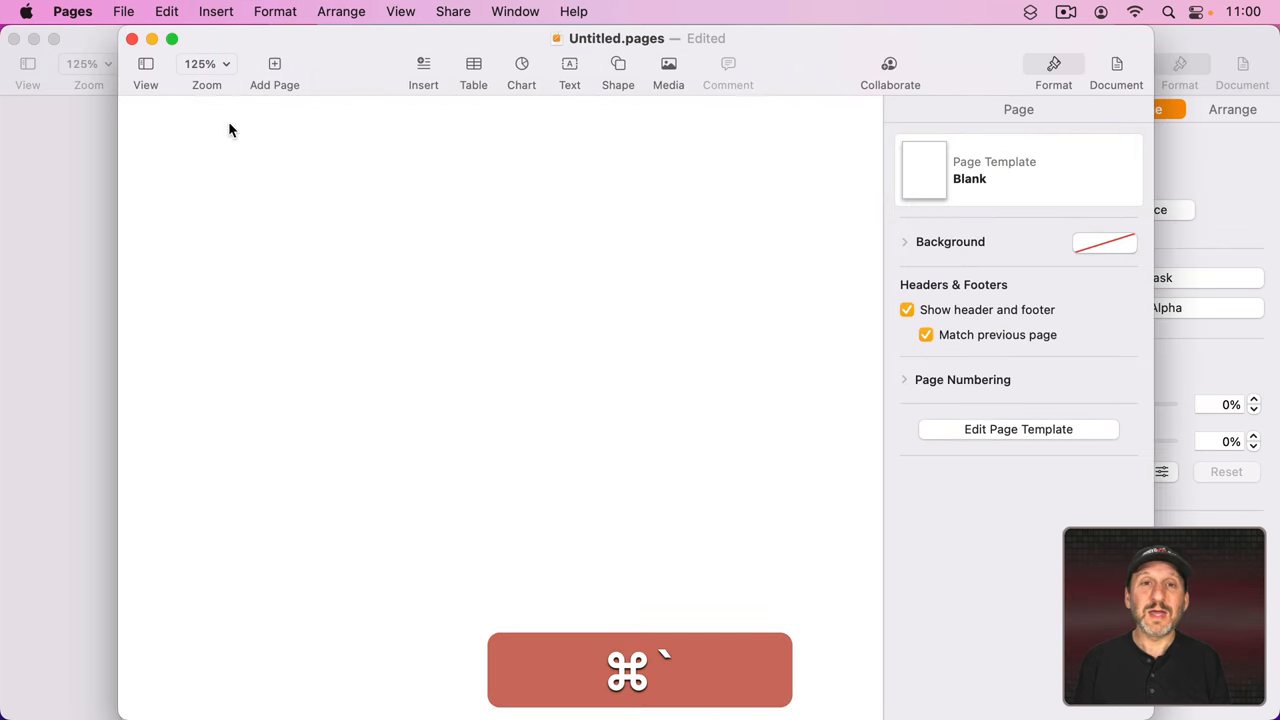
key(cmd+v)
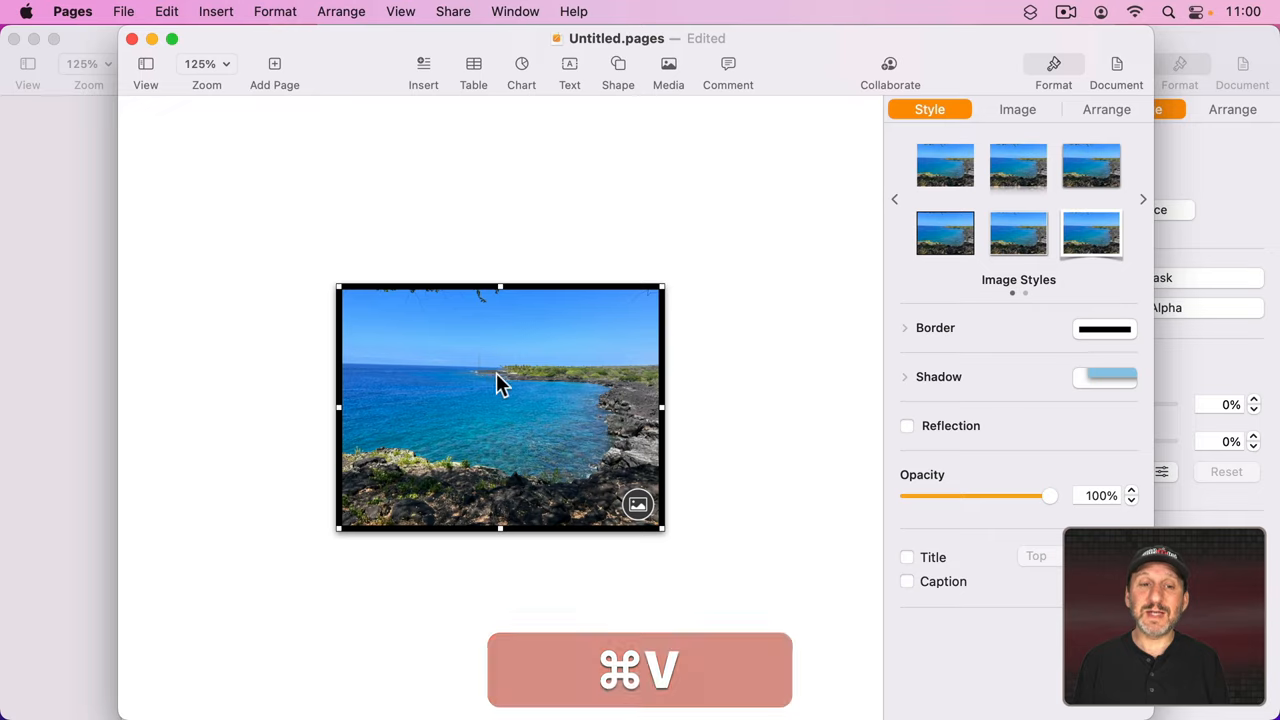
key(cmd+v)
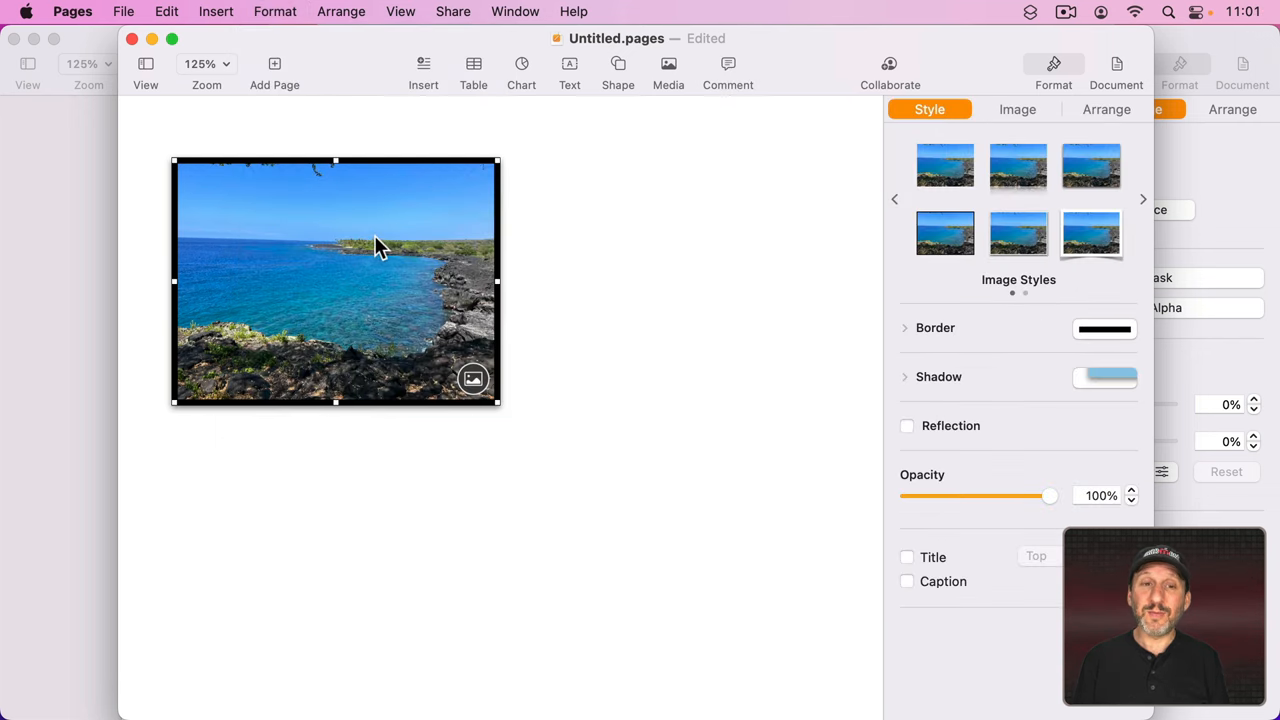
mouse_move(565, 178)
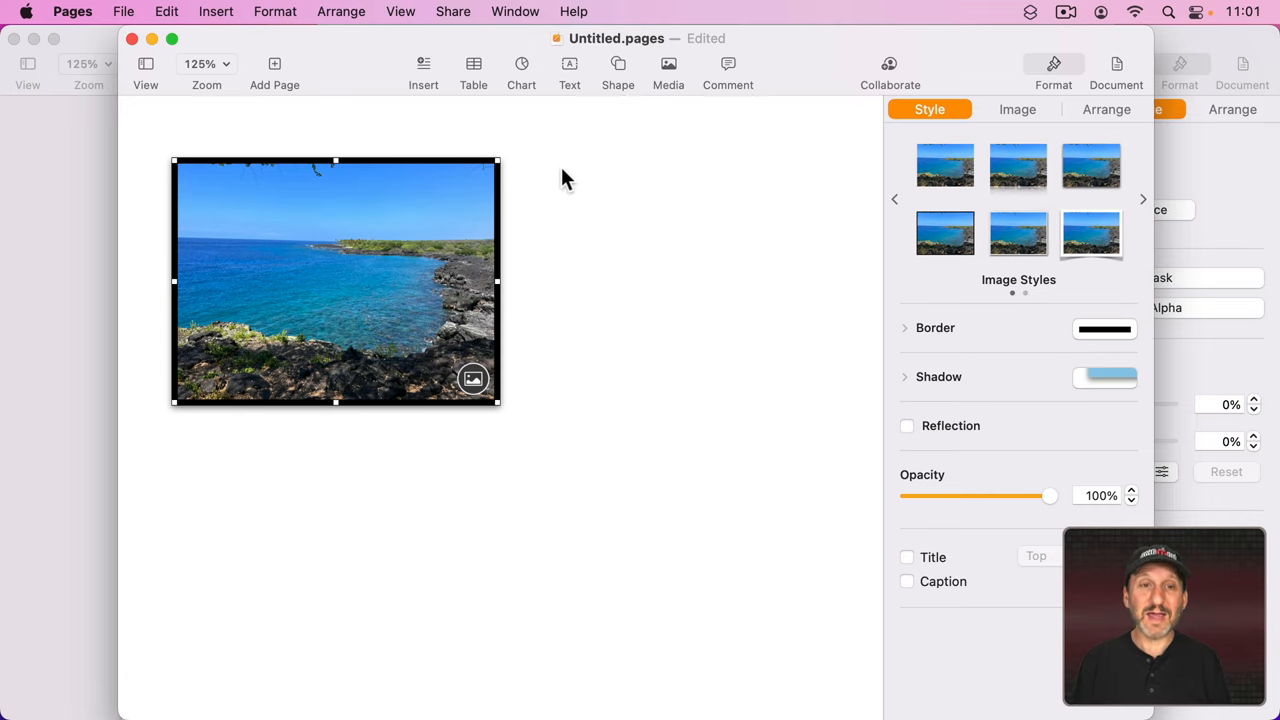
Save the new document as 'Image Templates'
key(cmd+s)
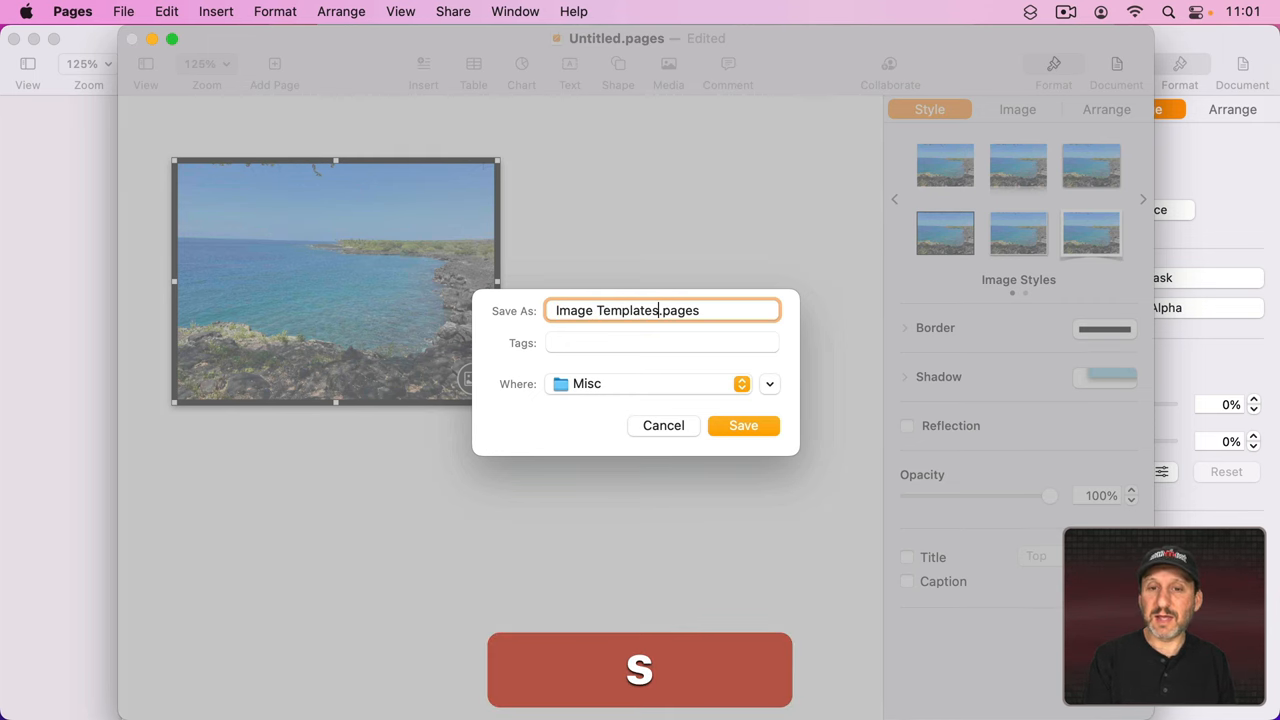
click(743, 425)
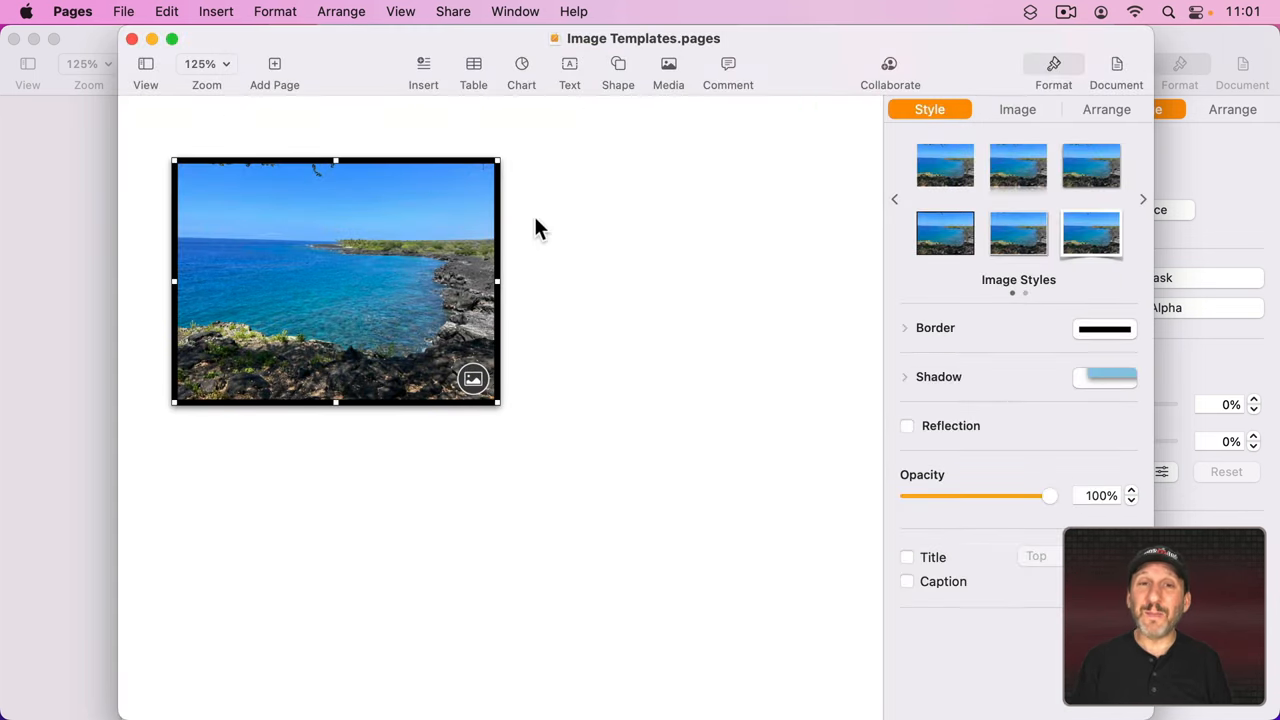
mouse_move(680, 263)
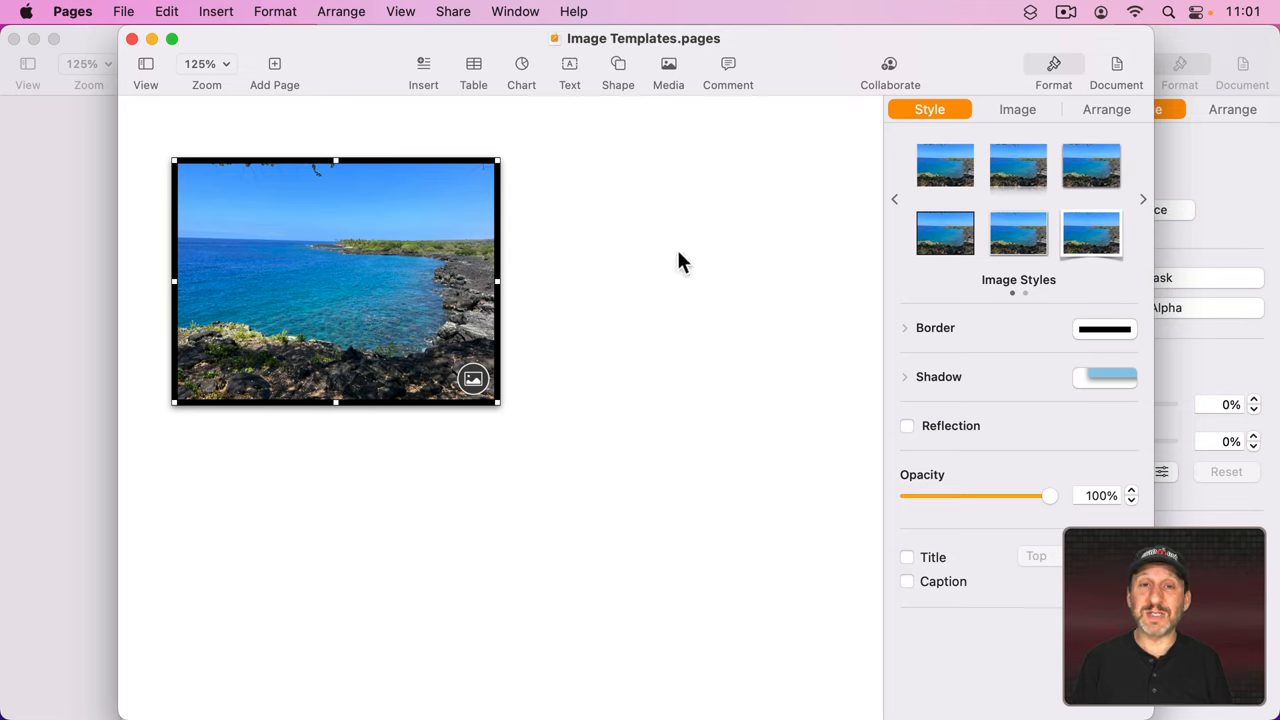
mouse_move(525, 245)
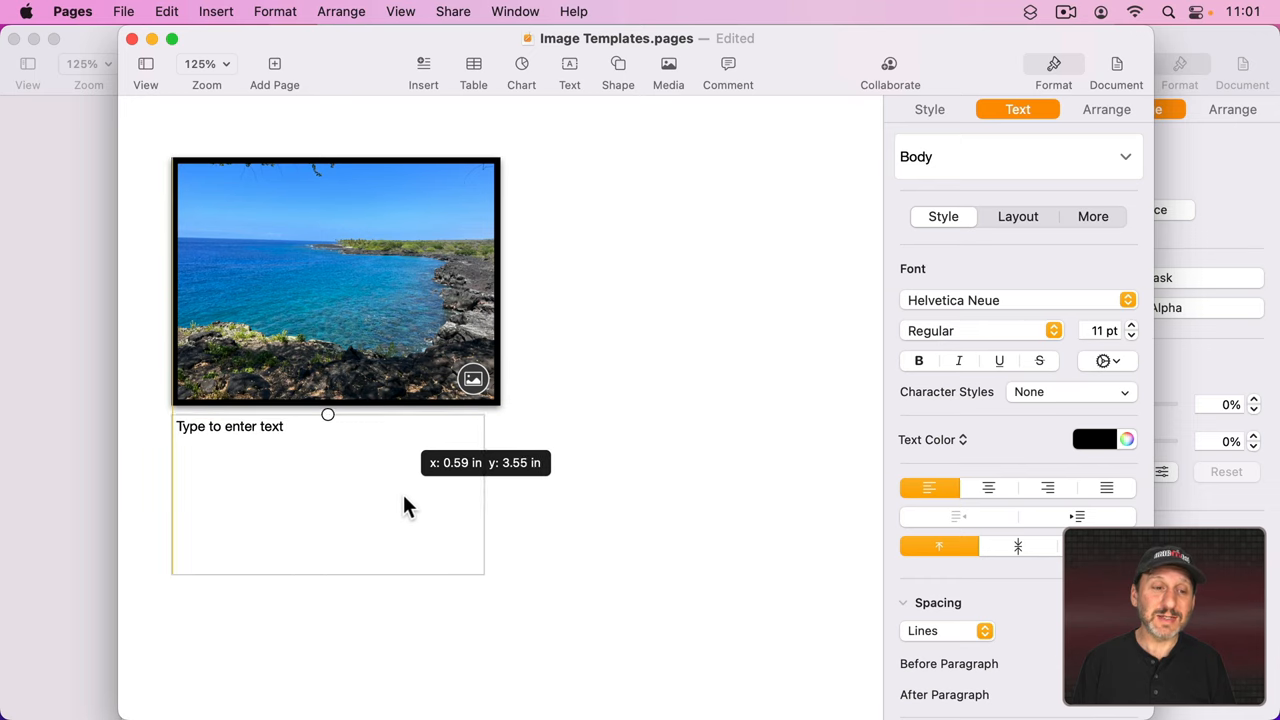
Add a text box below the image for the caption 'Standard Image used in my 2022 novel.'
click(929, 109)
text(Standard Image used in my 2022 novel.)
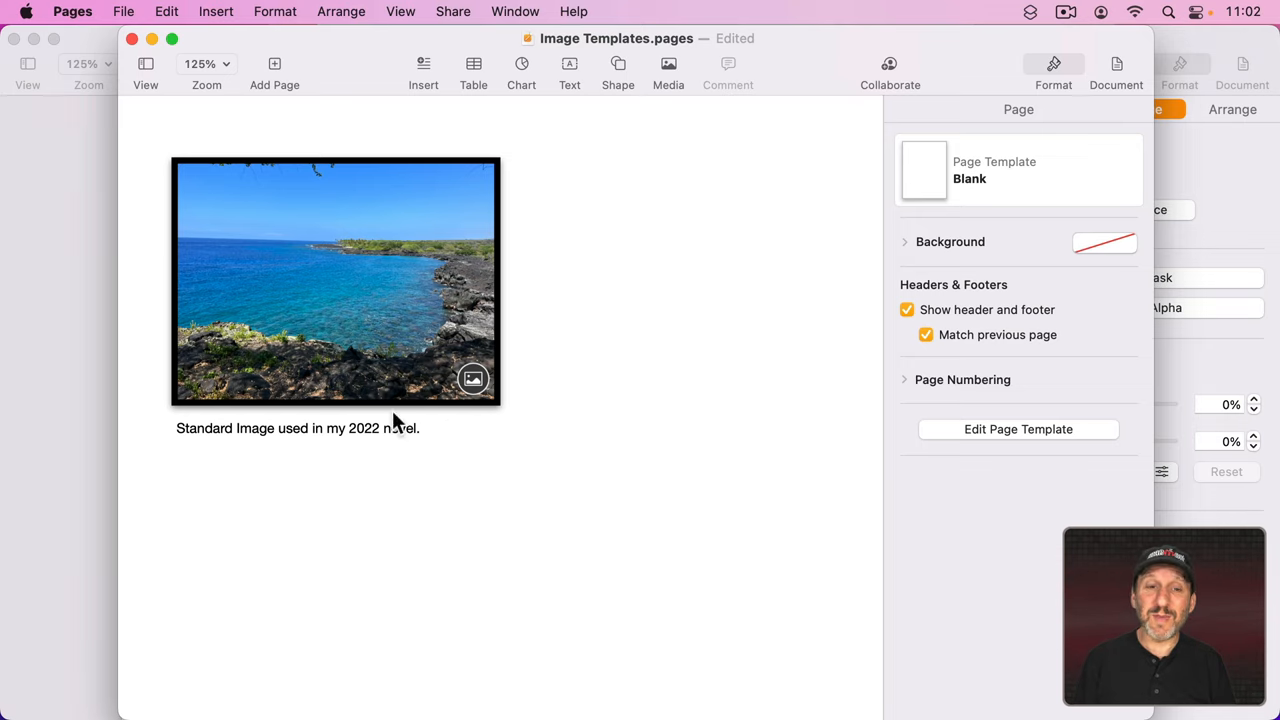
mouse_move(308, 281)
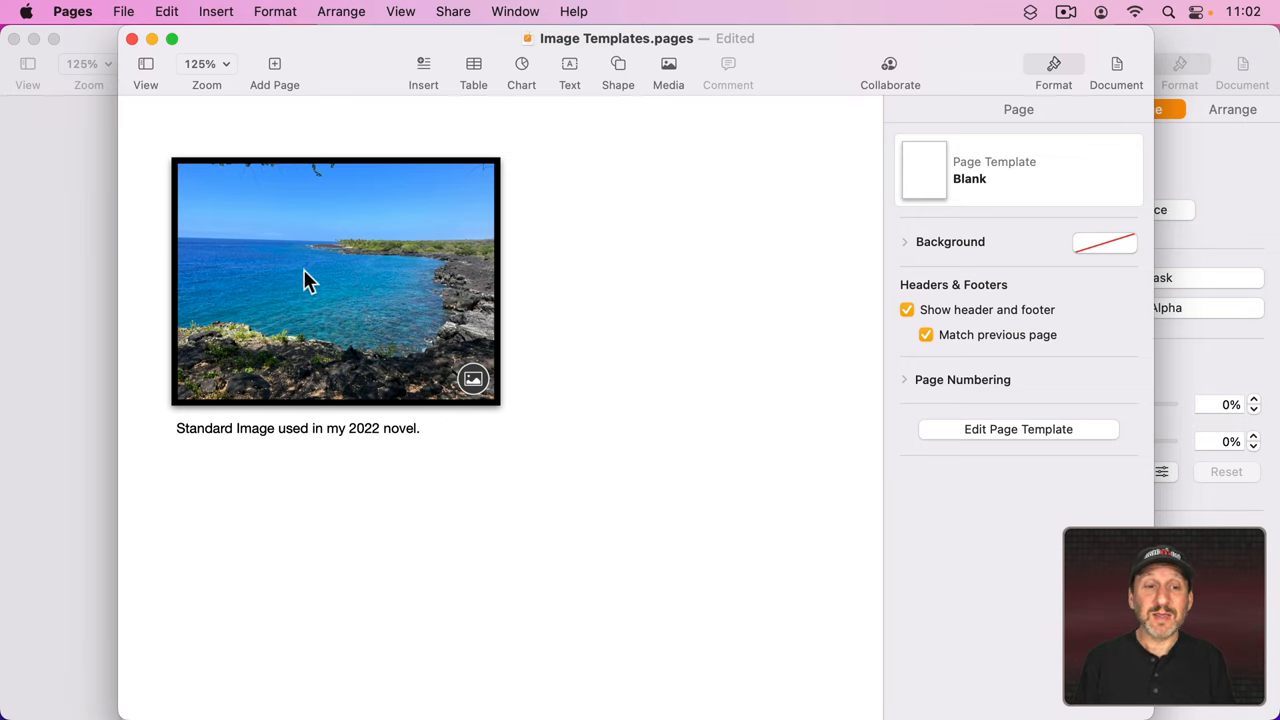
click(335, 280)
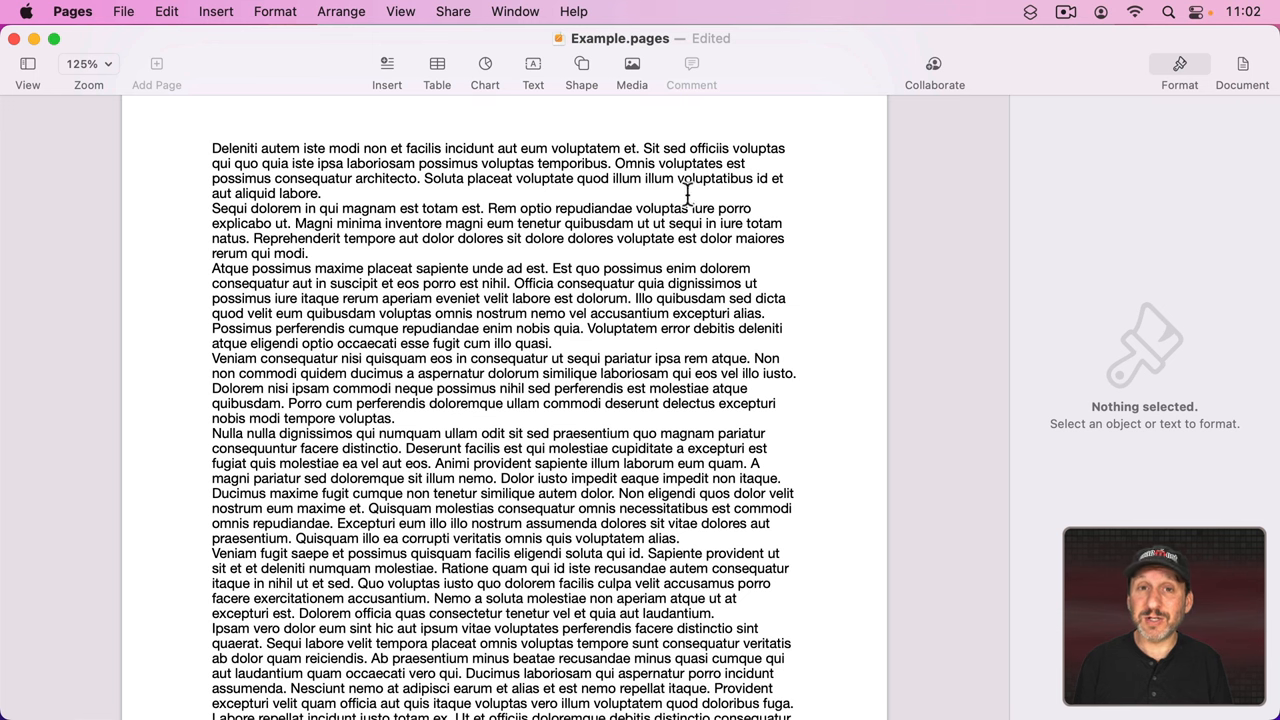
Insert a square shape and place it beside Example's opening paragraphs
click(581, 63)
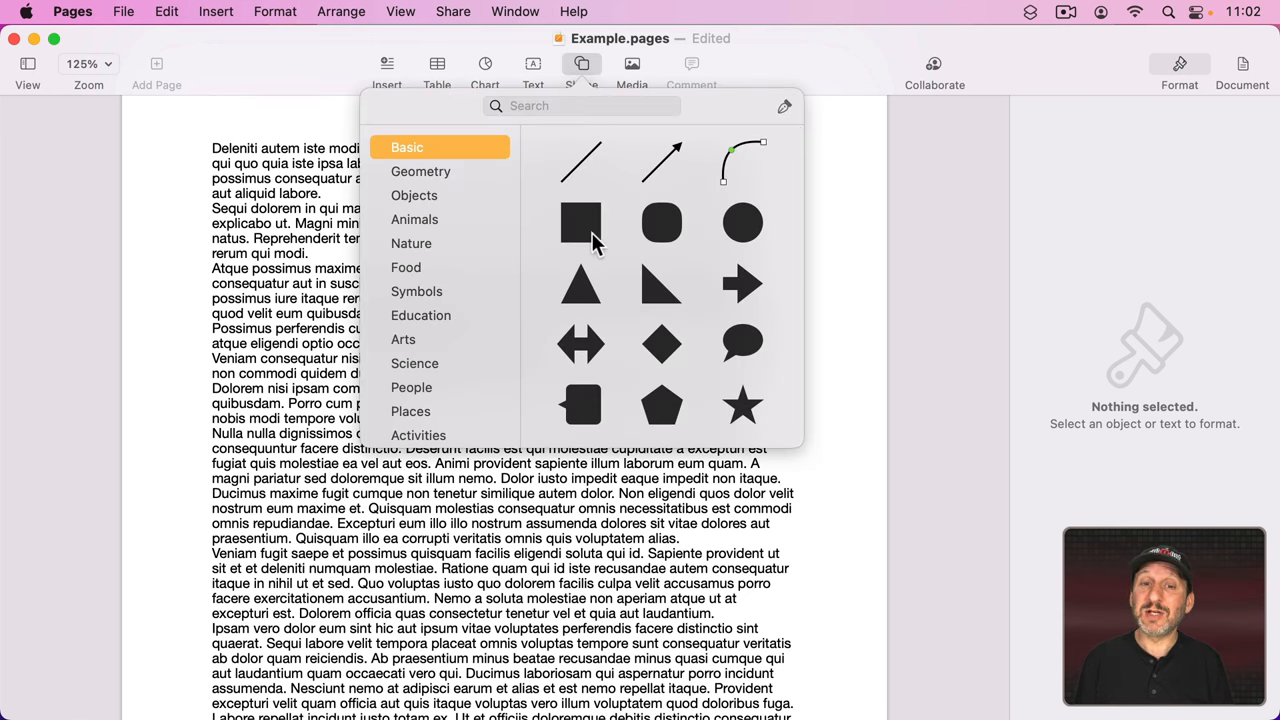
click(581, 223)
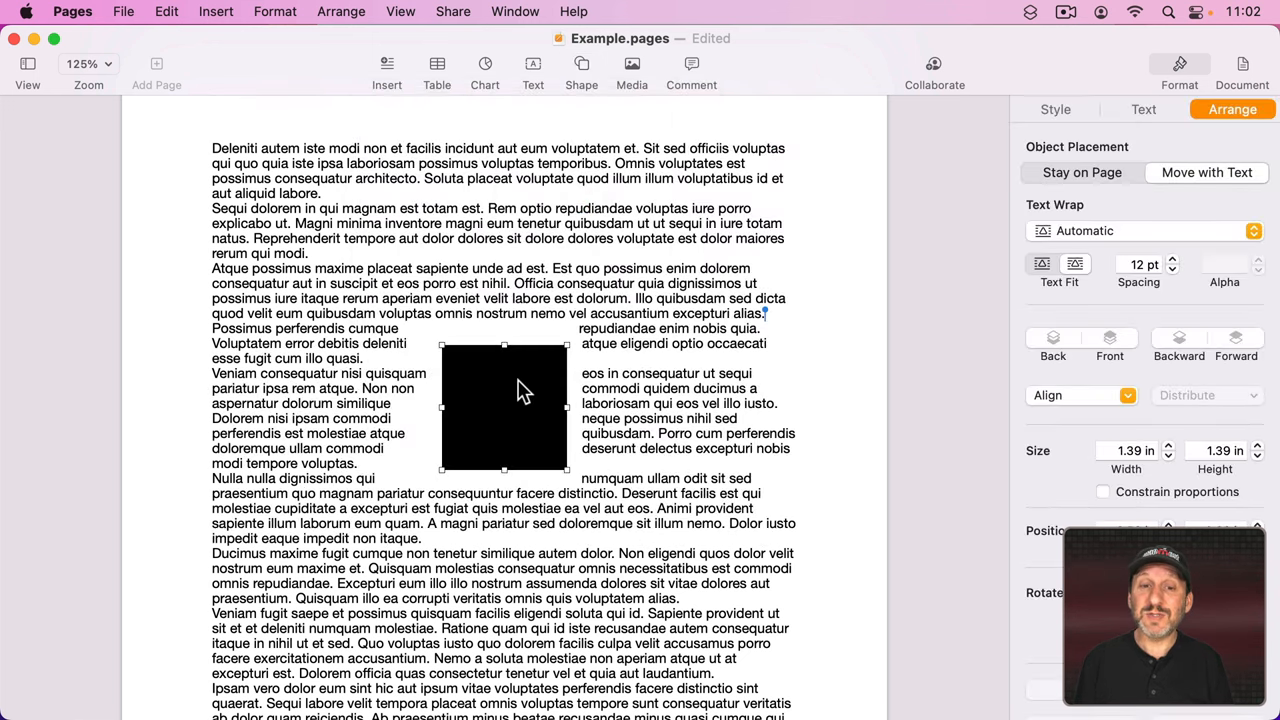
drag(504, 407, 734, 264)
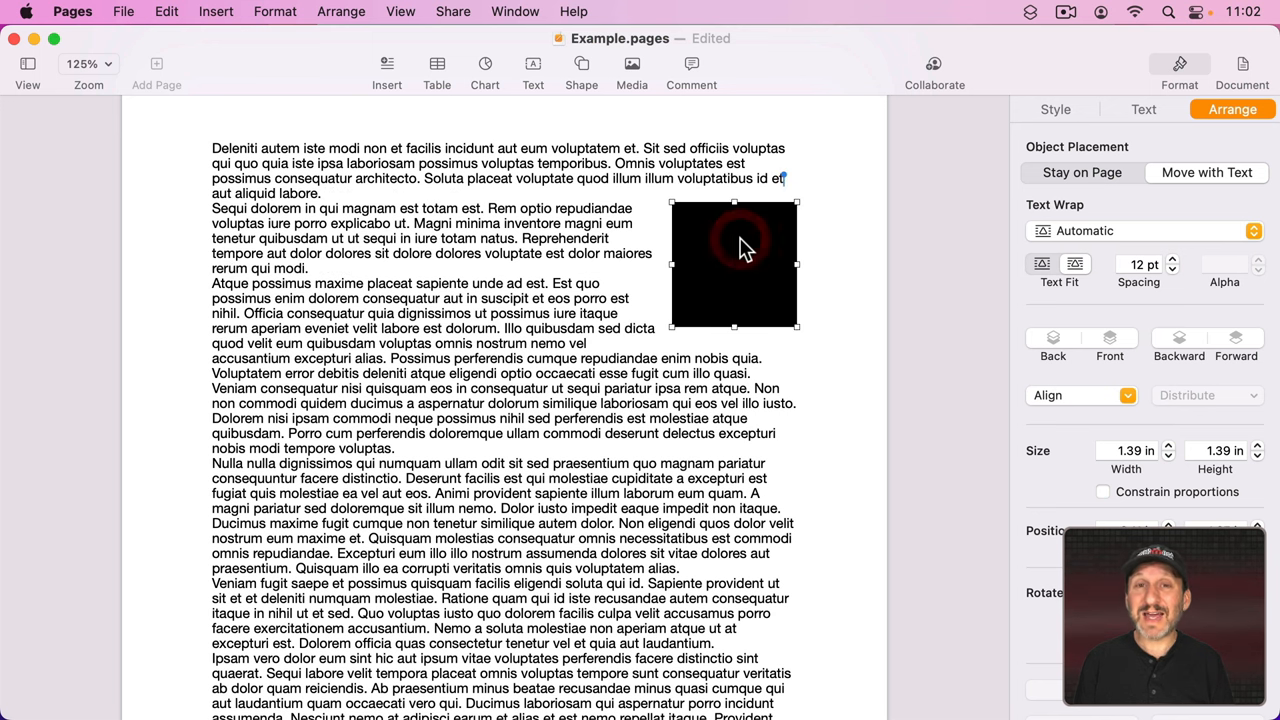
drag(796, 326, 796, 340)
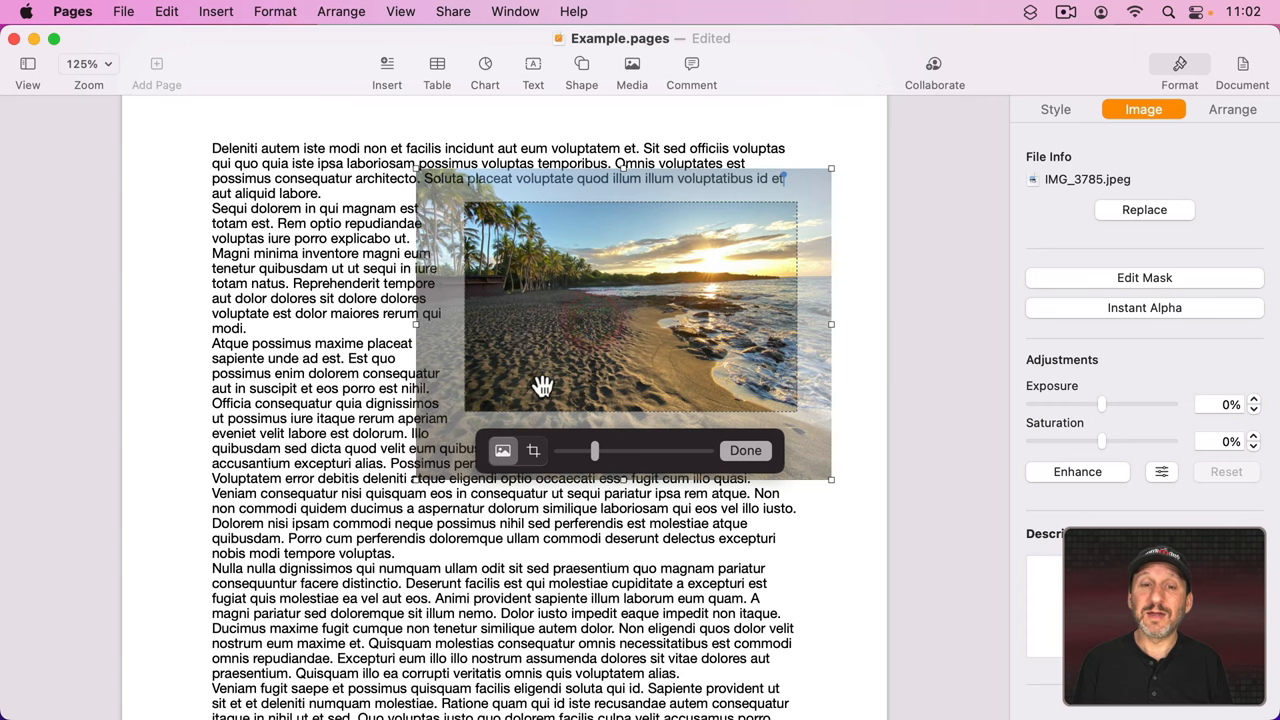
click(745, 450)
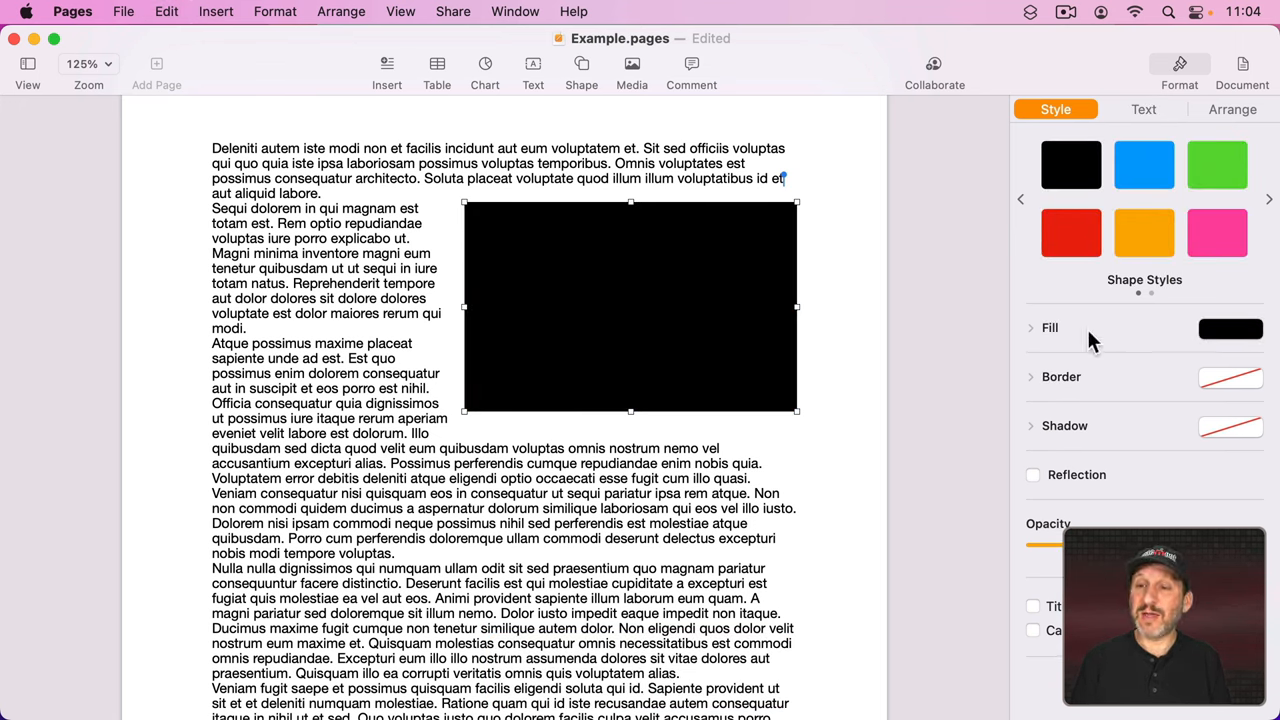
Give the rectangle a thick black border using its fill and border options
click(1030, 327)
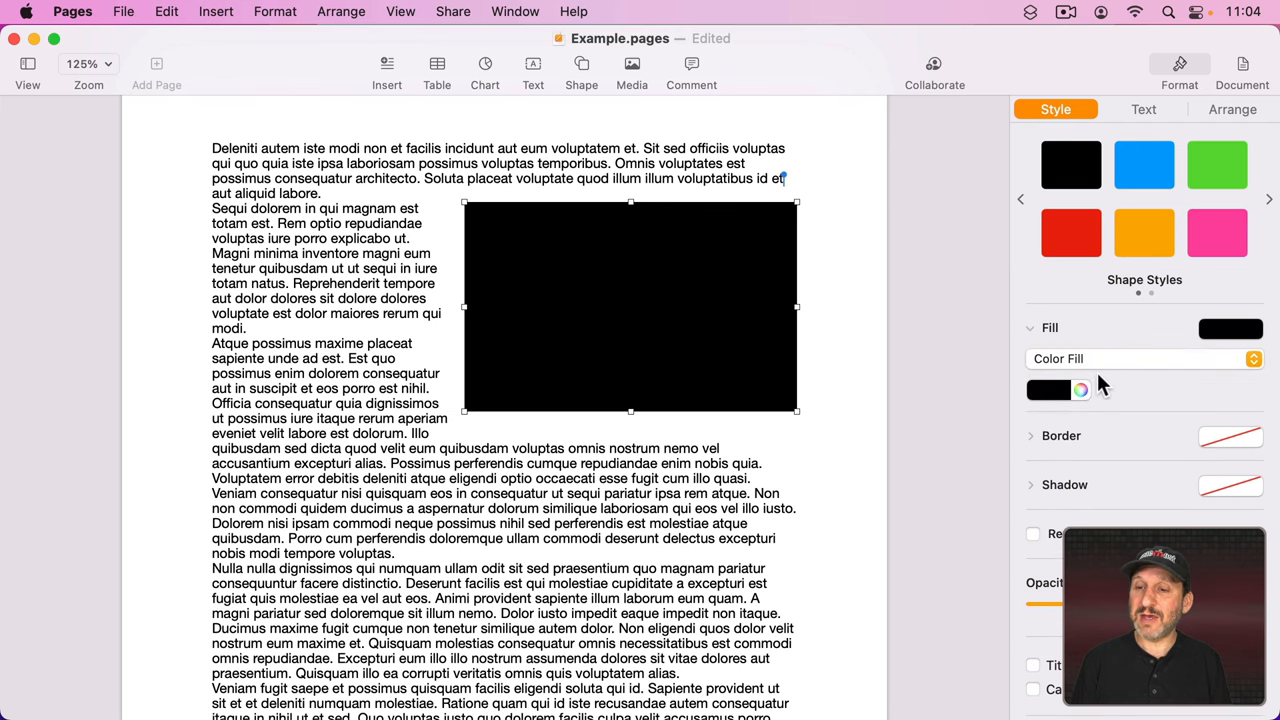
click(1048, 390)
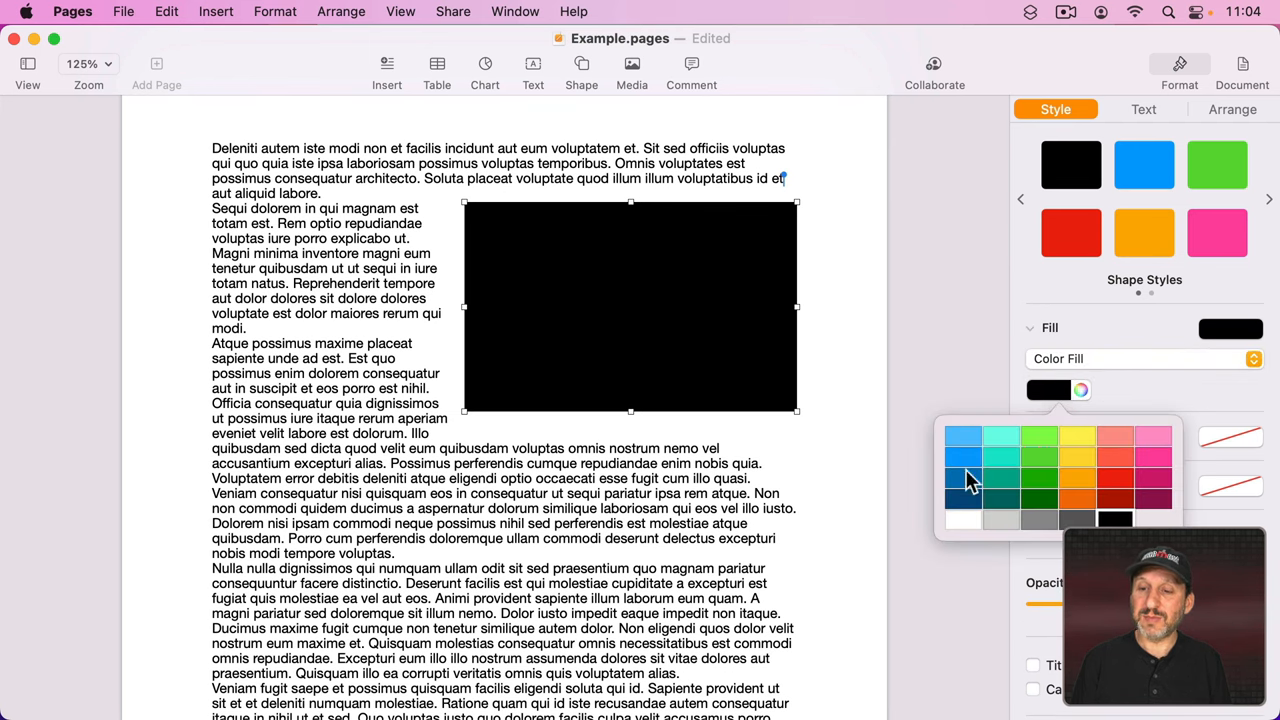
click(962, 455)
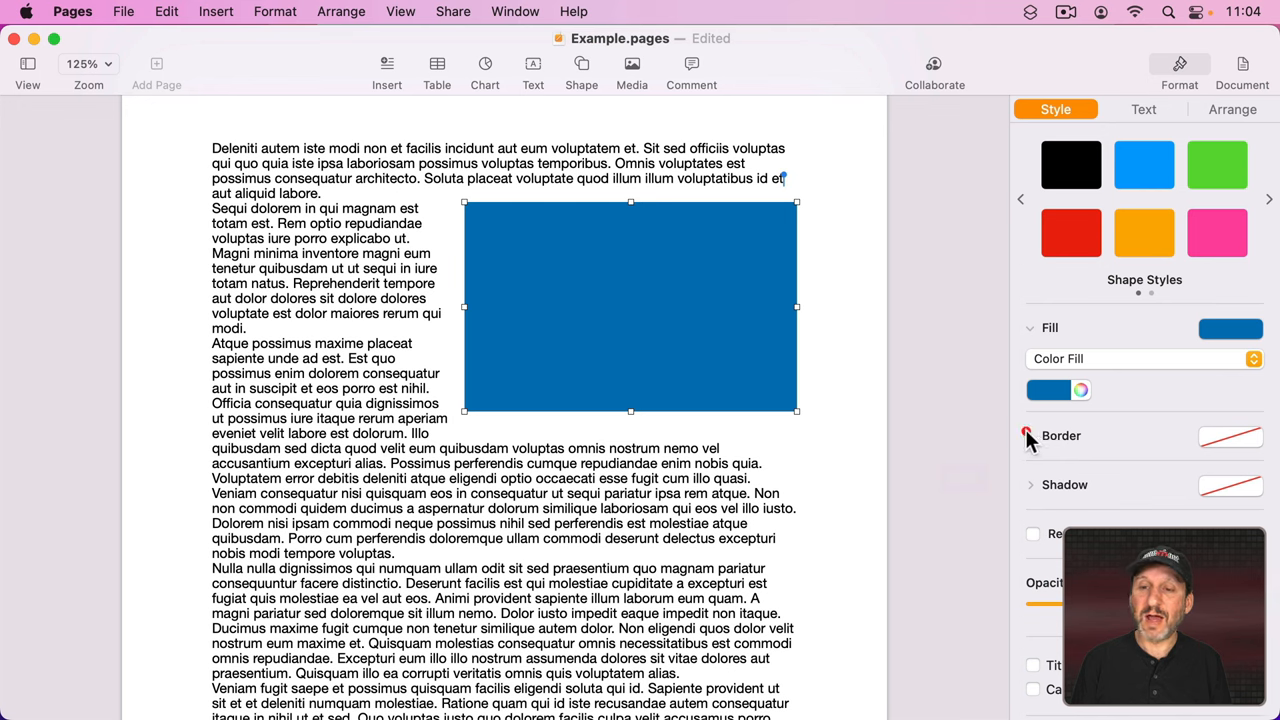
click(1030, 435)
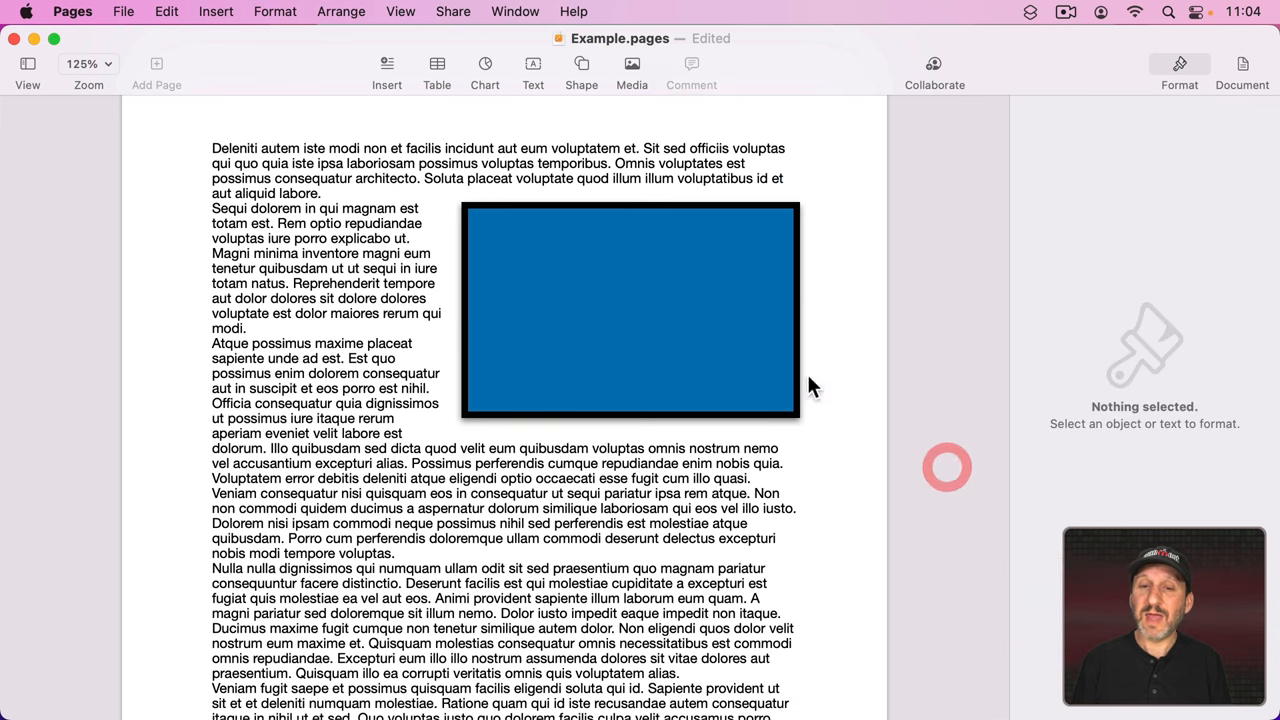
Set the rectangle's text wrap to Around and finish fitting the beach photo inside
click(630, 310)
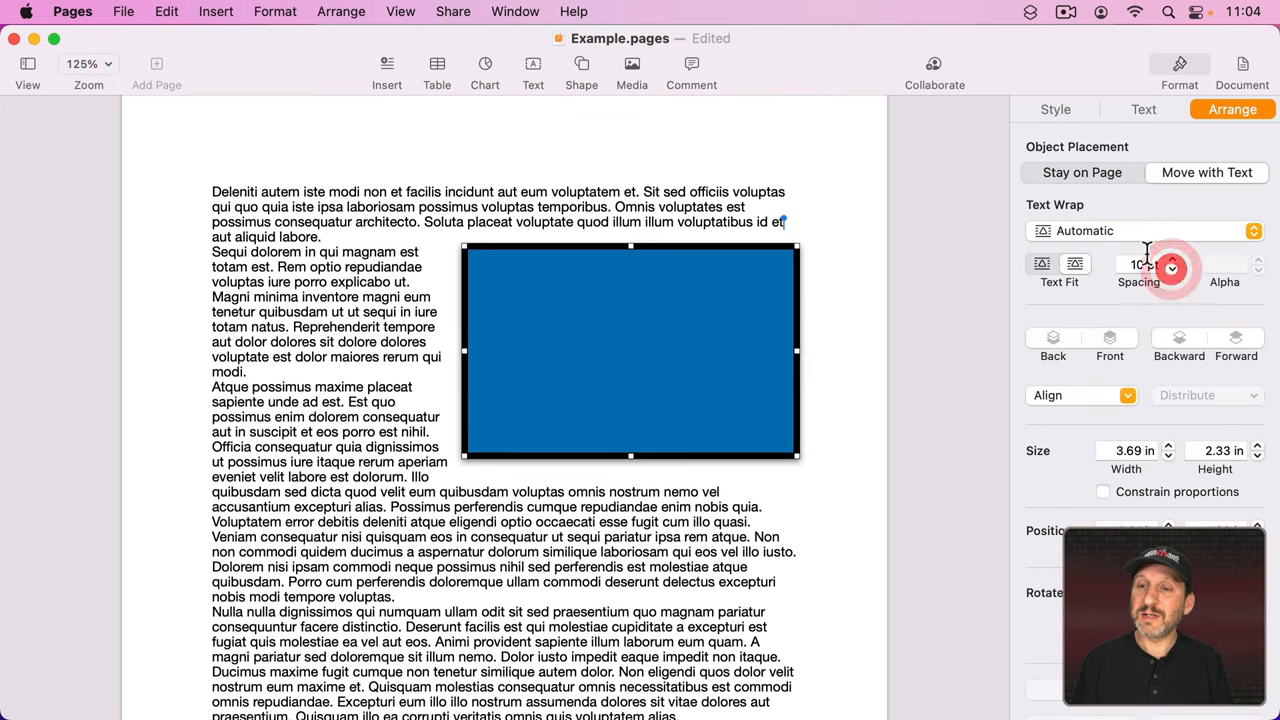
click(1145, 230)
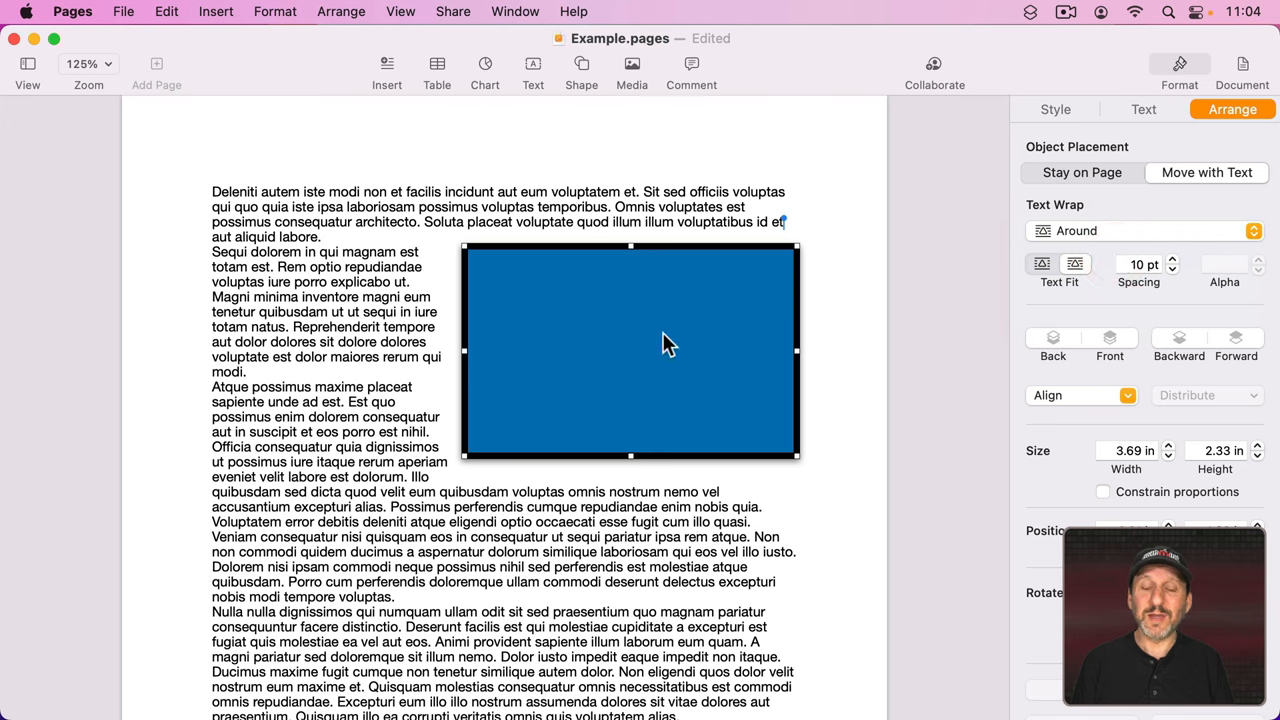
mouse_move(627, 305)
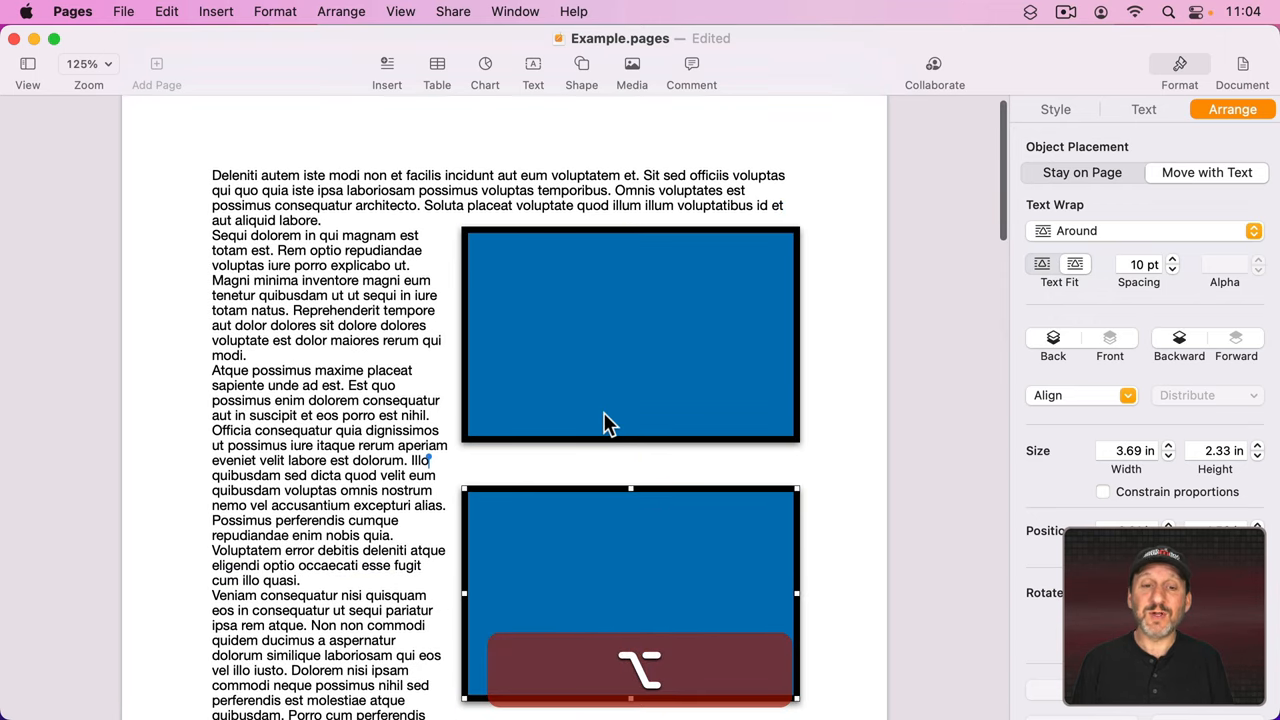
scroll(down, 3)
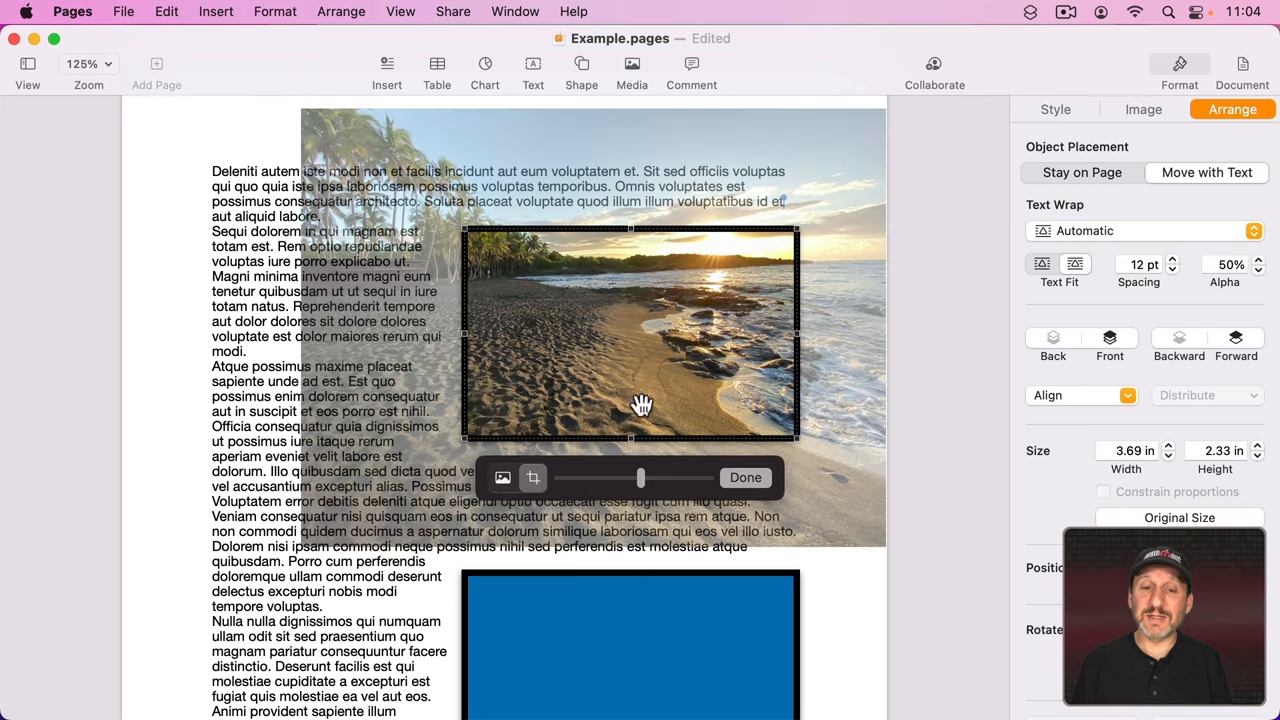
click(745, 477)
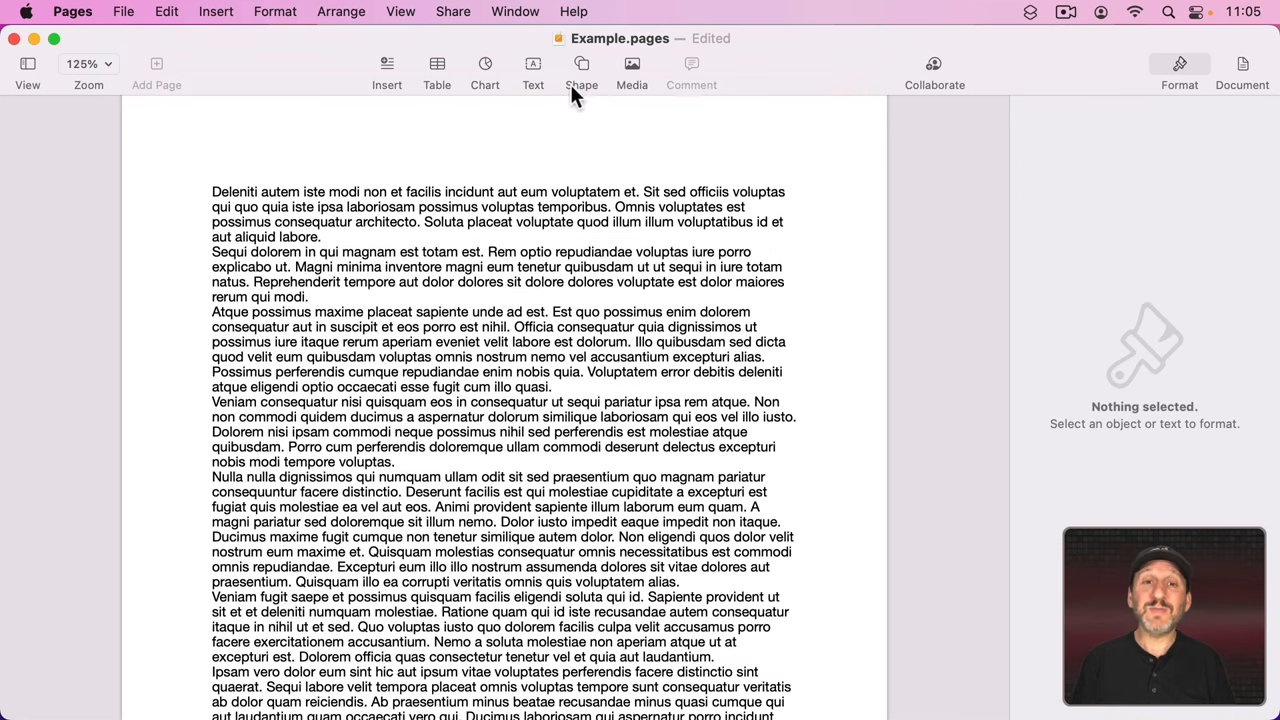
Browse the shapes in the Shape library popover
click(581, 70)
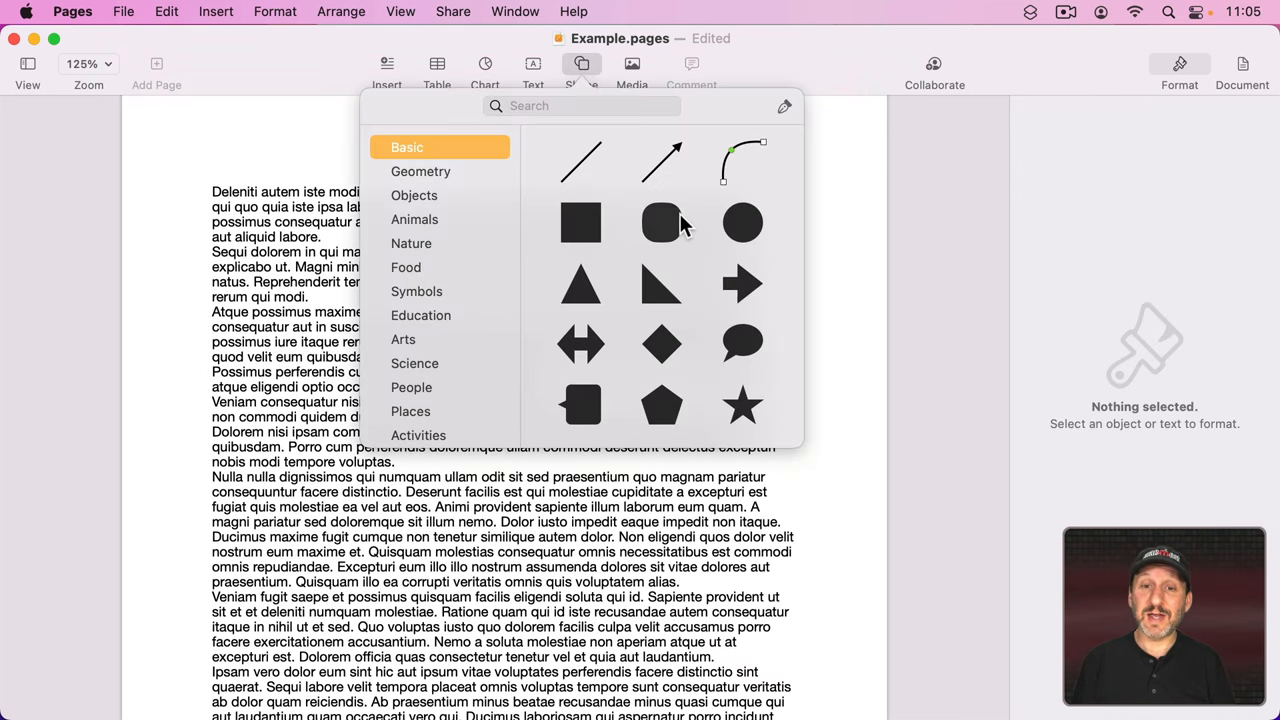
click(581, 222)
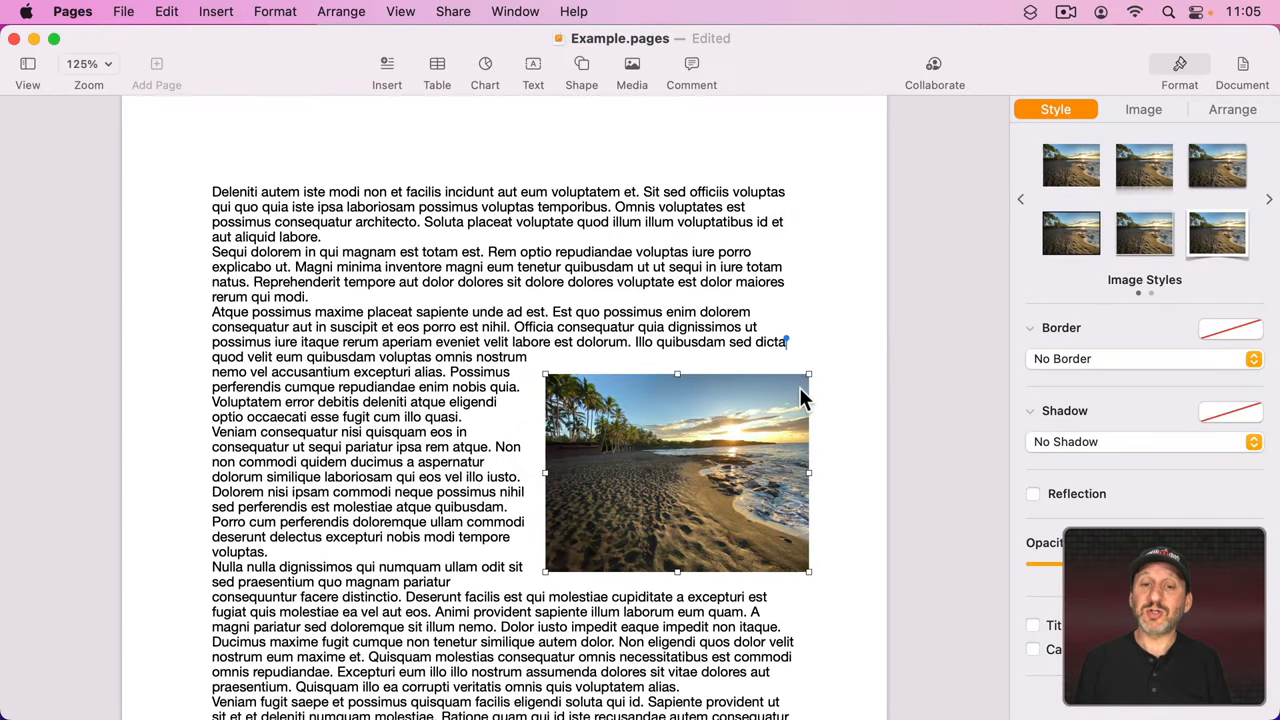
Make the beach photo inline with text on its own line above Nulla, centred
click(1232, 109)
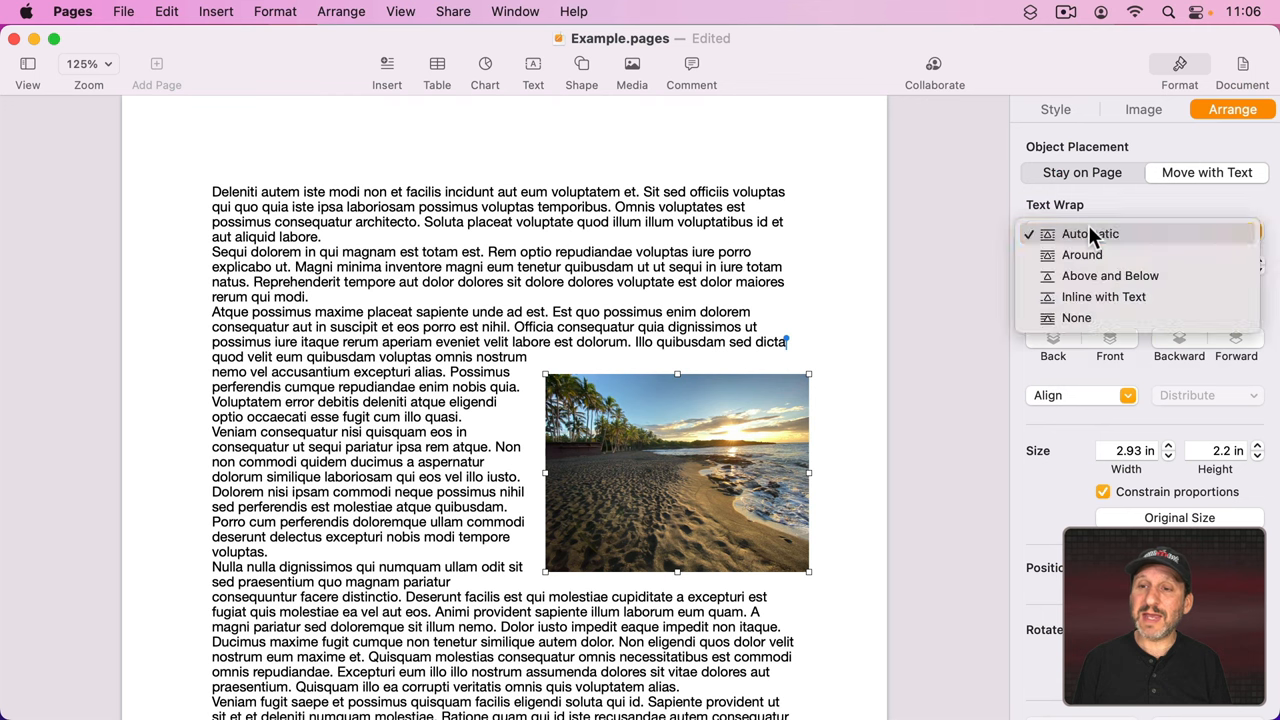
mouse_move(1103, 296)
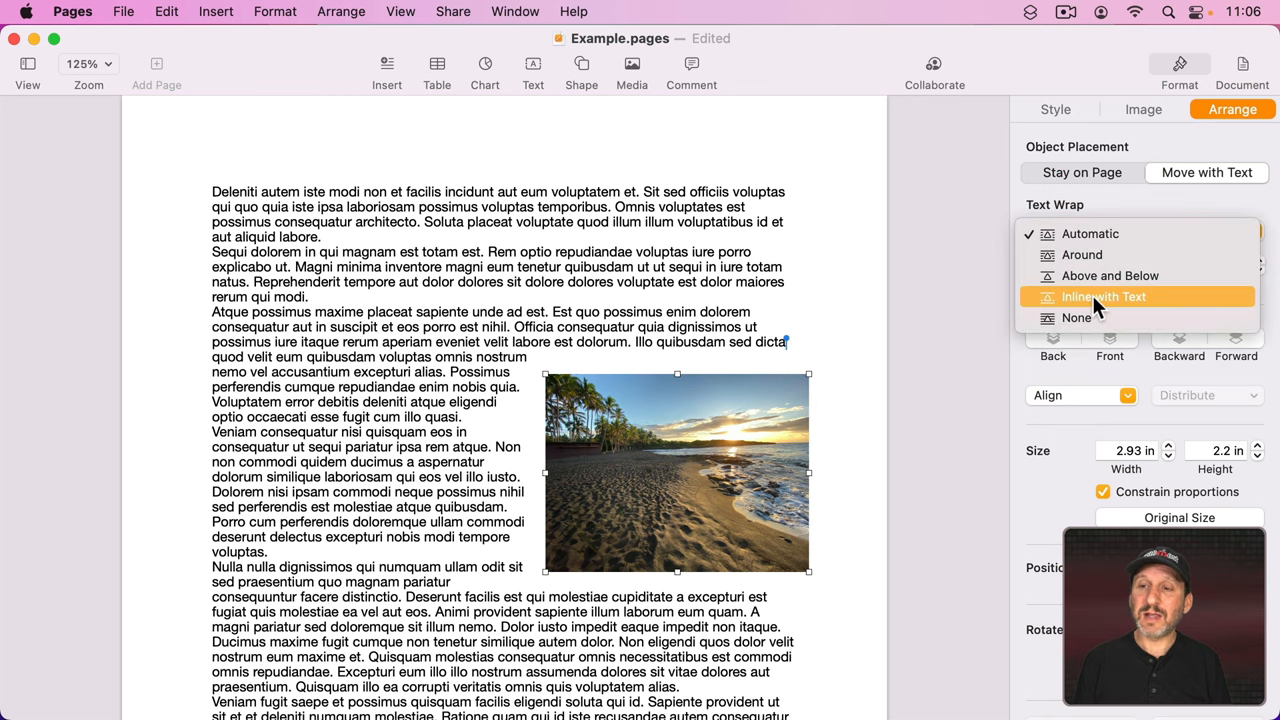
click(1104, 296)
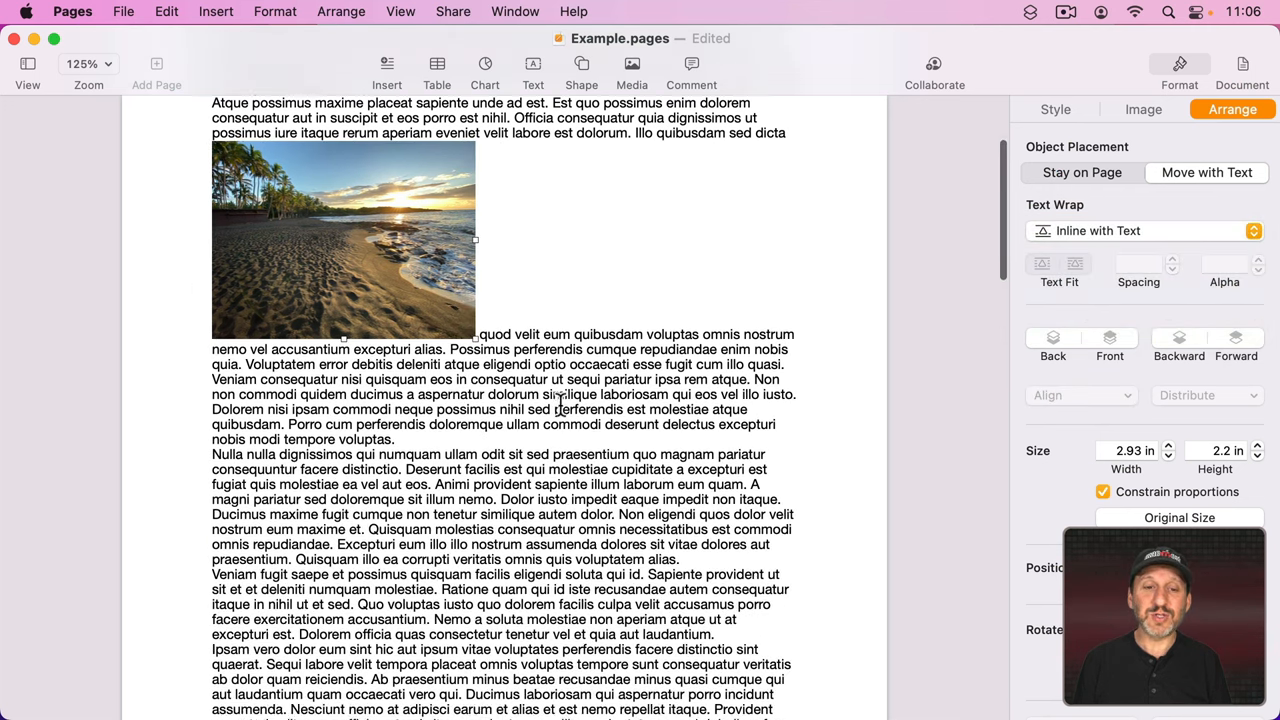
click(400, 410)
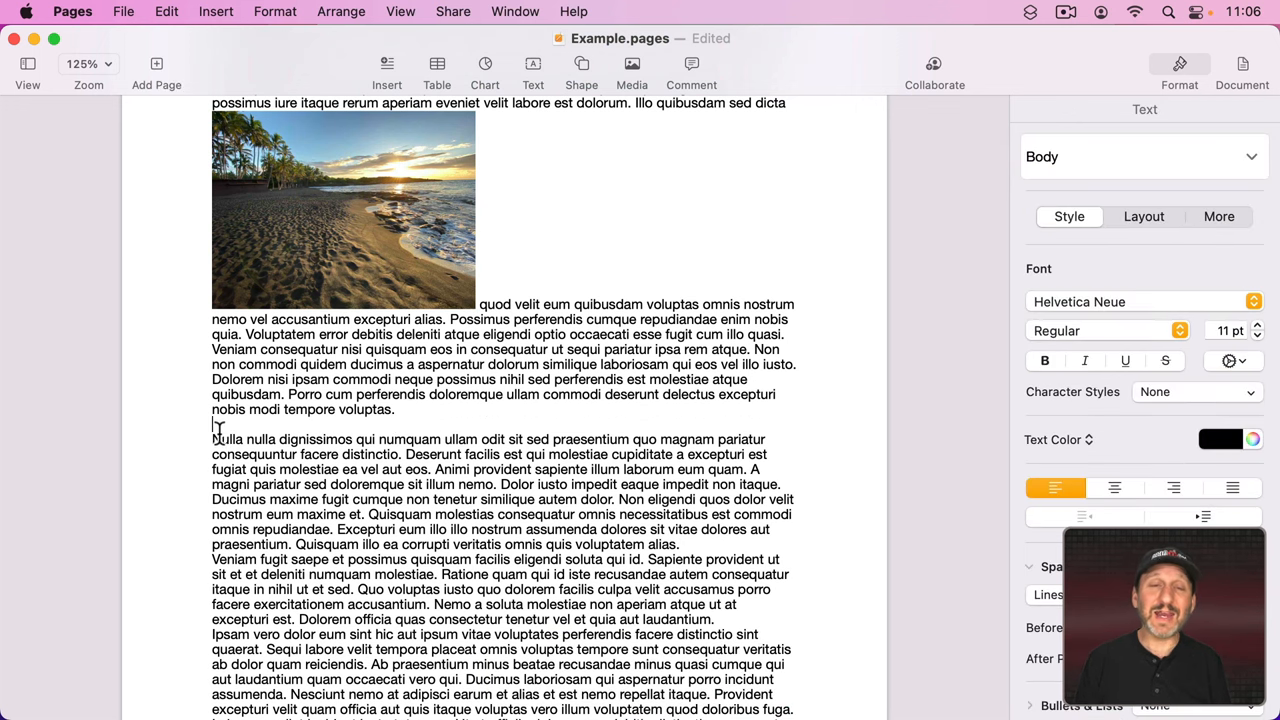
click(343, 210)
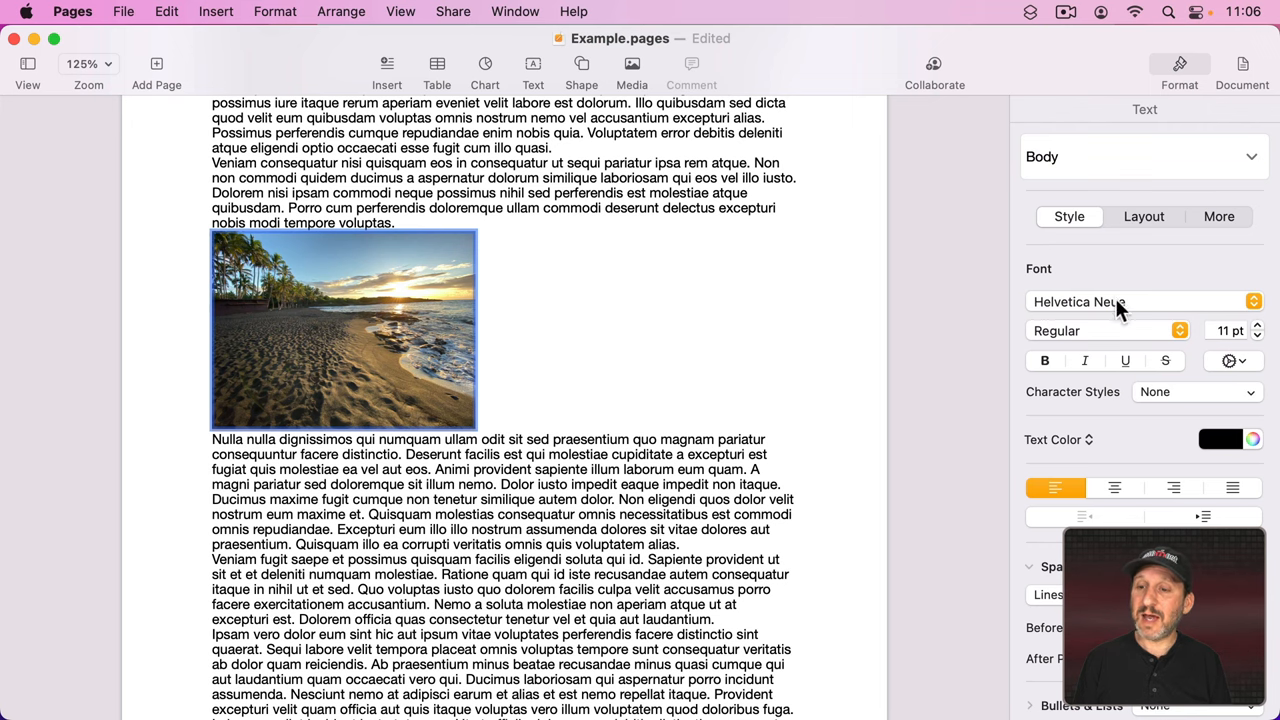
click(1114, 488)
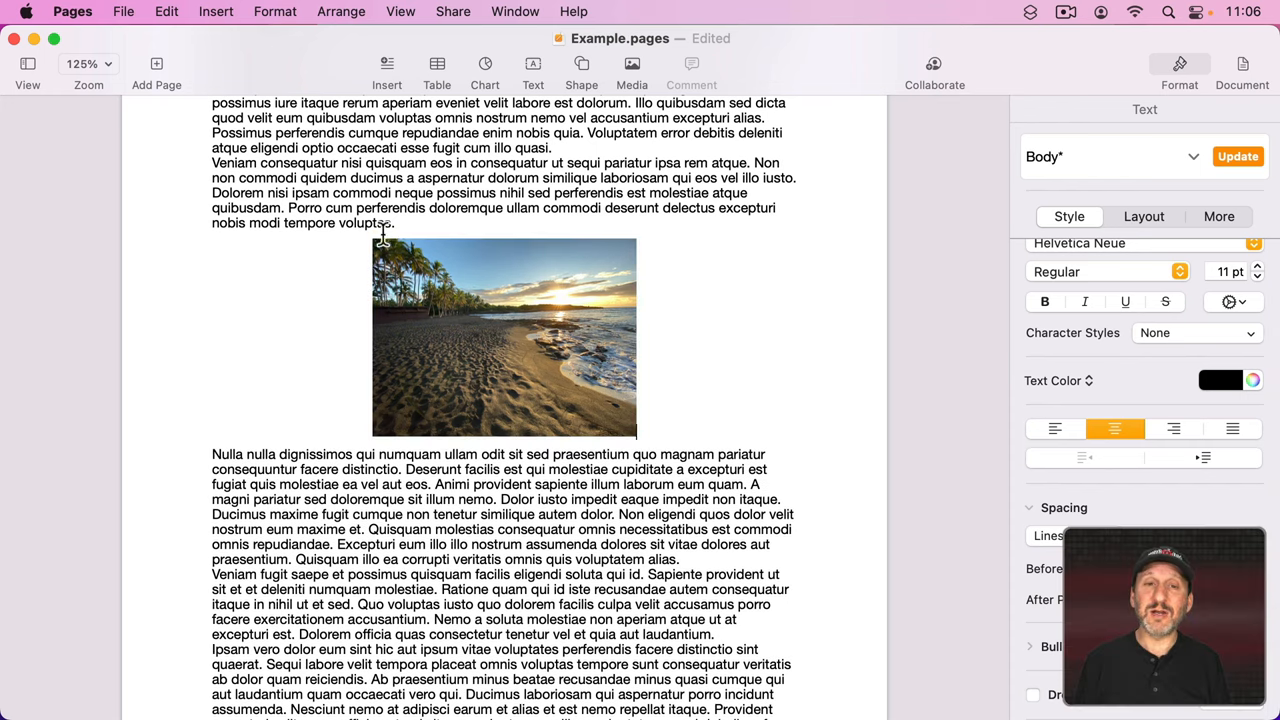
mouse_move(518, 337)
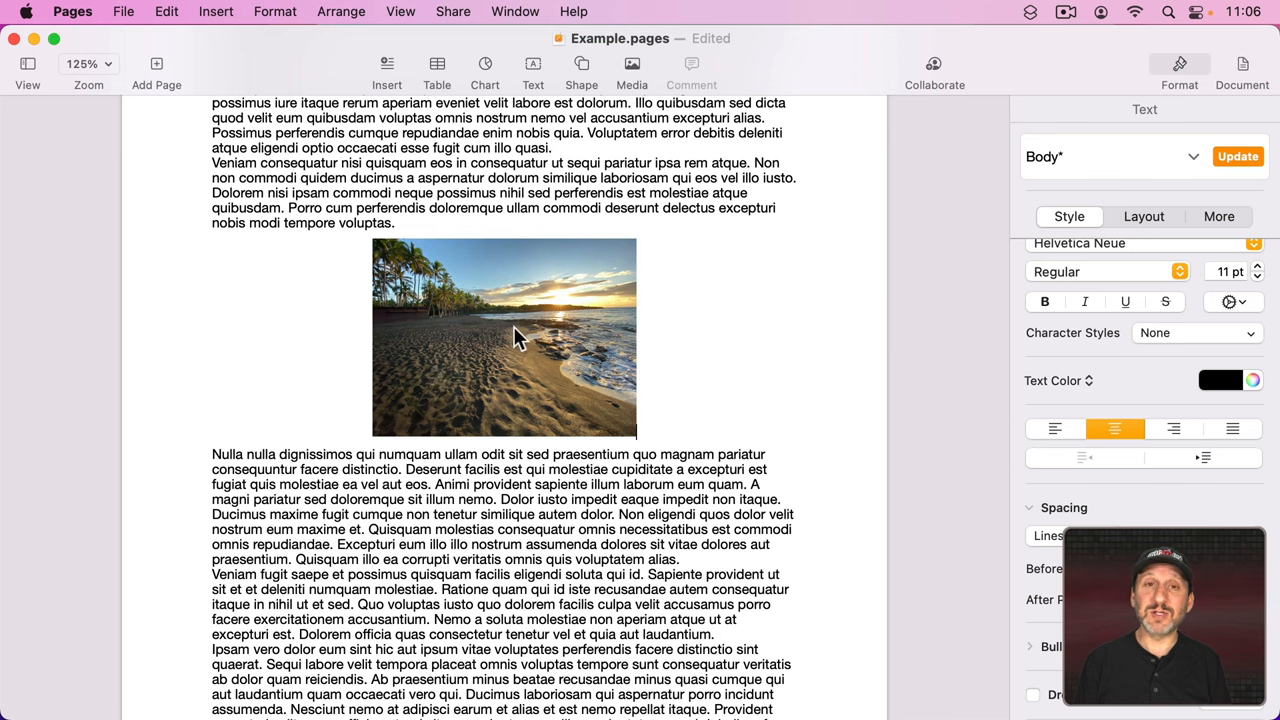
click(504, 337)
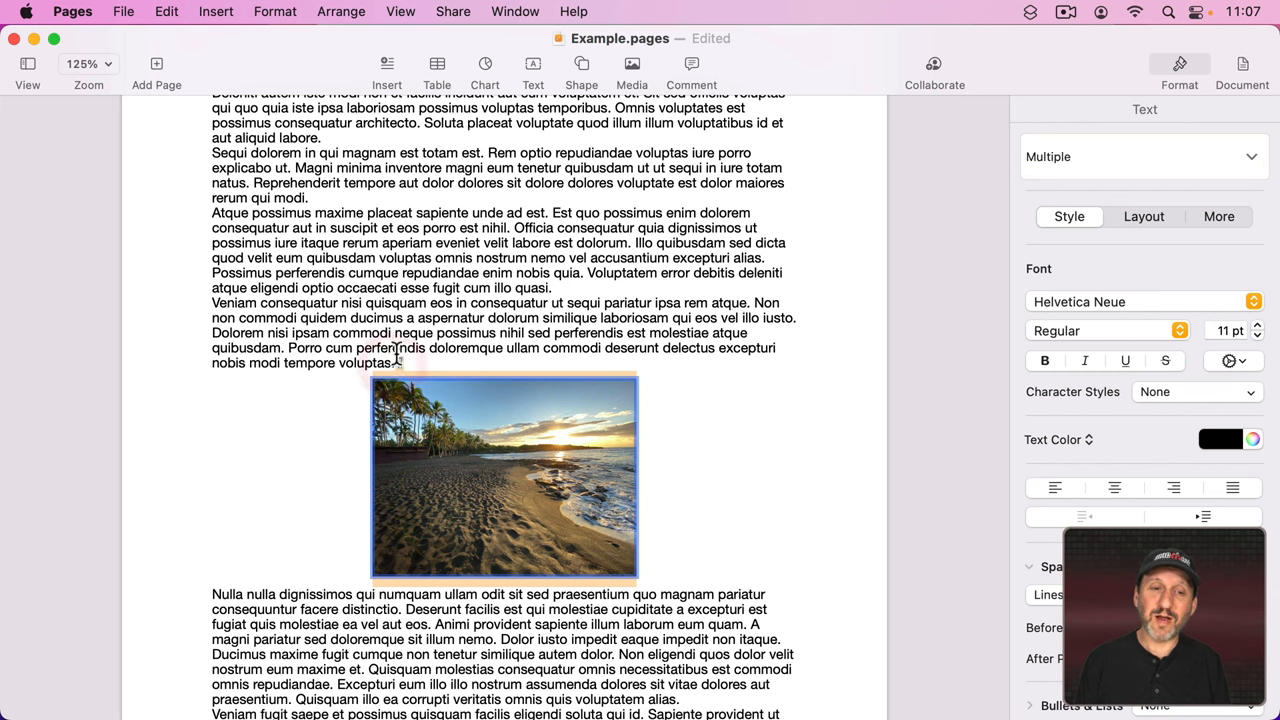
Scroll down and select the second centred copy of the beach photo
scroll(down, 3)
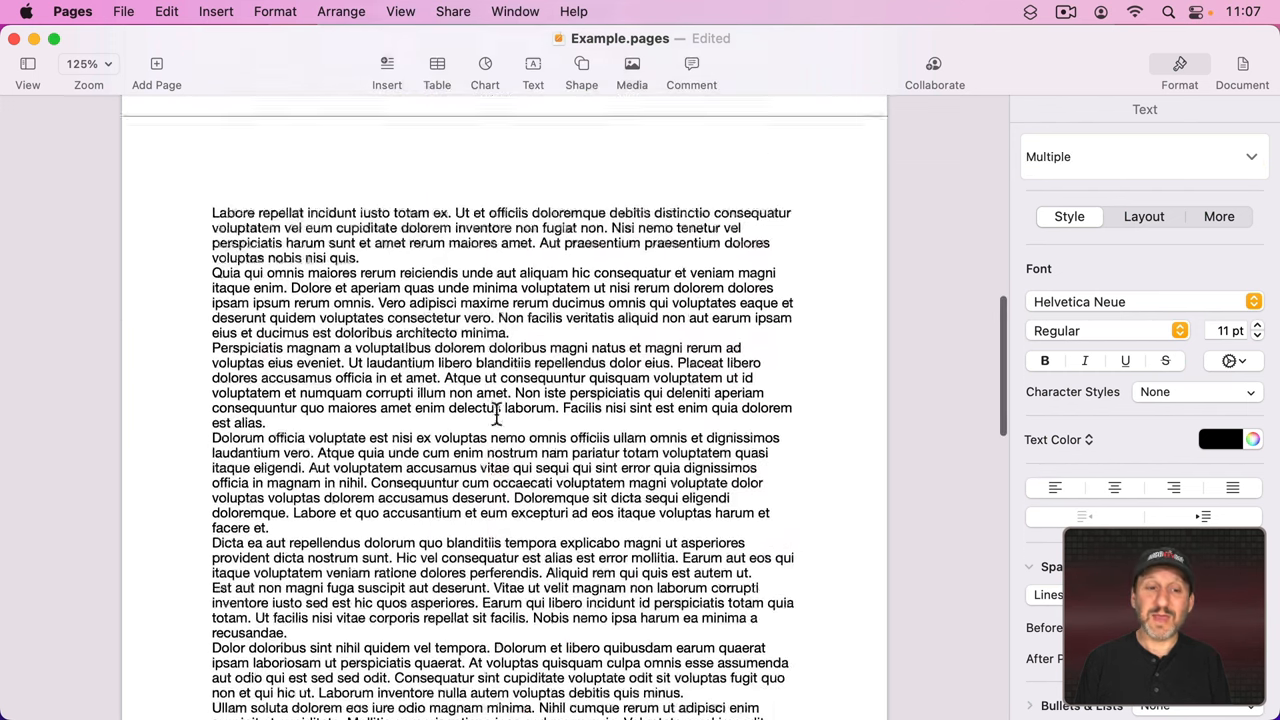
scroll(down, 3)
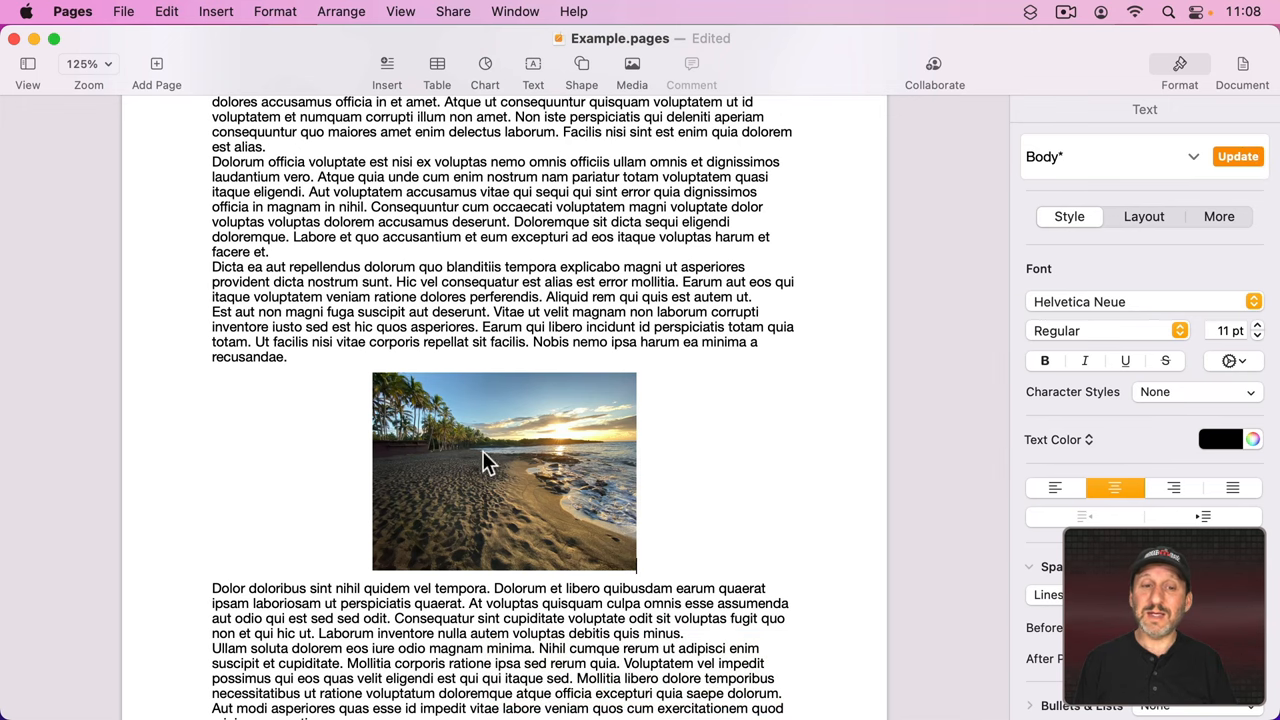
click(503, 471)
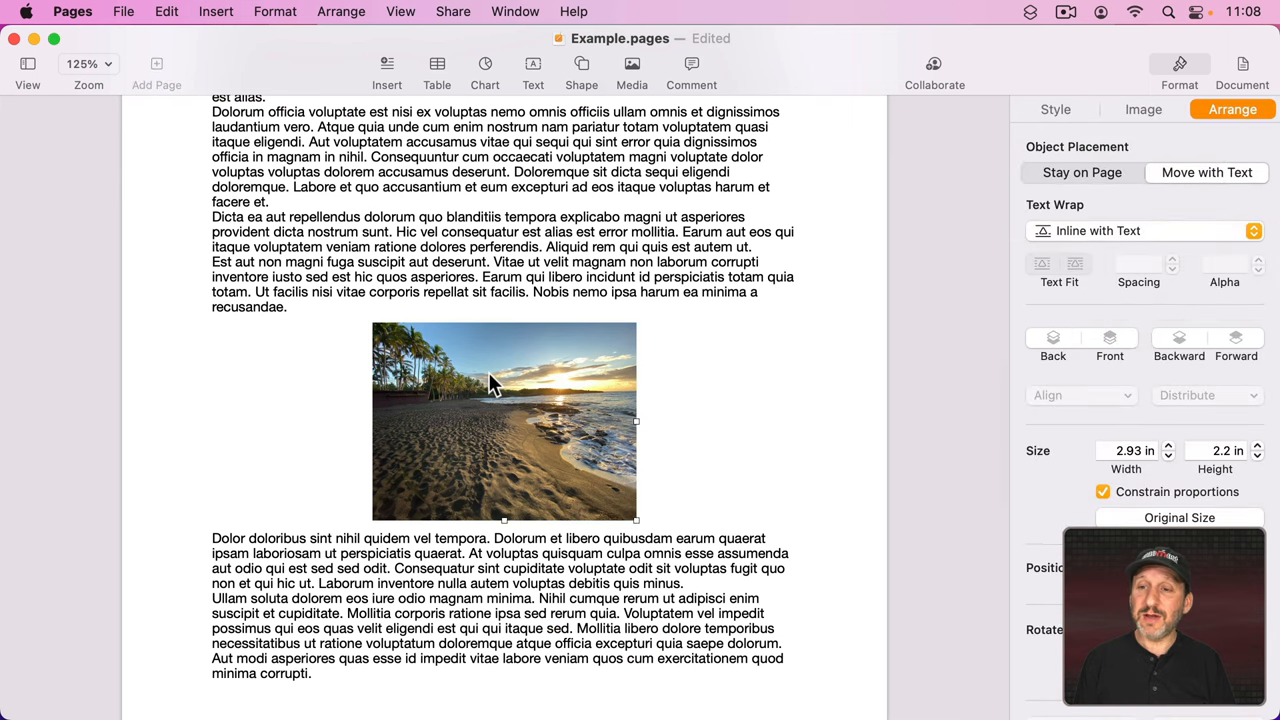
Cancel a Replace attempt on the photo, then copy the placeholder photo with its line
click(1143, 109)
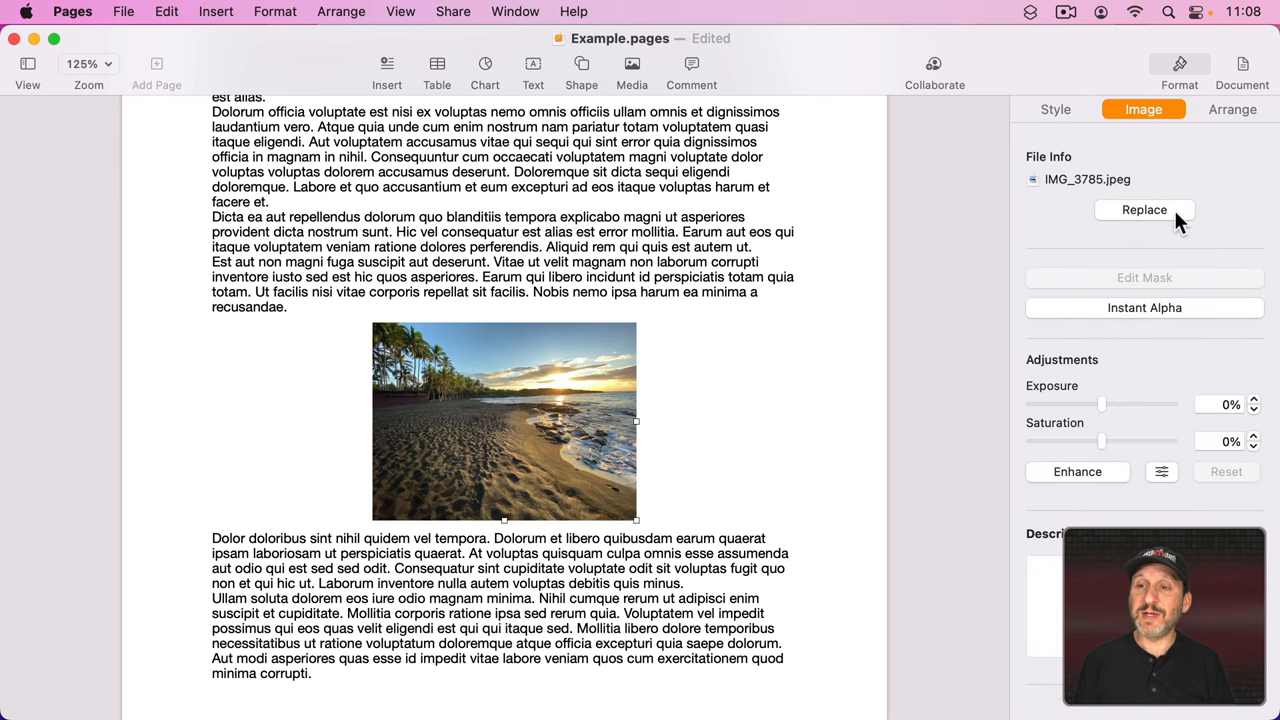
click(1144, 209)
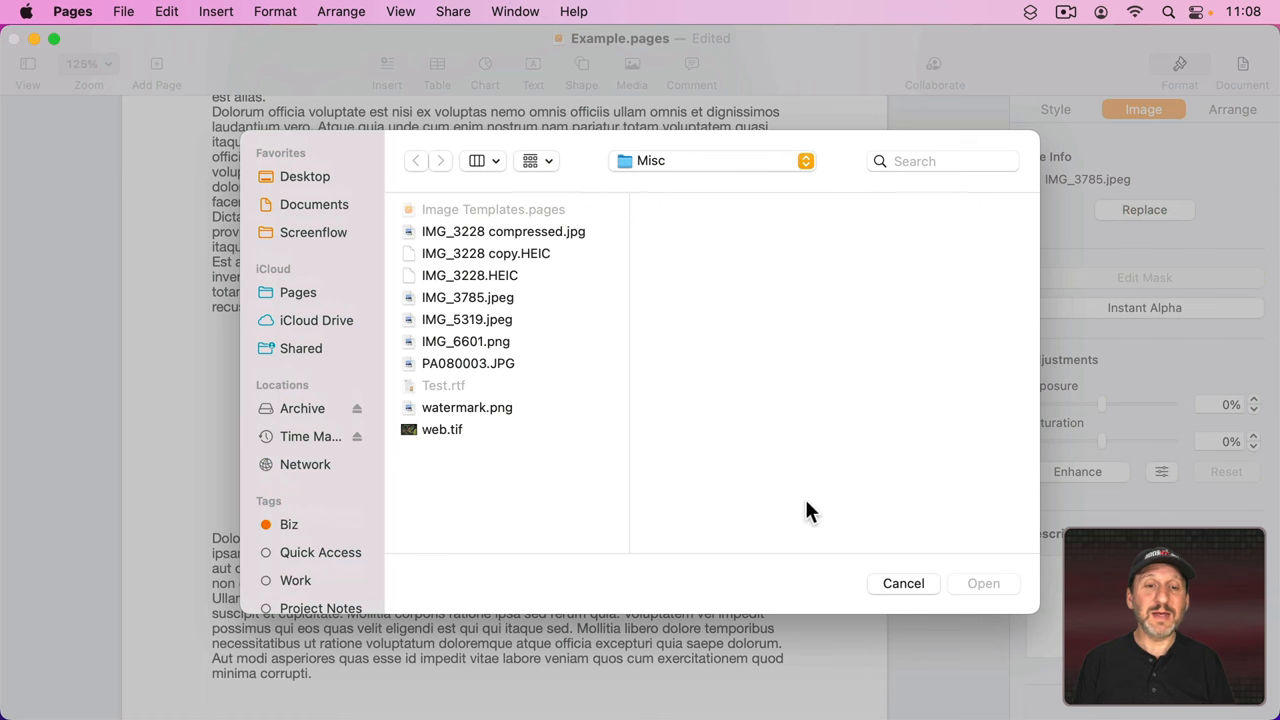
click(275, 11)
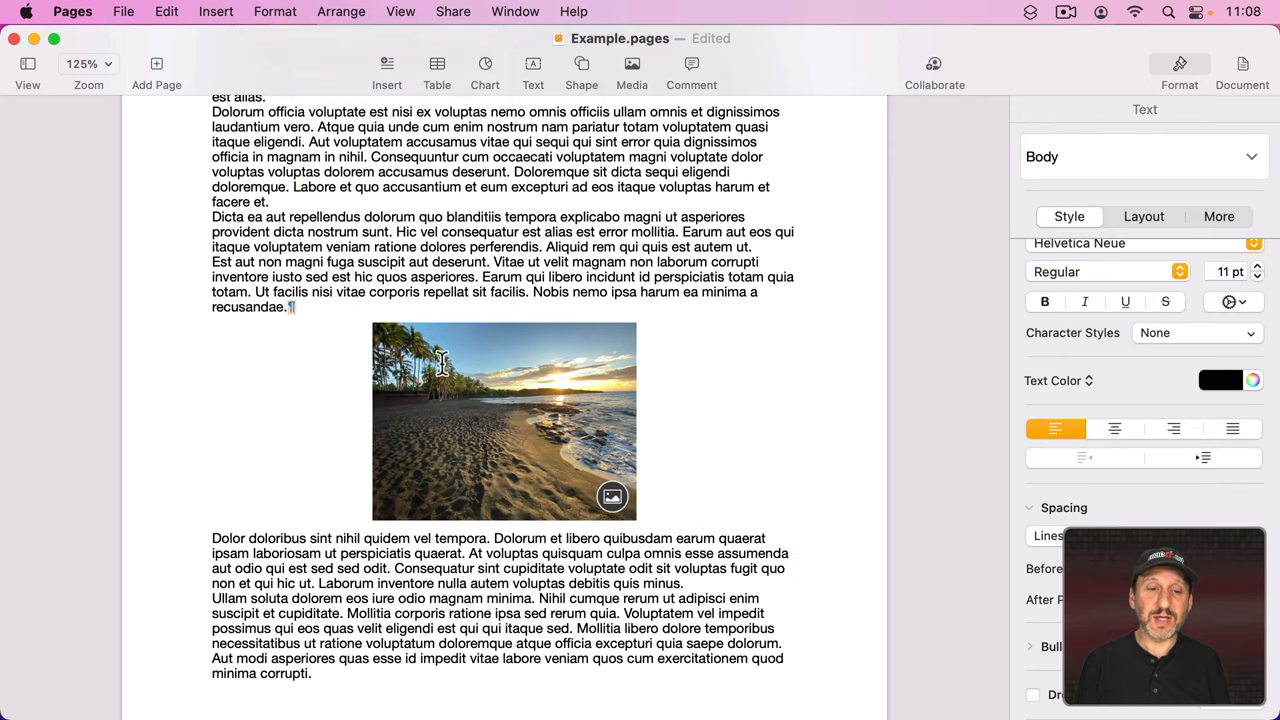
click(504, 420)
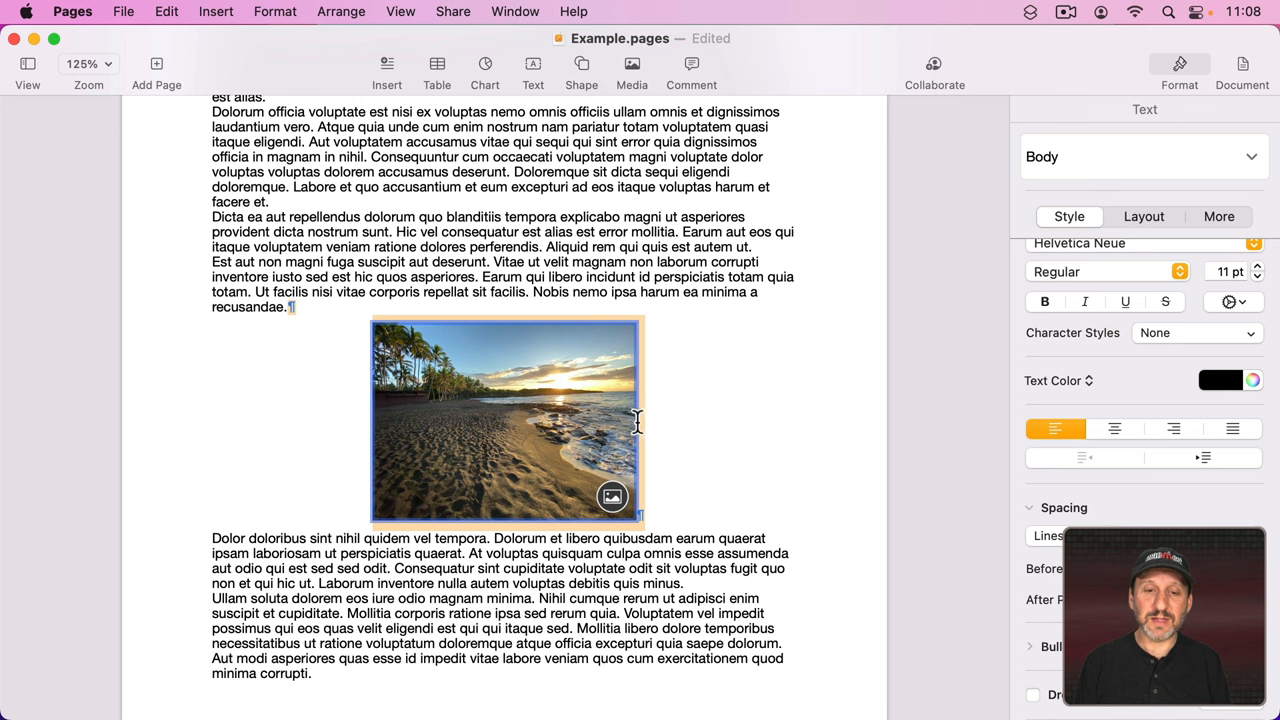
key(cmd+c)
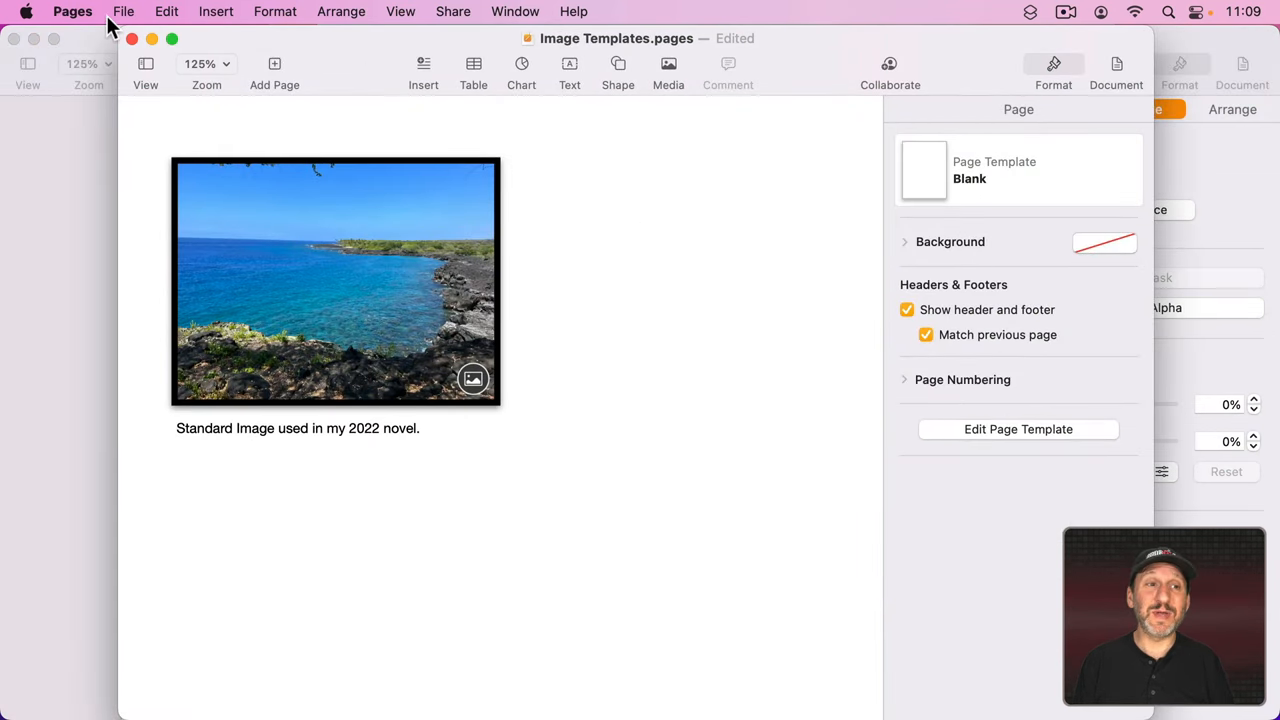
In Image Templates, add a page break after the bordered image and select the pasted placeholder
click(124, 11)
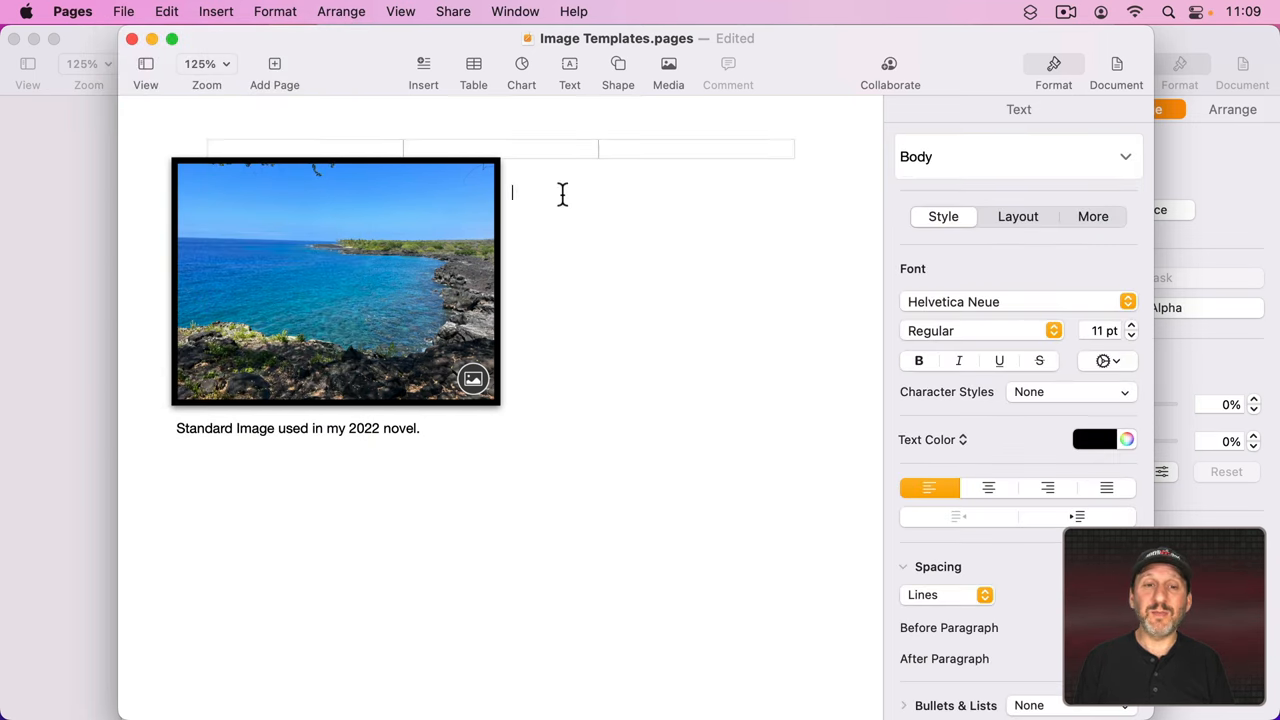
click(216, 11)
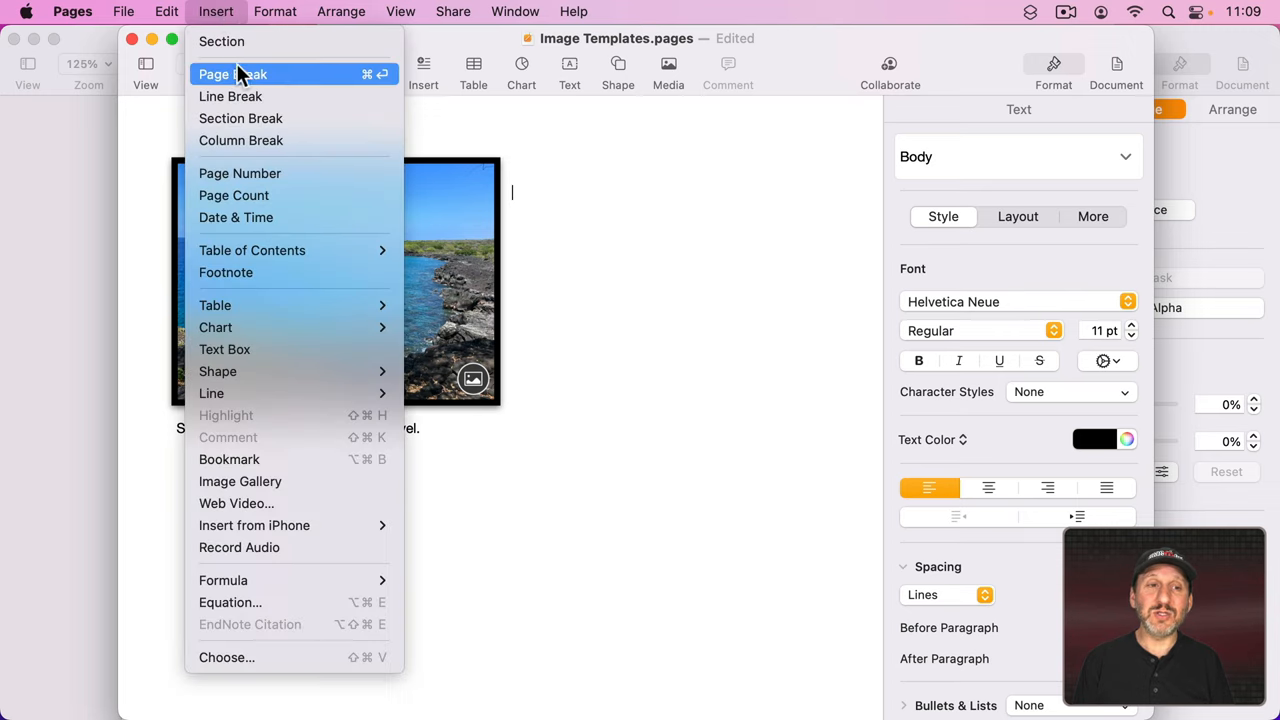
click(232, 74)
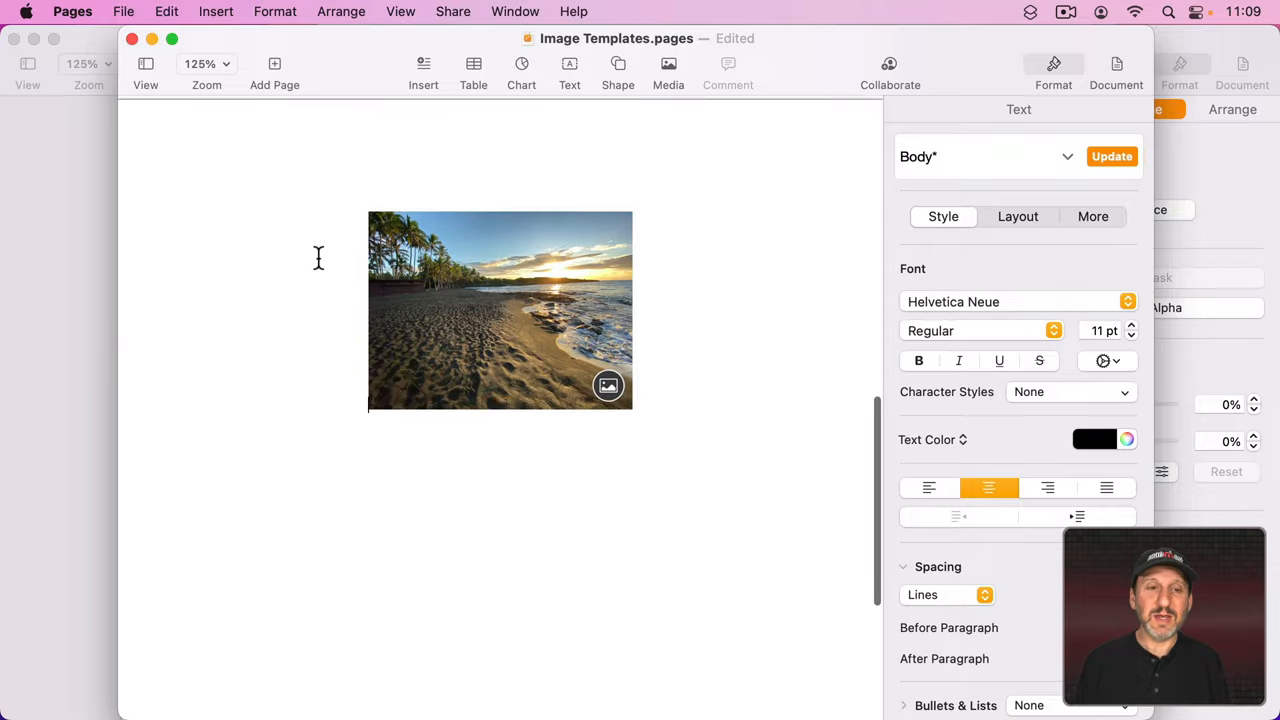
mouse_move(605, 285)
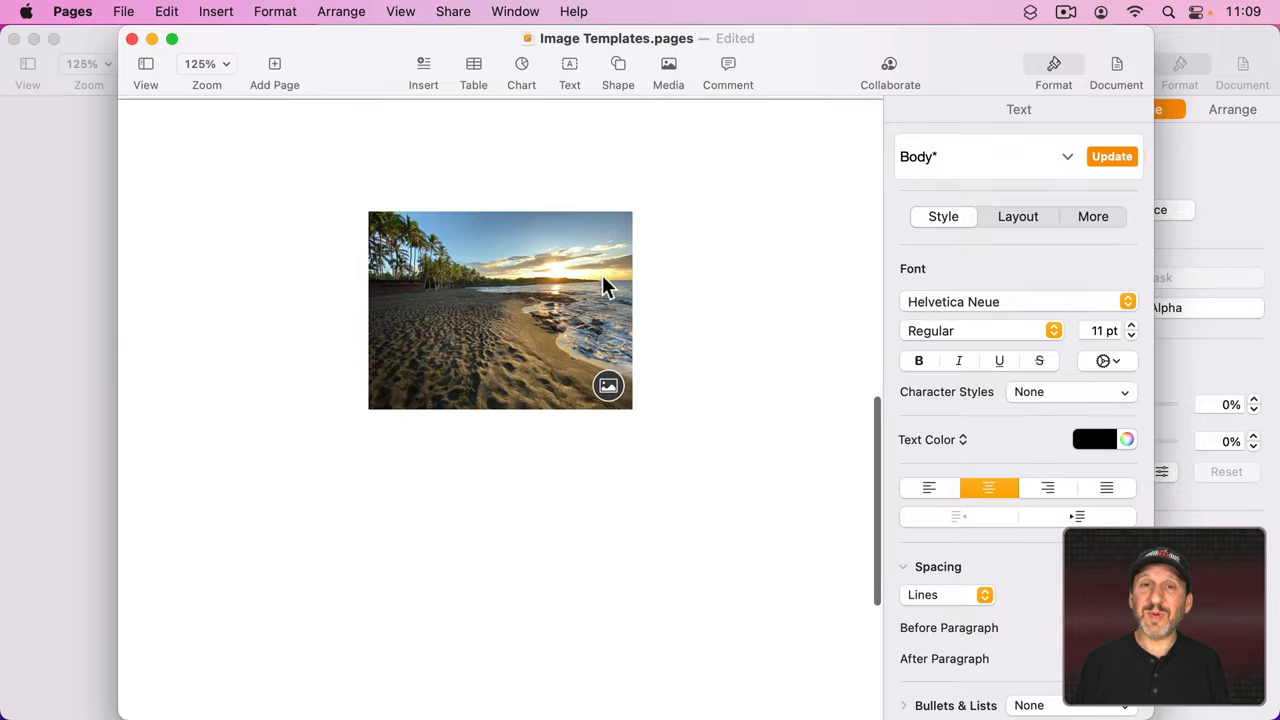
mouse_move(408, 262)
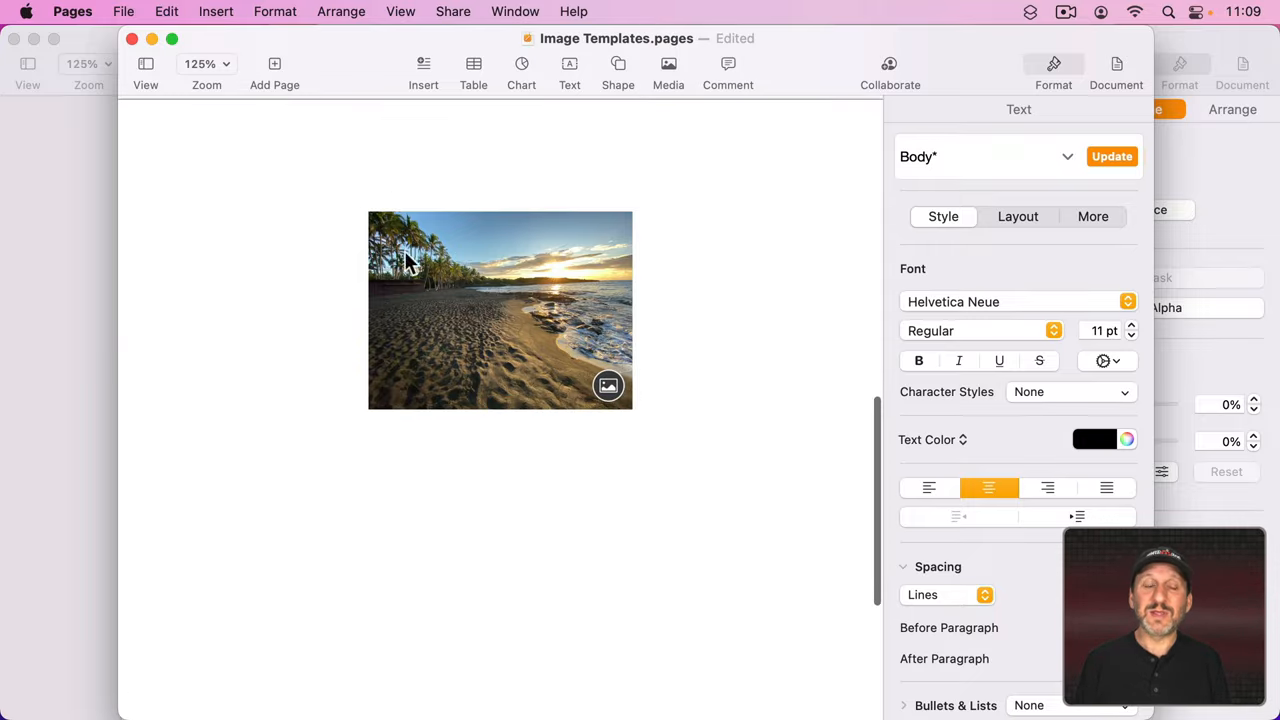
mouse_move(475, 255)
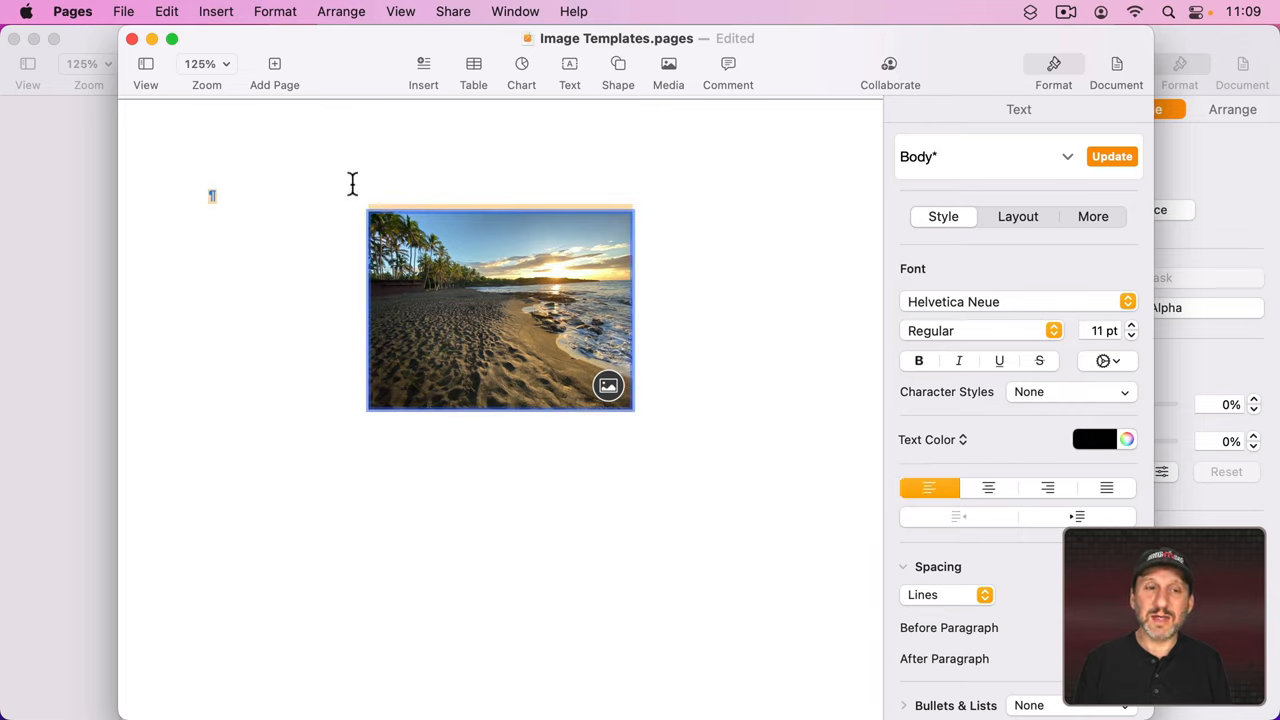
click(540, 330)
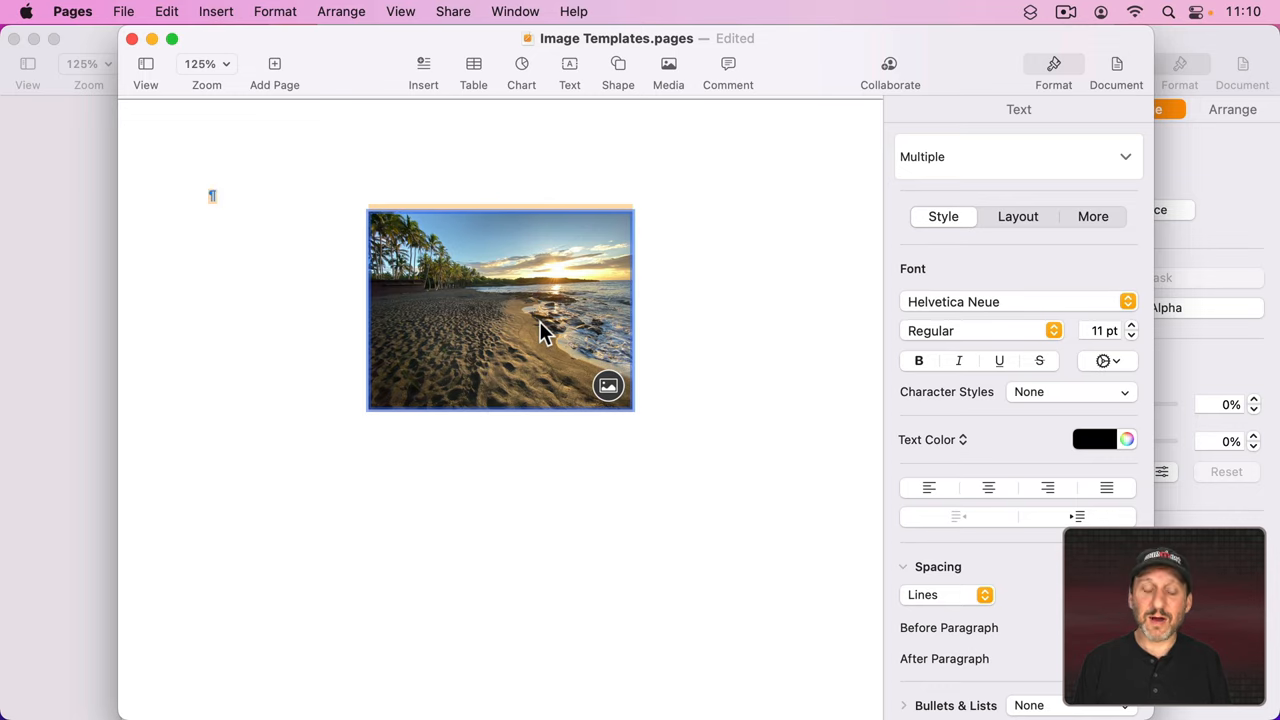